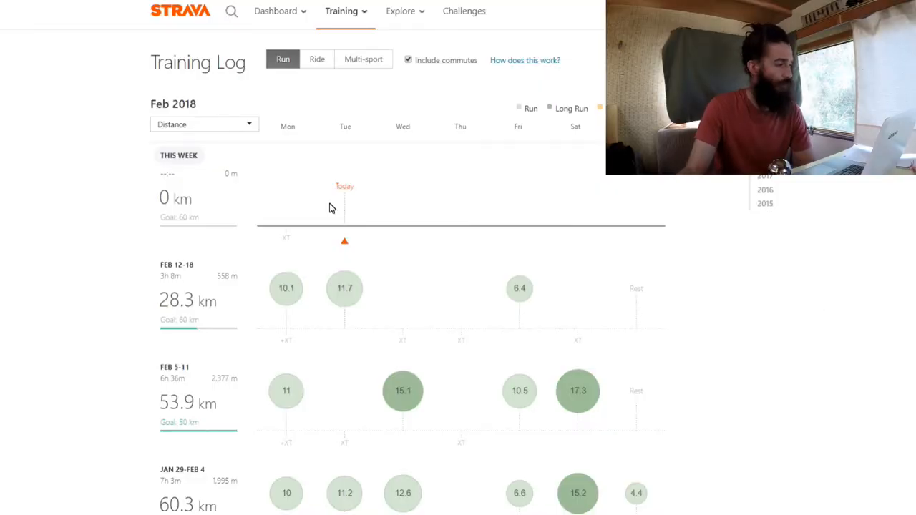
mouse_move(351, 191)
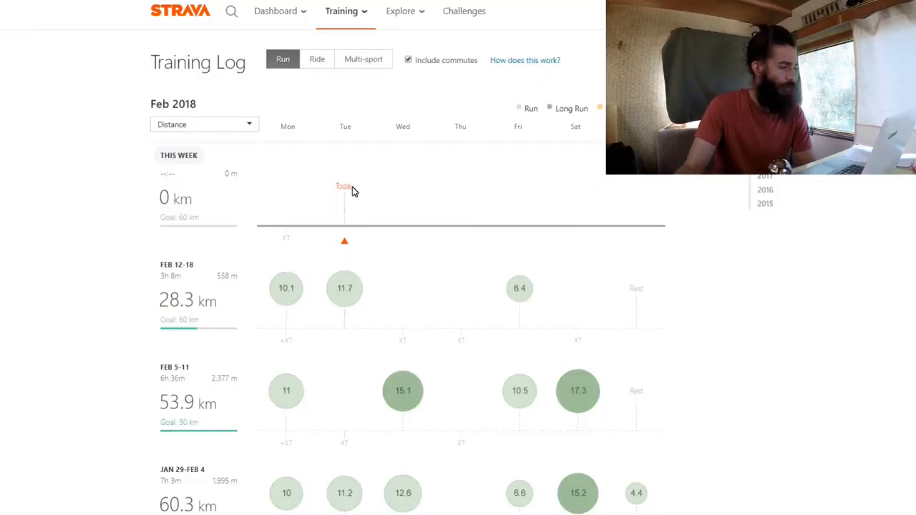
mouse_move(148, 182)
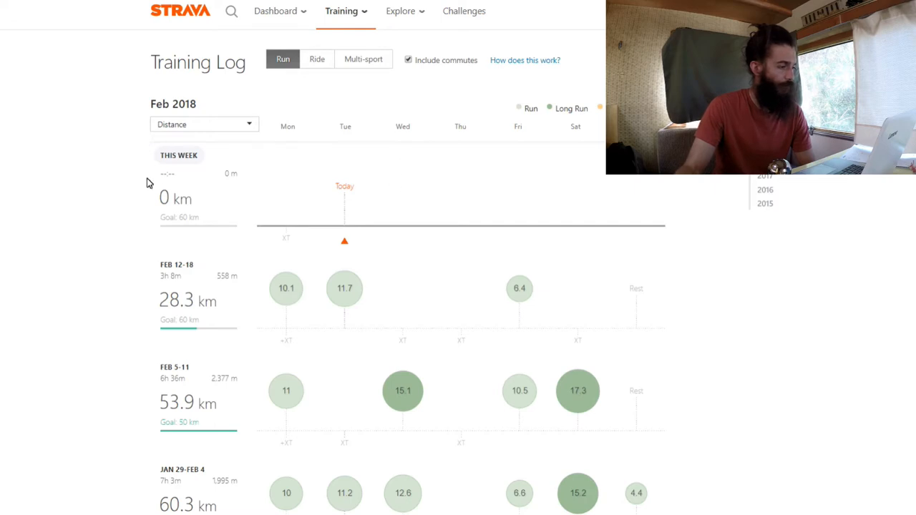
mouse_move(614, 189)
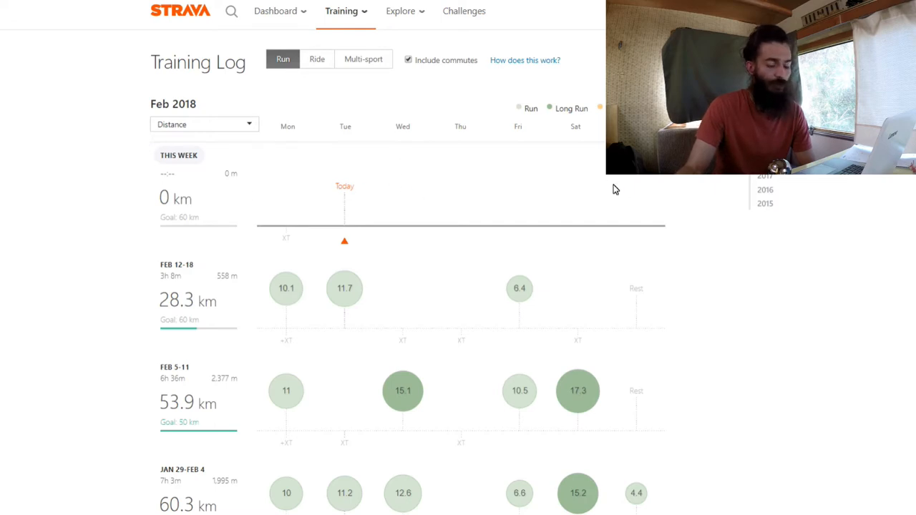
Scroll the Training Log down to the Feb 5–11 and January 2018 weeks
scroll(down, 3)
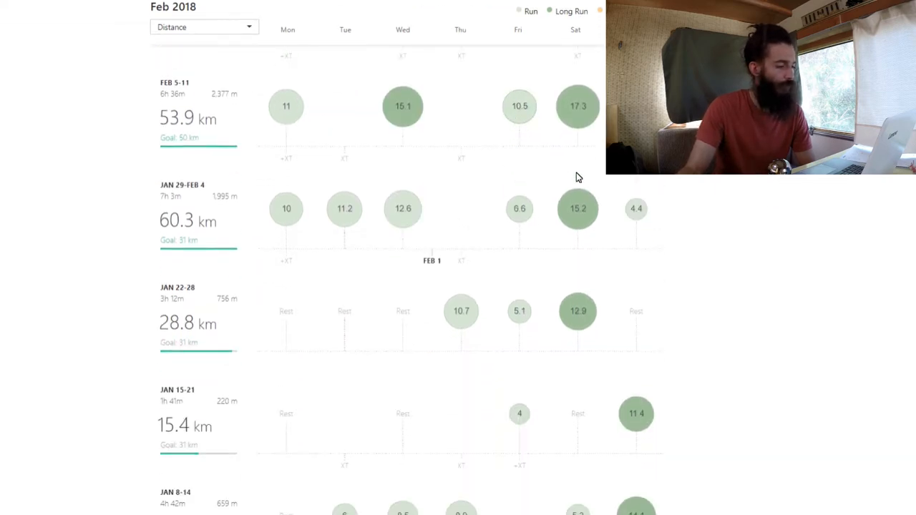
mouse_move(365, 383)
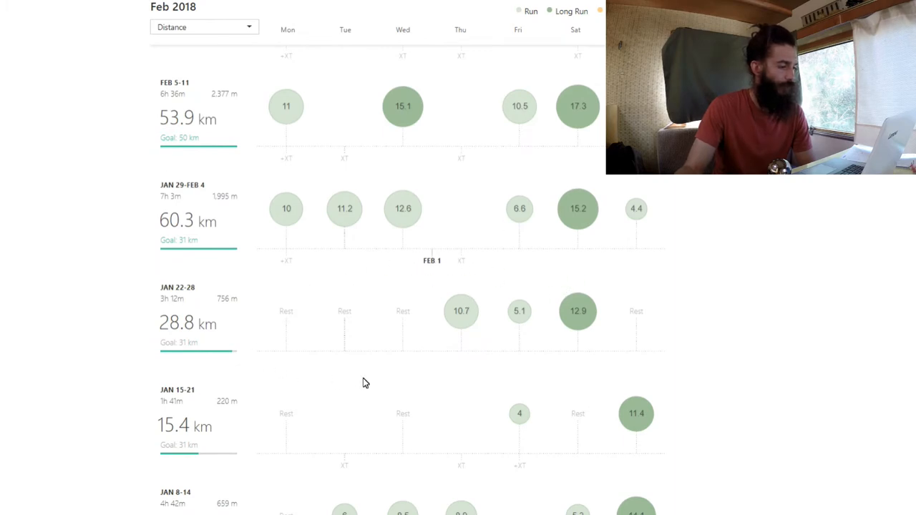
mouse_move(367, 347)
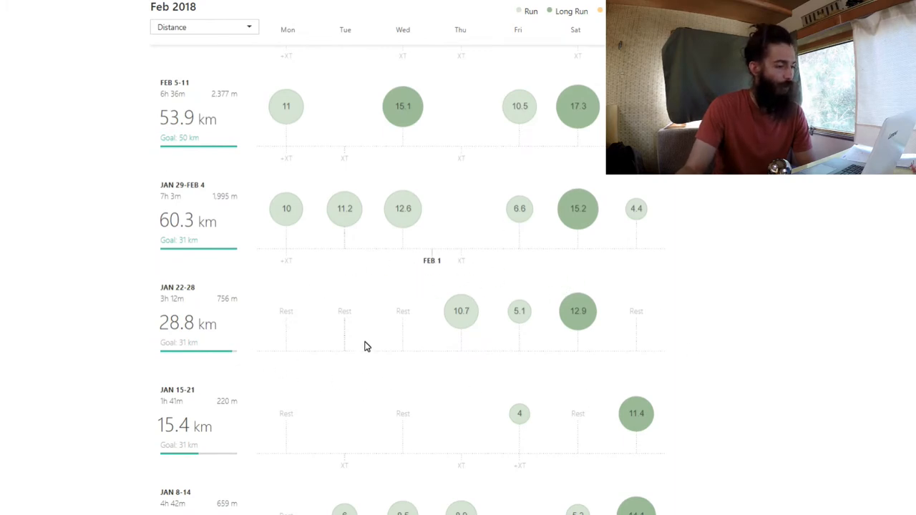
mouse_move(360, 313)
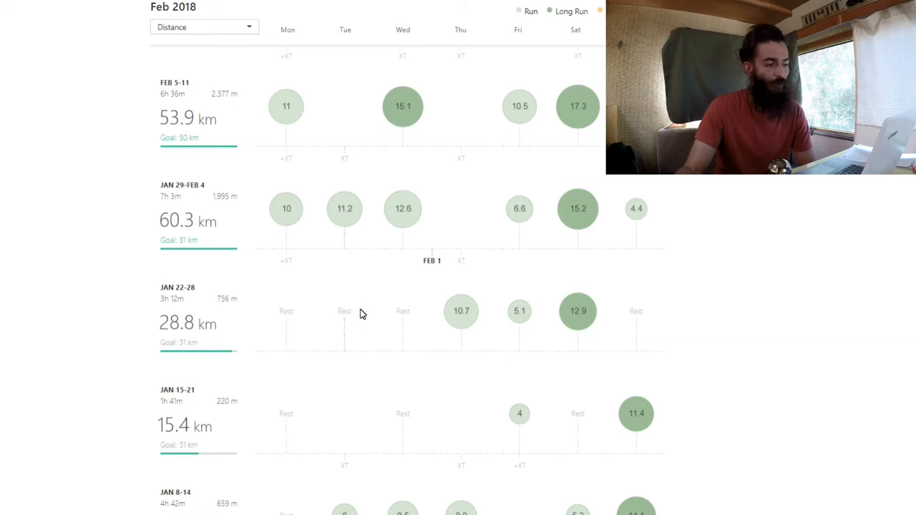
mouse_move(357, 304)
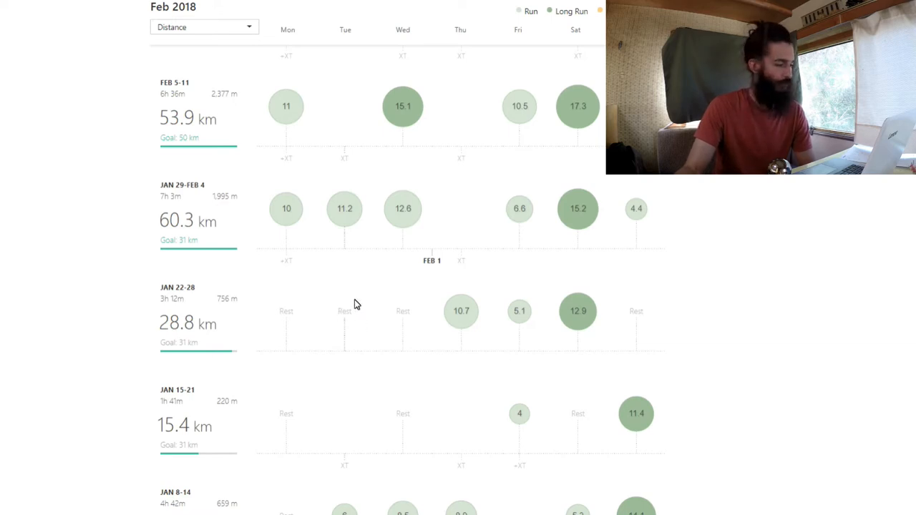
mouse_move(280, 315)
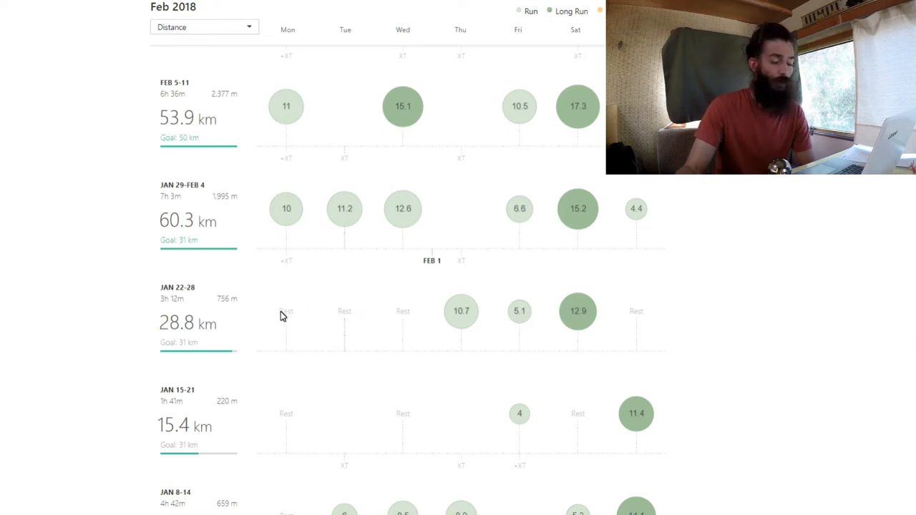
mouse_move(351, 310)
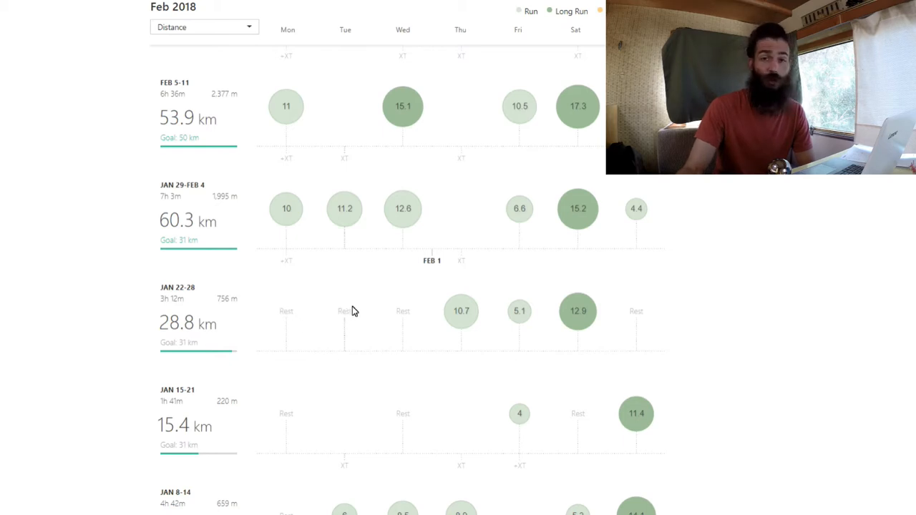
mouse_move(398, 314)
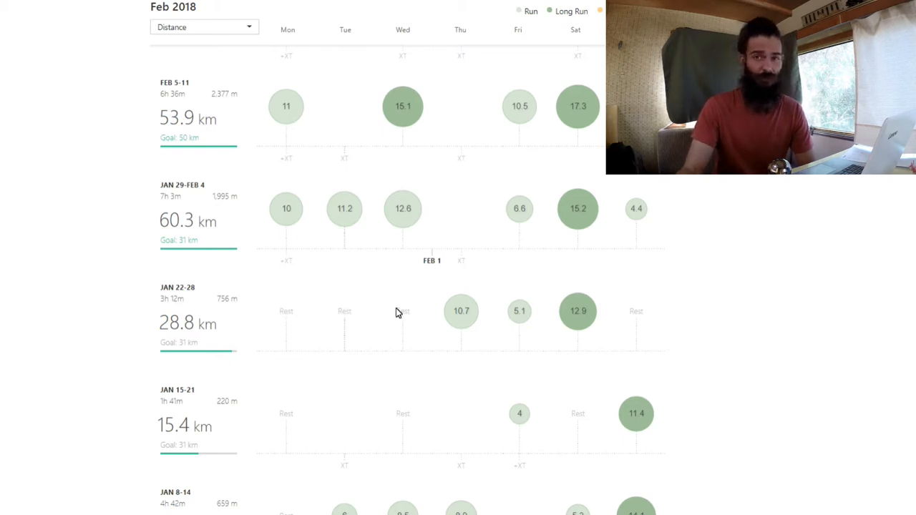
mouse_move(418, 315)
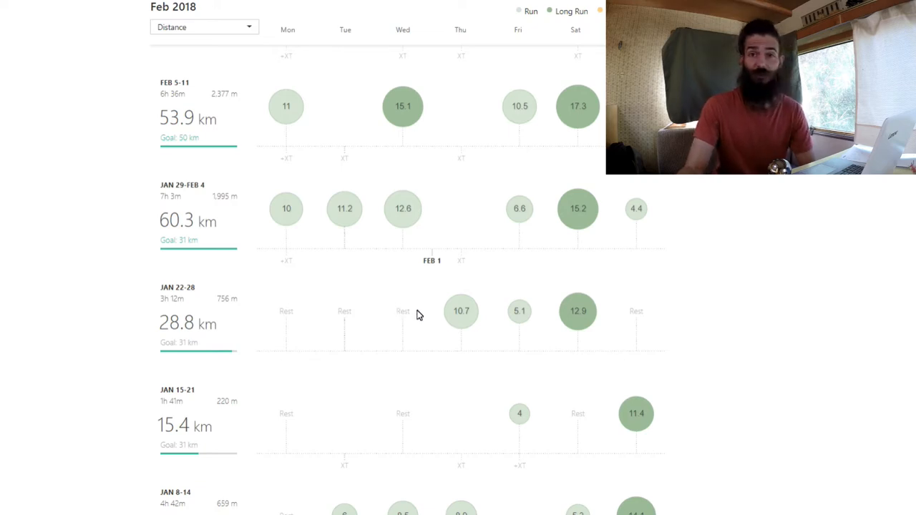
mouse_move(422, 309)
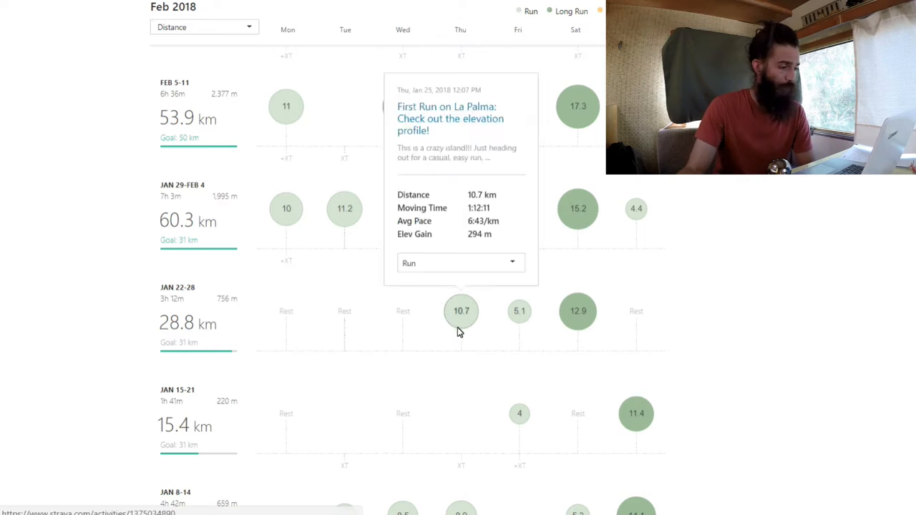
mouse_move(476, 327)
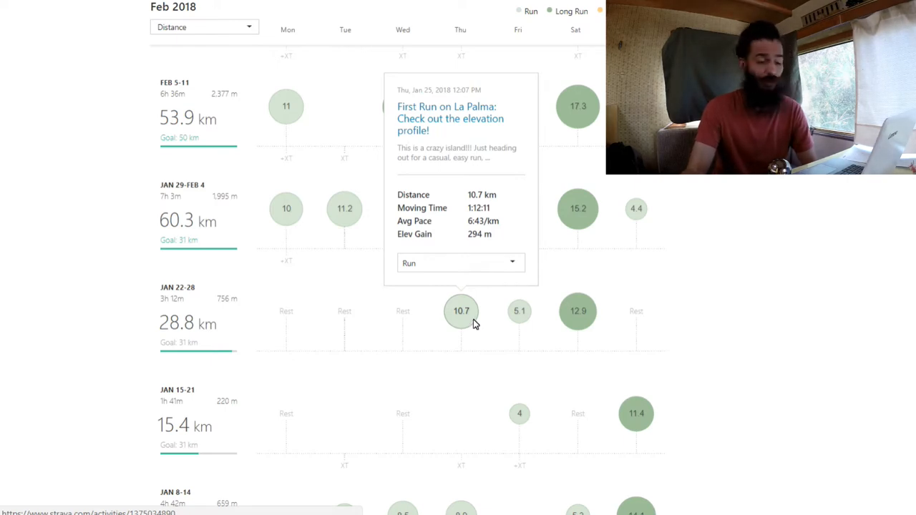
mouse_move(465, 240)
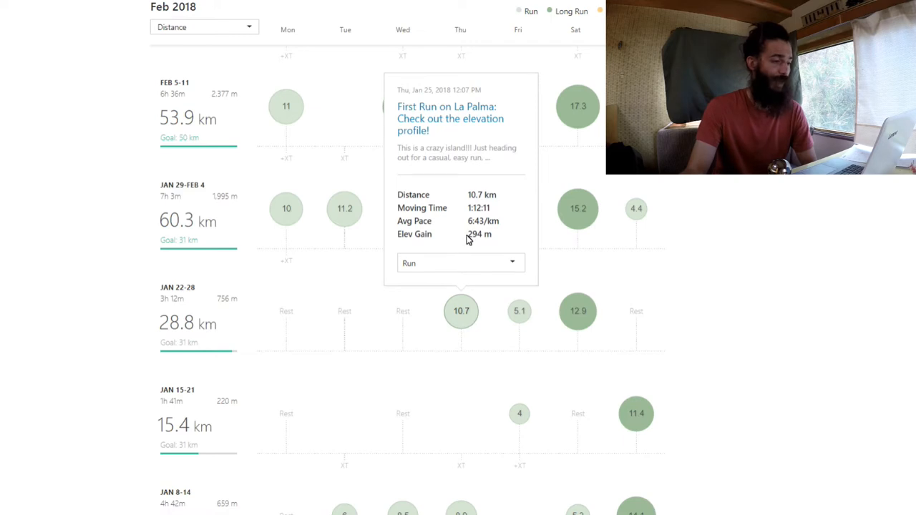
Select the 294 m elevation gain in the Jan 25 La Palma run popup
double_click(476, 234)
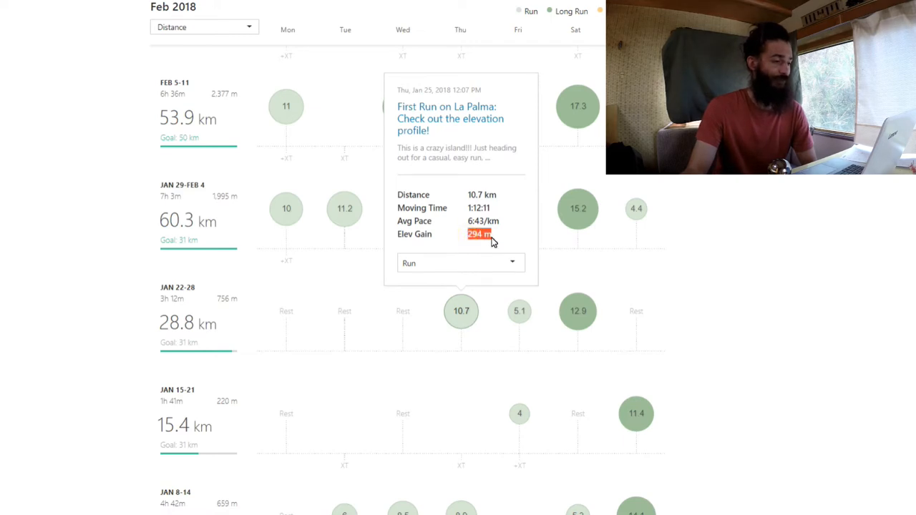
mouse_move(498, 245)
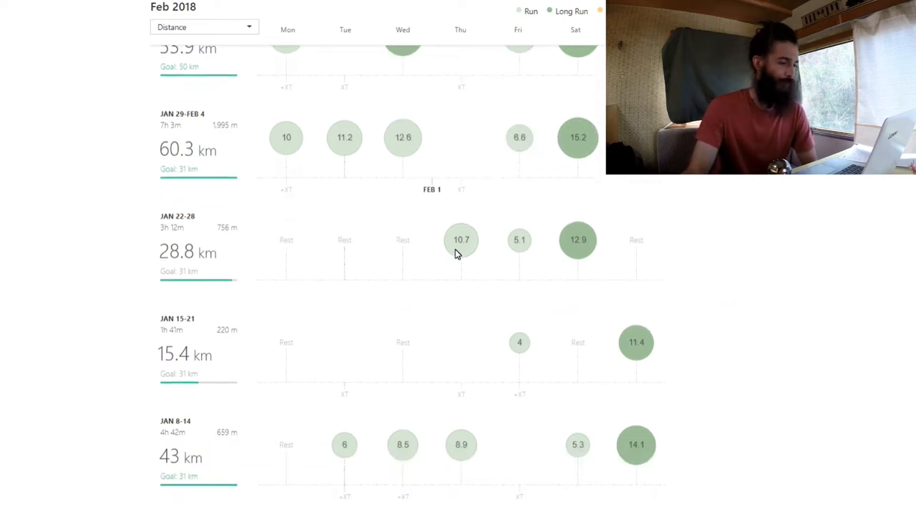
mouse_move(658, 219)
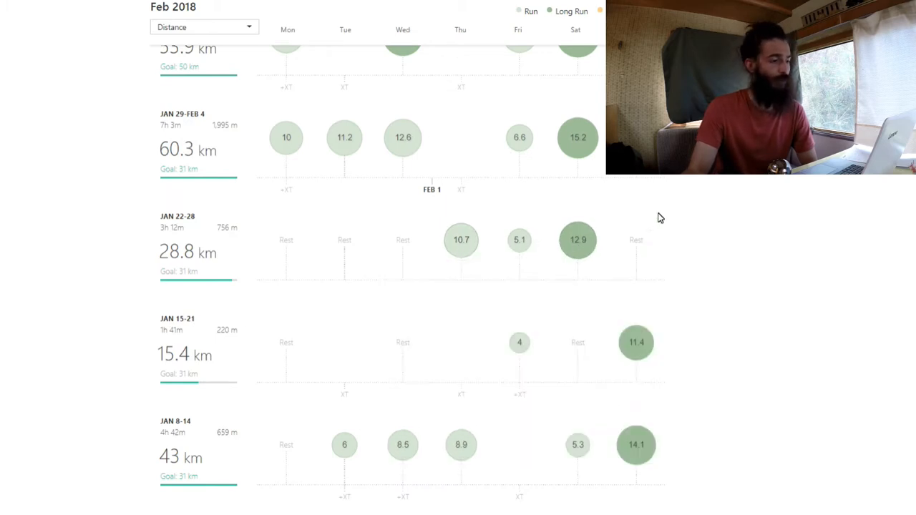
scroll(up, 3)
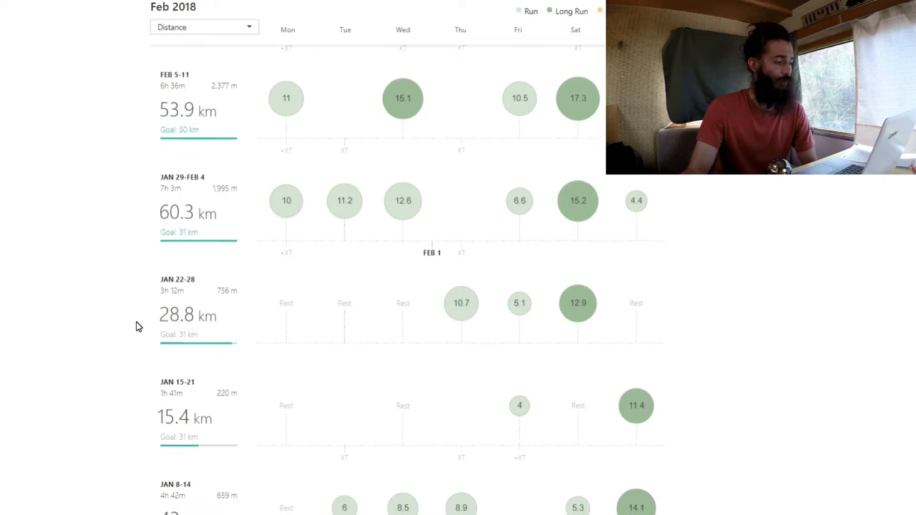
scroll(down, 3)
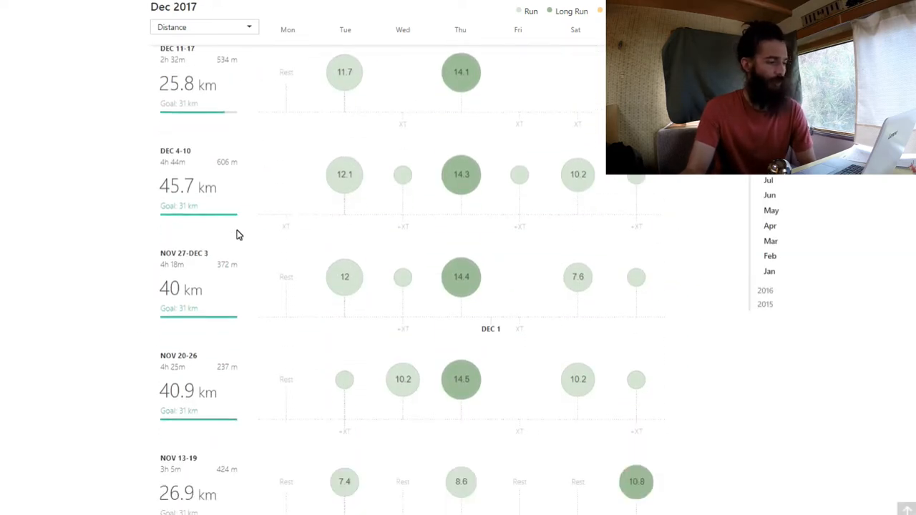
Scroll the Training Log down through December and November to October 2017
scroll(down, 3)
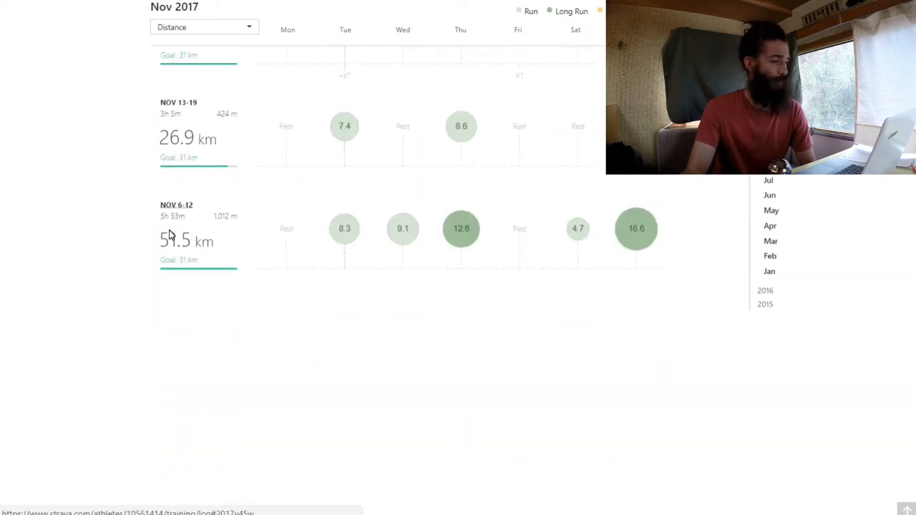
mouse_move(309, 301)
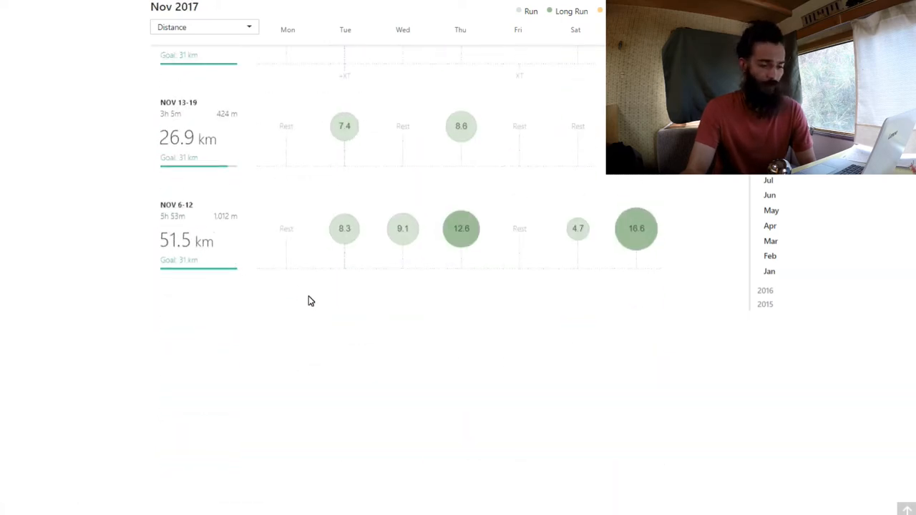
scroll(down, 3)
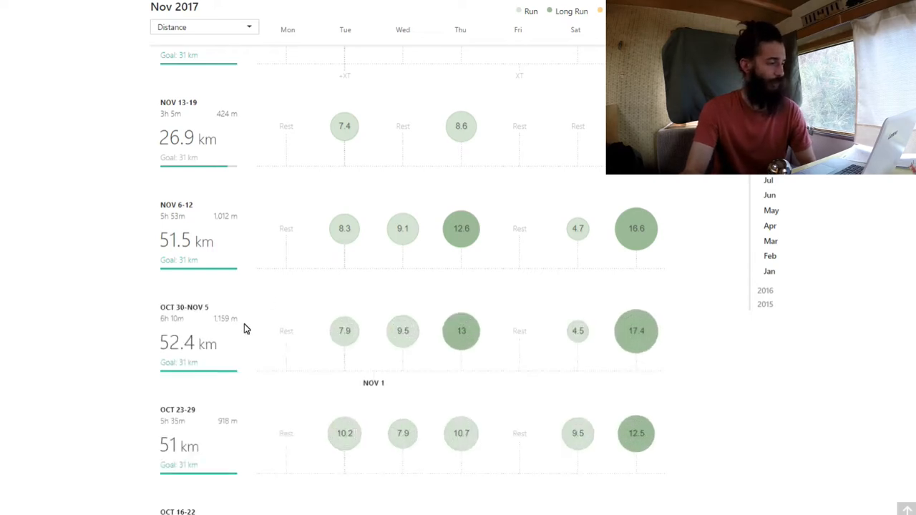
scroll(down, 3)
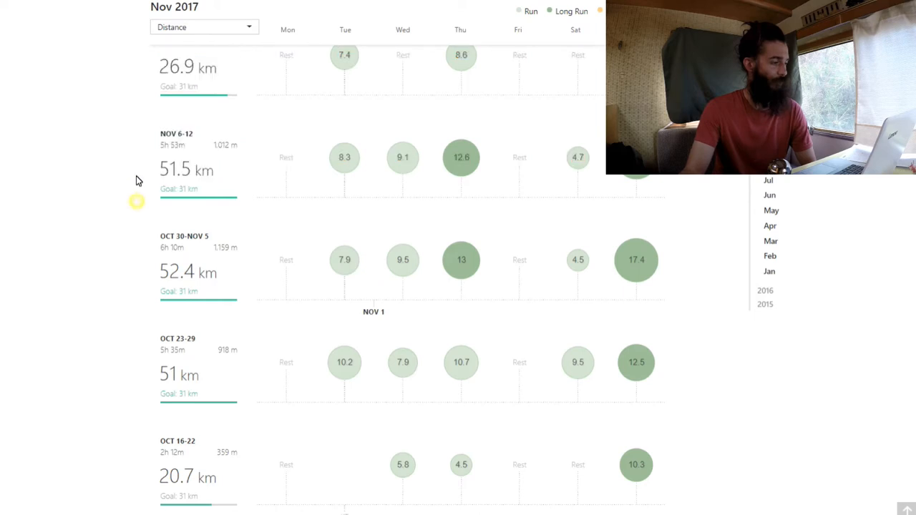
mouse_move(225, 261)
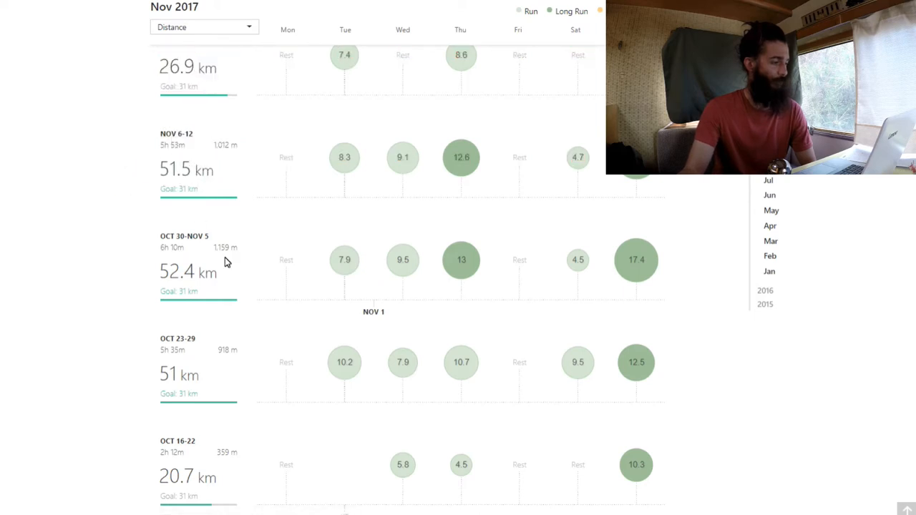
mouse_move(213, 376)
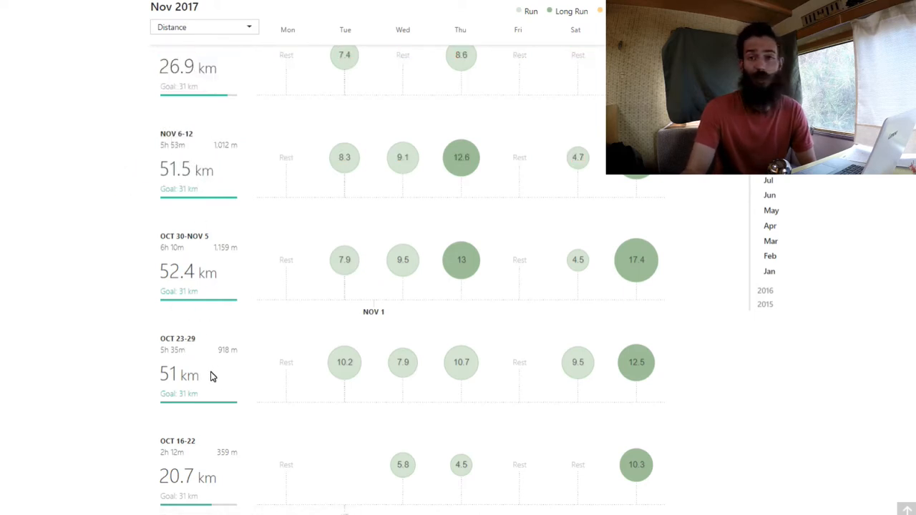
mouse_move(251, 384)
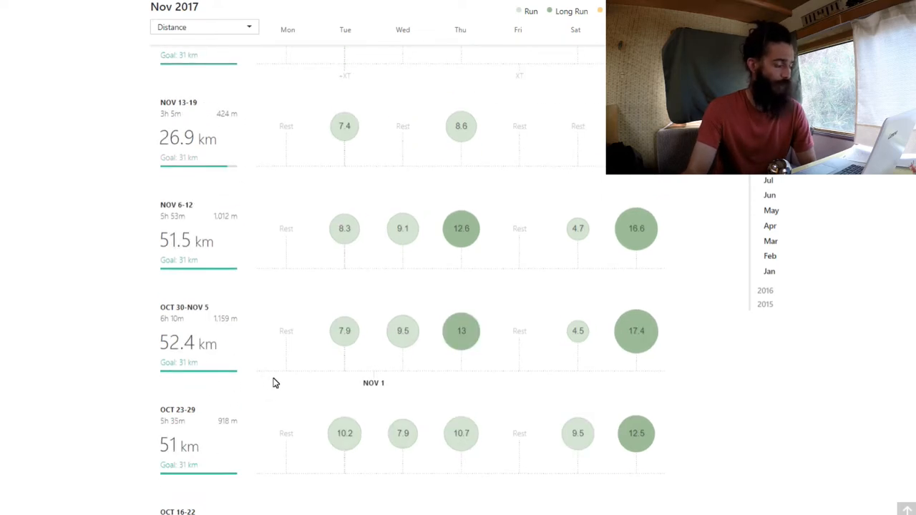
Scroll back up to the December 2017 weeks, including Dec 18–24 at 18.6 km
scroll(up, 3)
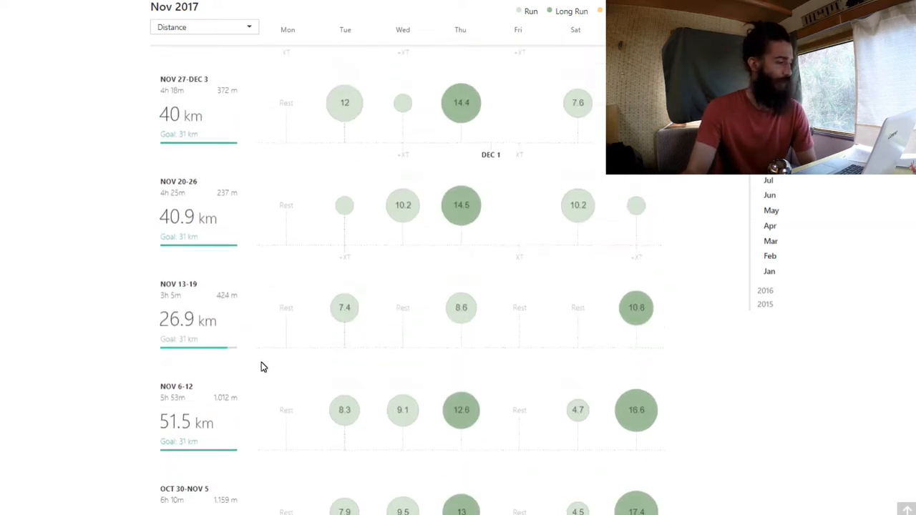
scroll(up, 3)
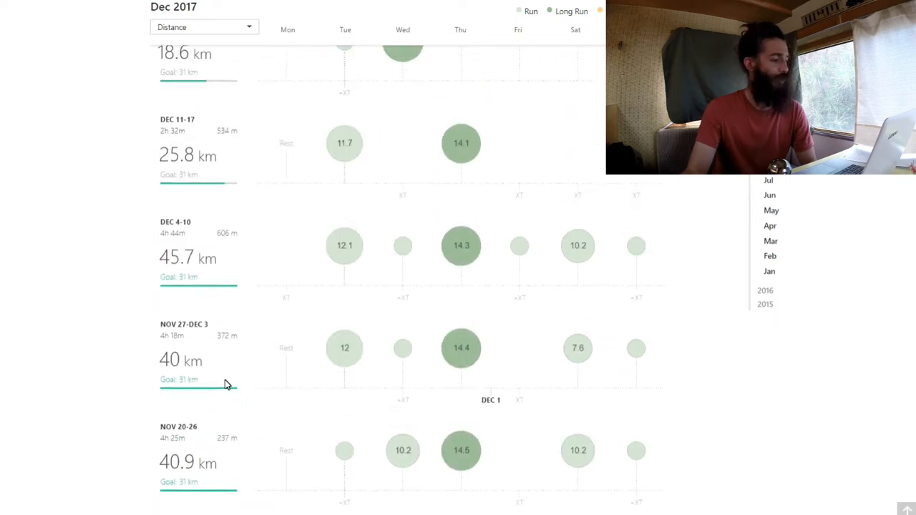
scroll(up, 3)
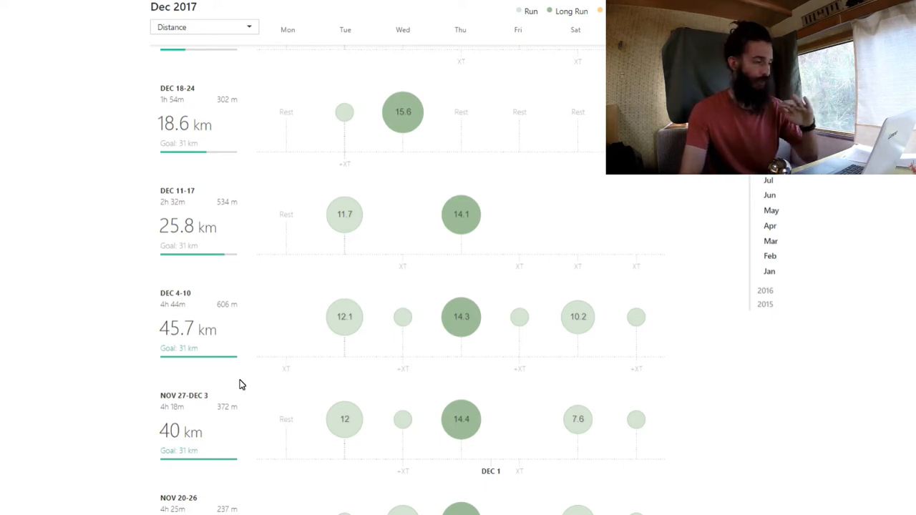
mouse_move(260, 348)
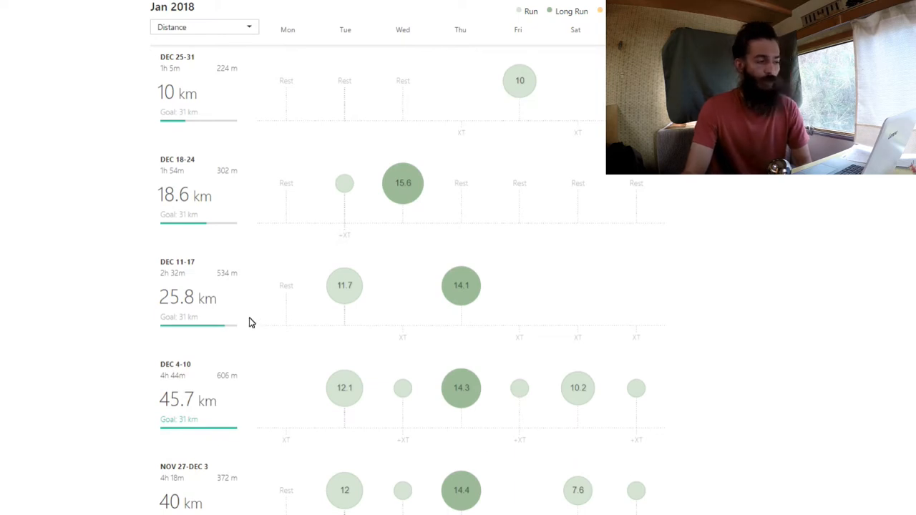
Scroll the Training Log up to the Jan 1–7 through Jan 15–21 weeks
scroll(up, 3)
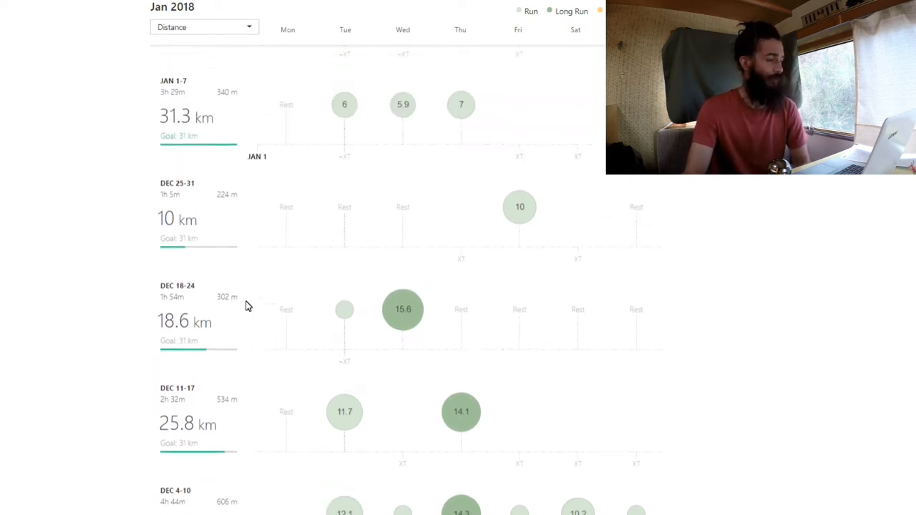
scroll(down, 3)
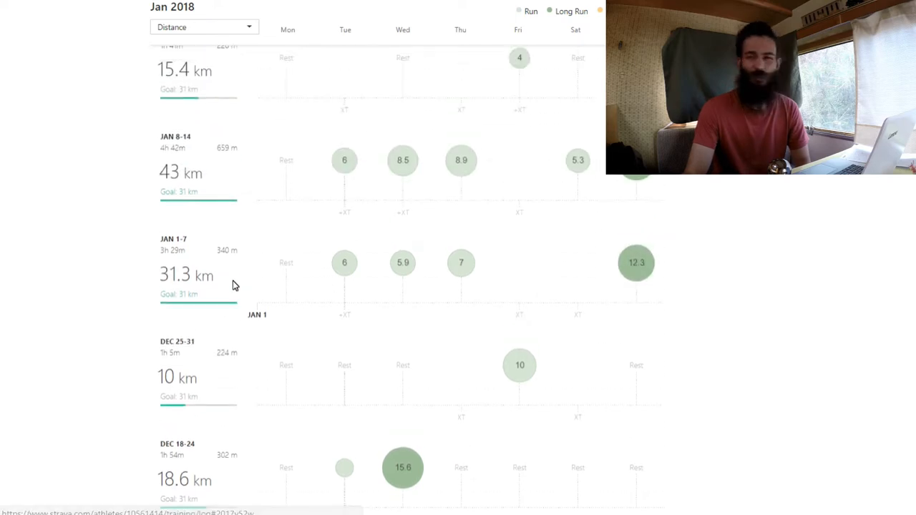
mouse_move(211, 305)
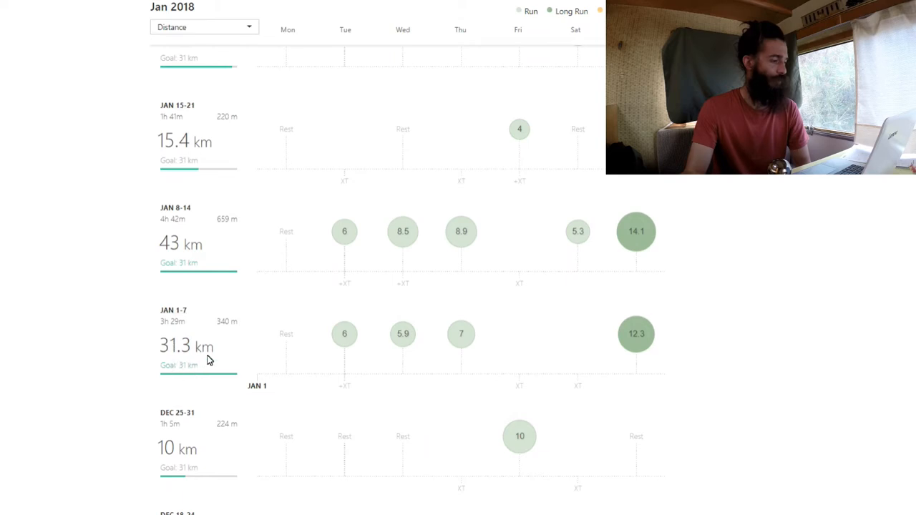
scroll(up, 3)
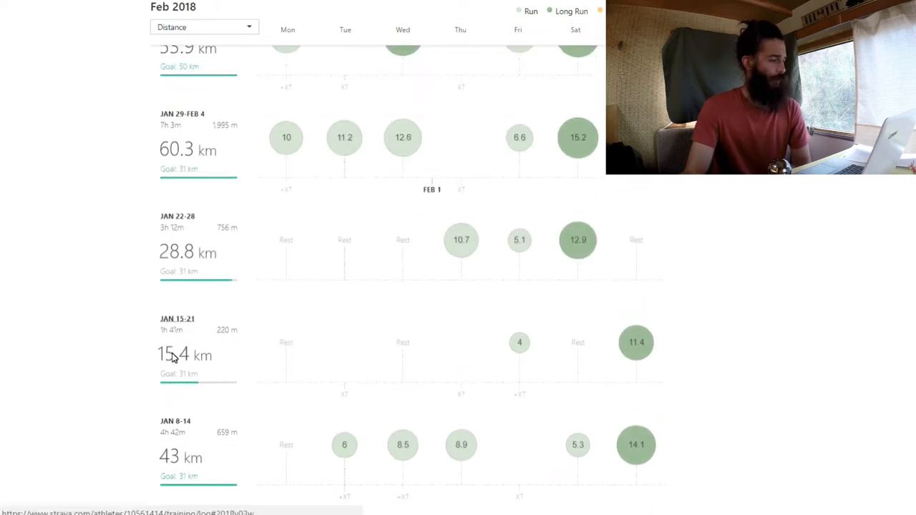
mouse_move(279, 342)
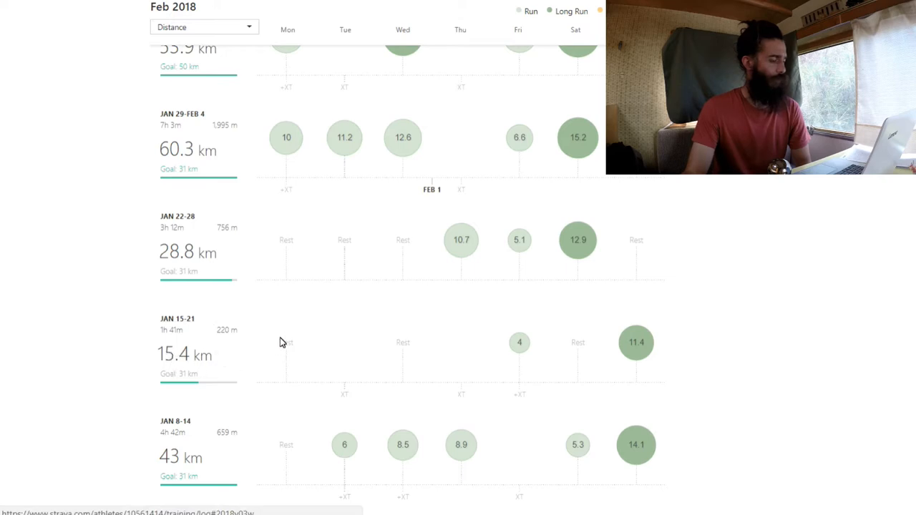
mouse_move(590, 351)
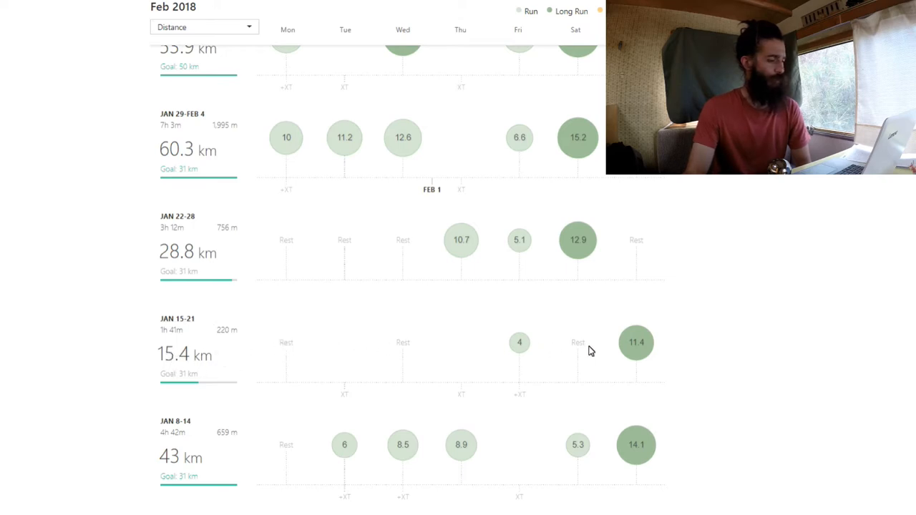
mouse_move(330, 310)
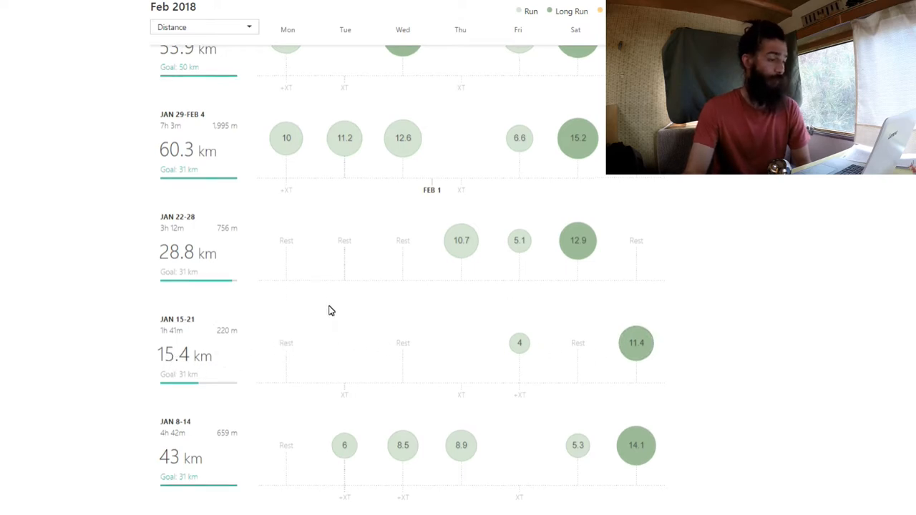
Scroll up to the Feb 5–11, Feb 12–18 and current-week rows
scroll(up, 3)
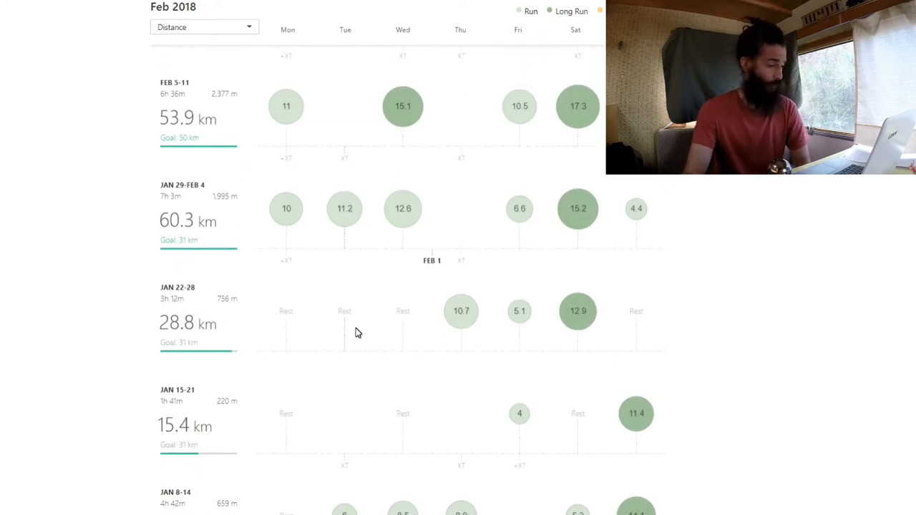
mouse_move(218, 342)
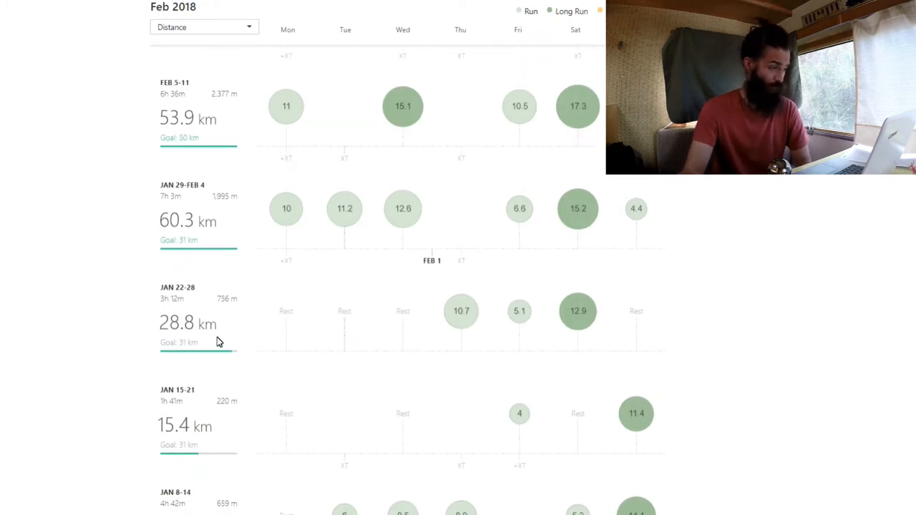
scroll(up, 3)
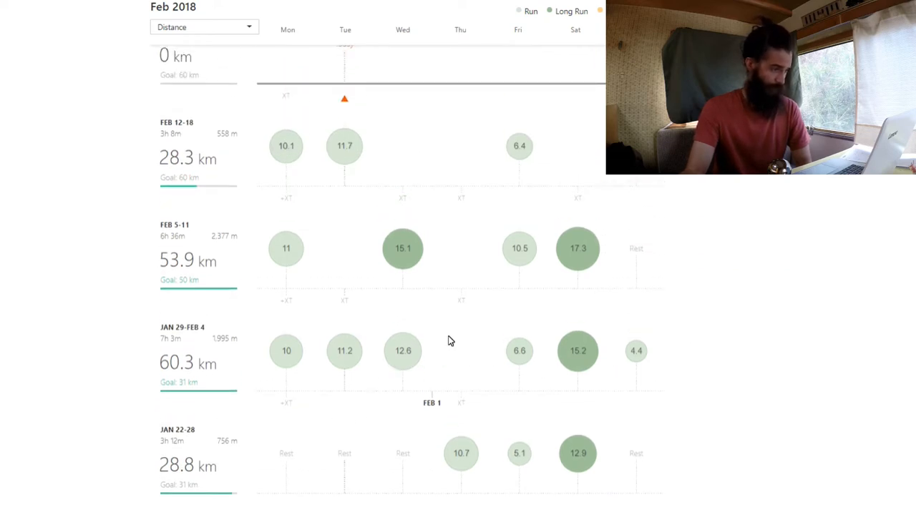
mouse_move(160, 374)
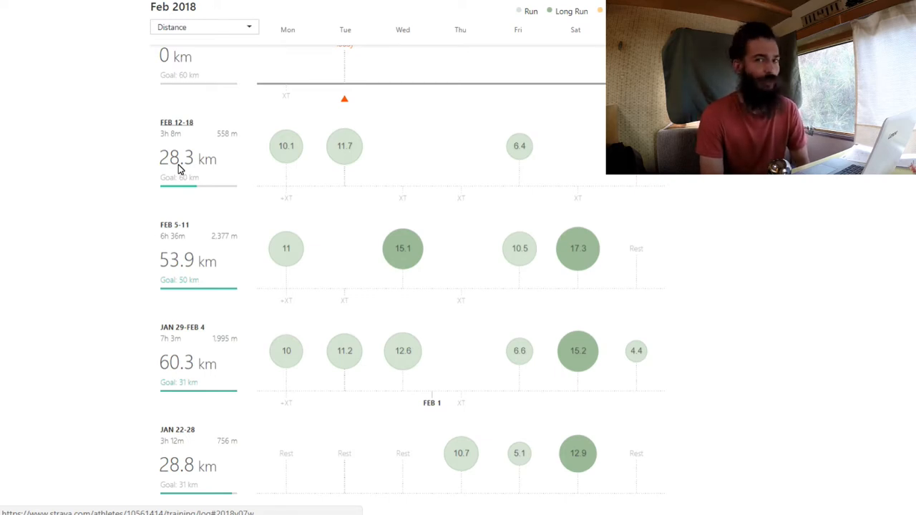
mouse_move(79, 391)
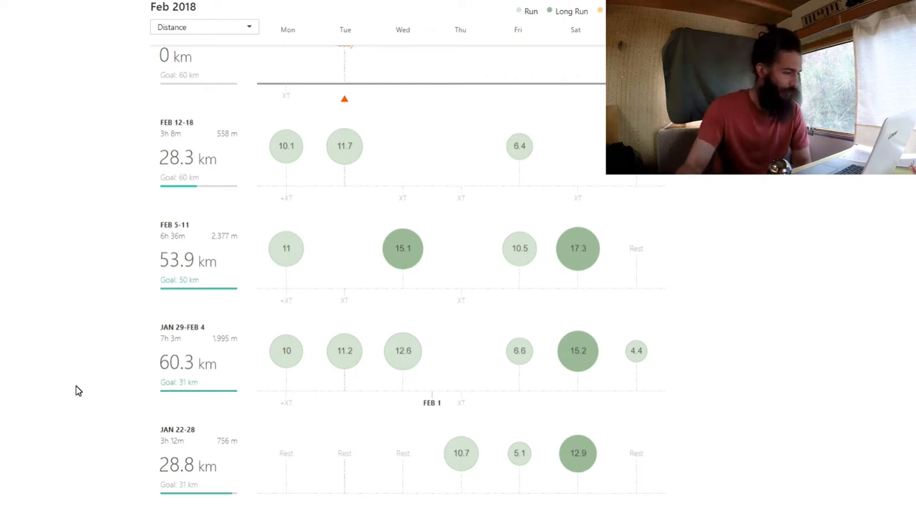
mouse_move(202, 339)
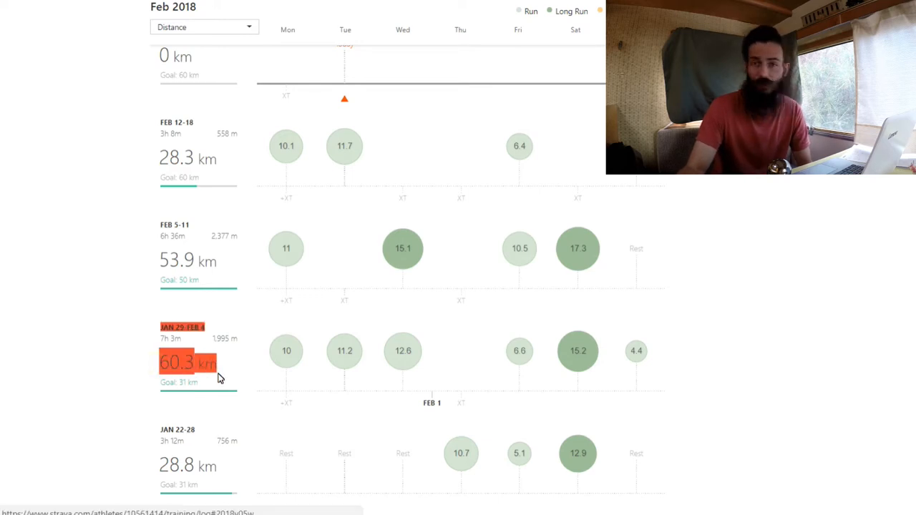
mouse_move(146, 351)
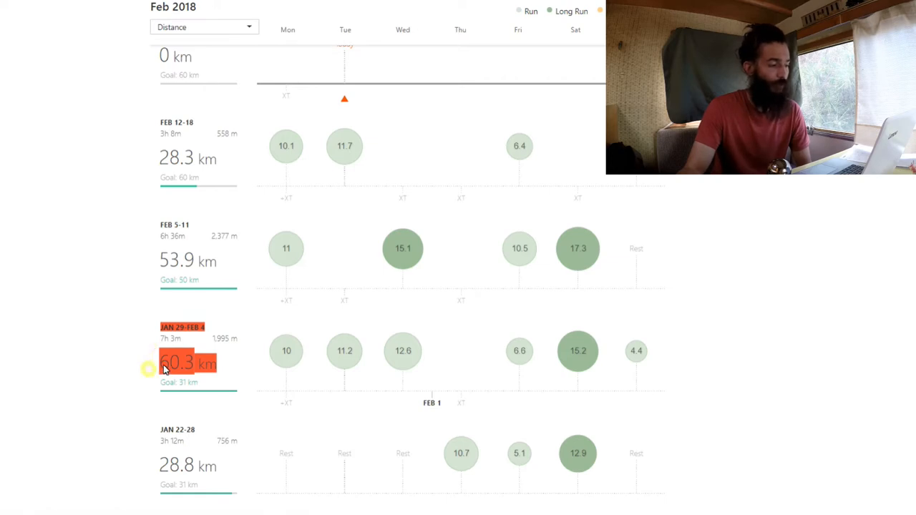
scroll(down, 3)
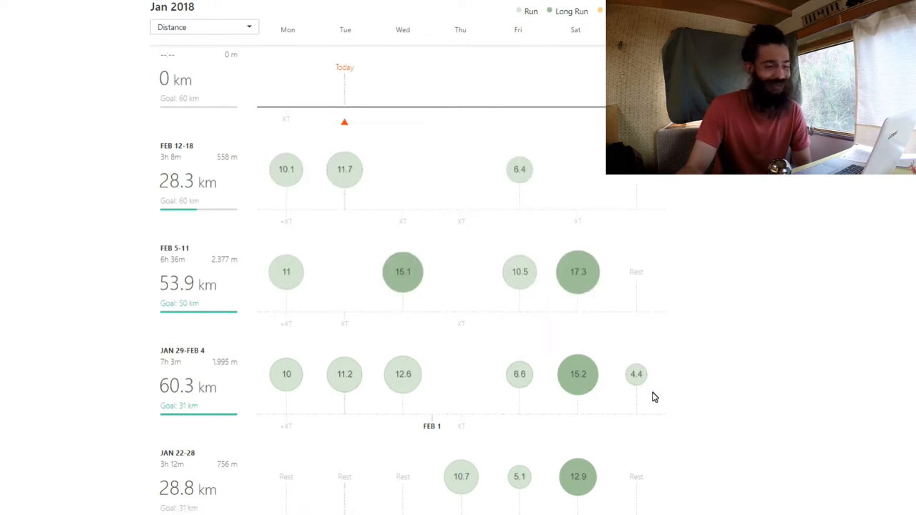
mouse_move(386, 356)
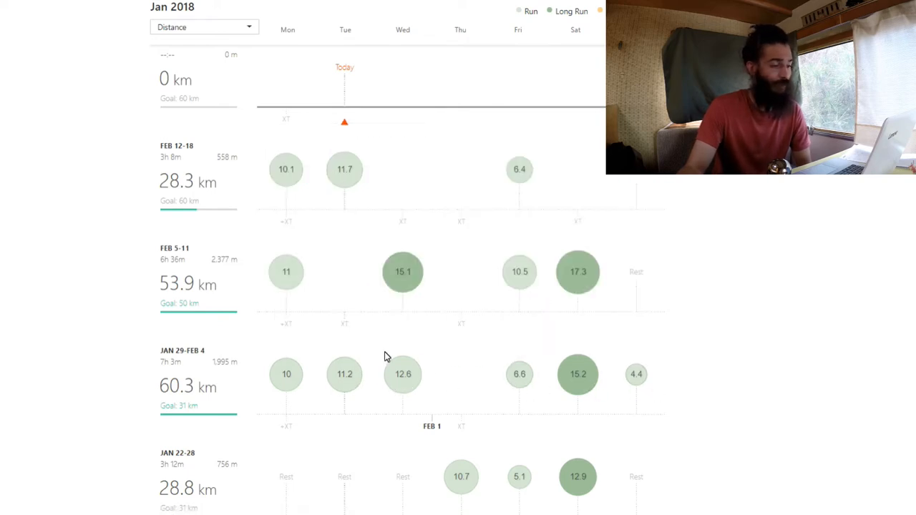
mouse_move(217, 364)
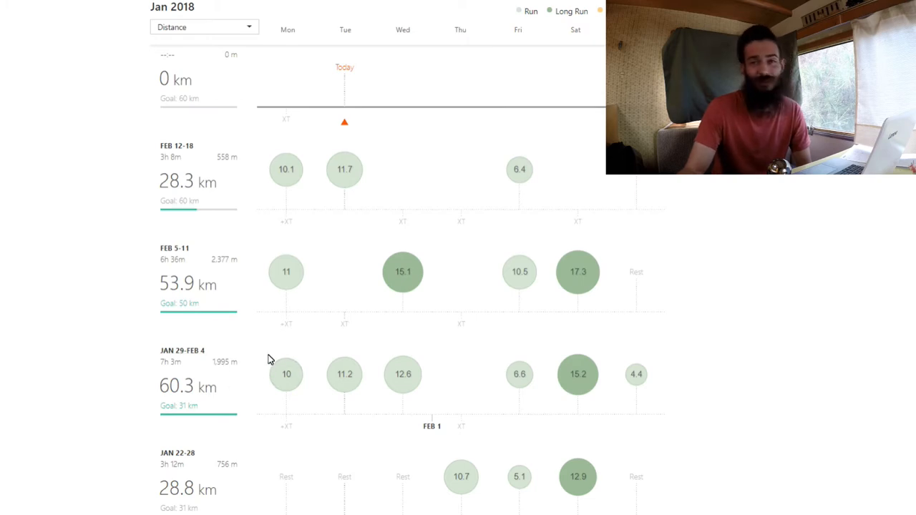
Scroll down to November 2017, then back up to January 2018 weeks
scroll(down, 3)
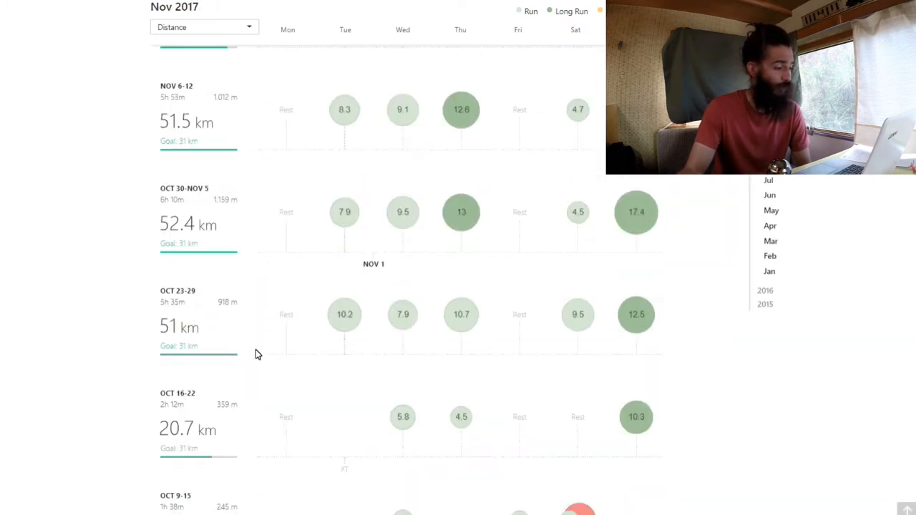
scroll(up, 3)
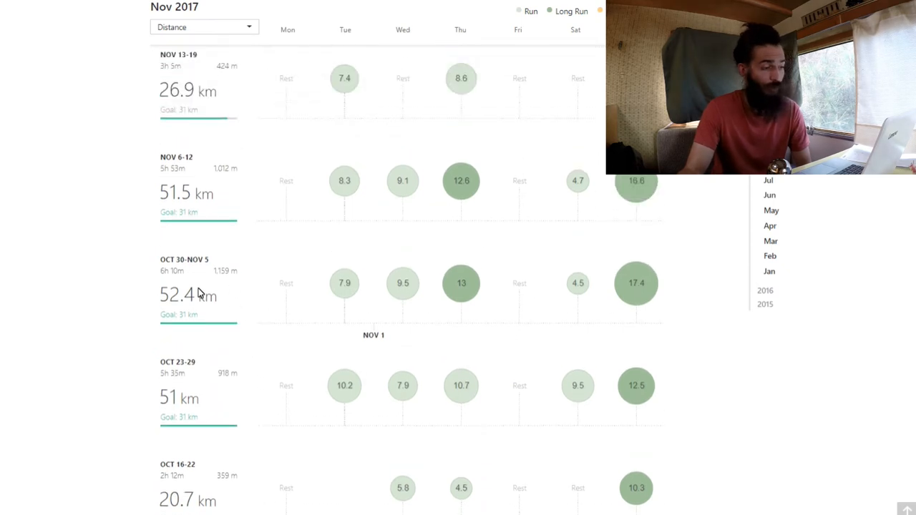
mouse_move(230, 296)
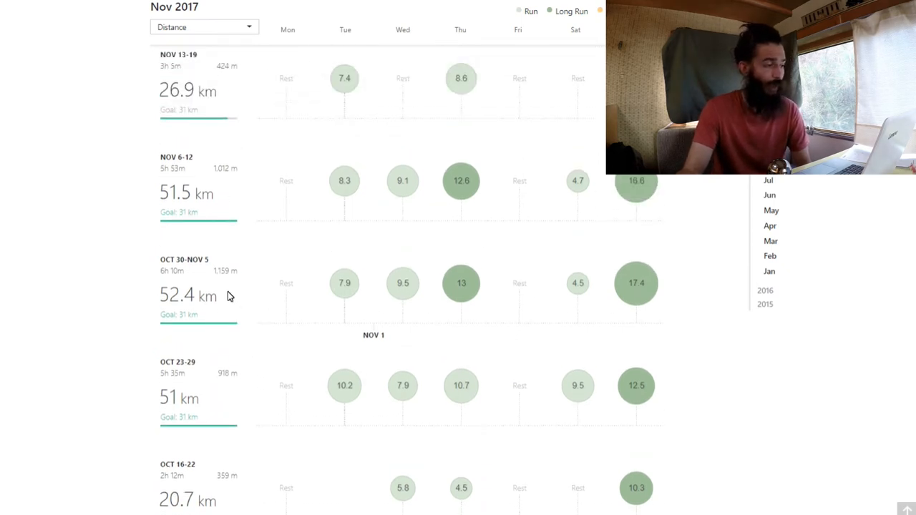
scroll(up, 3)
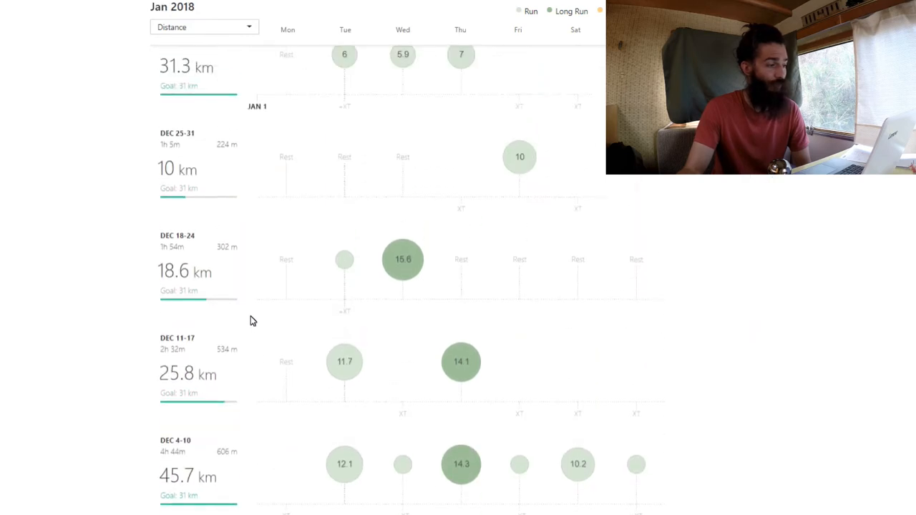
scroll(up, 3)
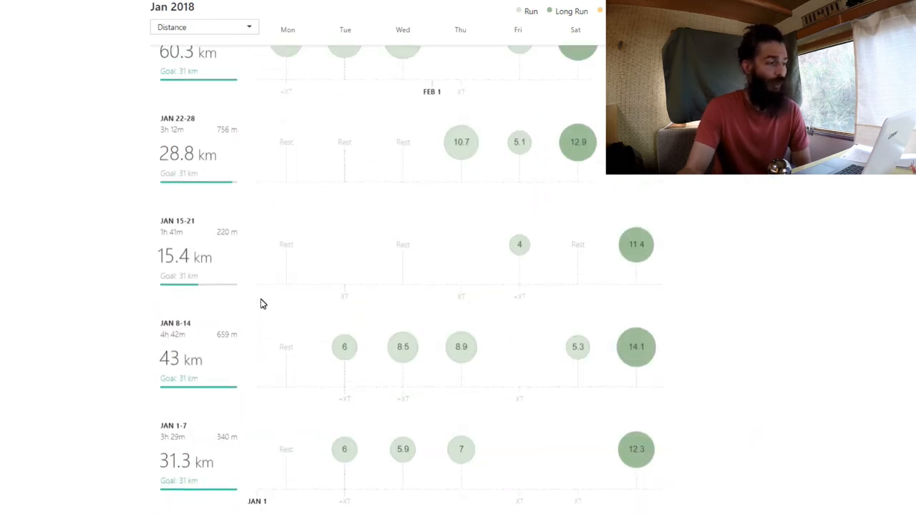
scroll(up, 3)
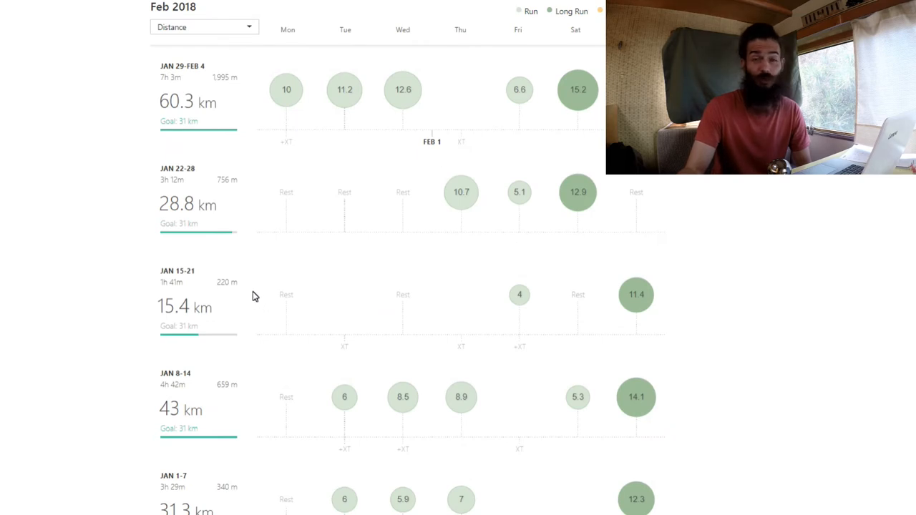
mouse_move(261, 321)
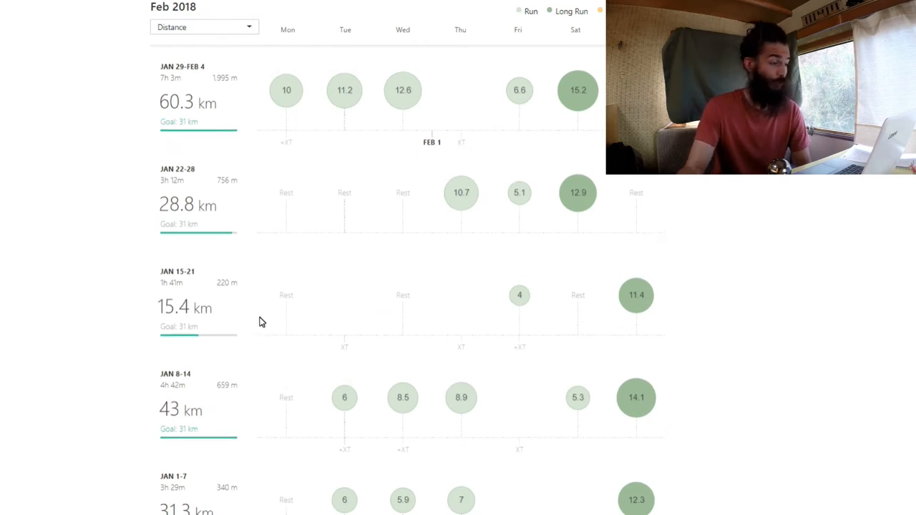
Scroll the Training Log up to Feb 12–18 at 28.3 km
scroll(up, 3)
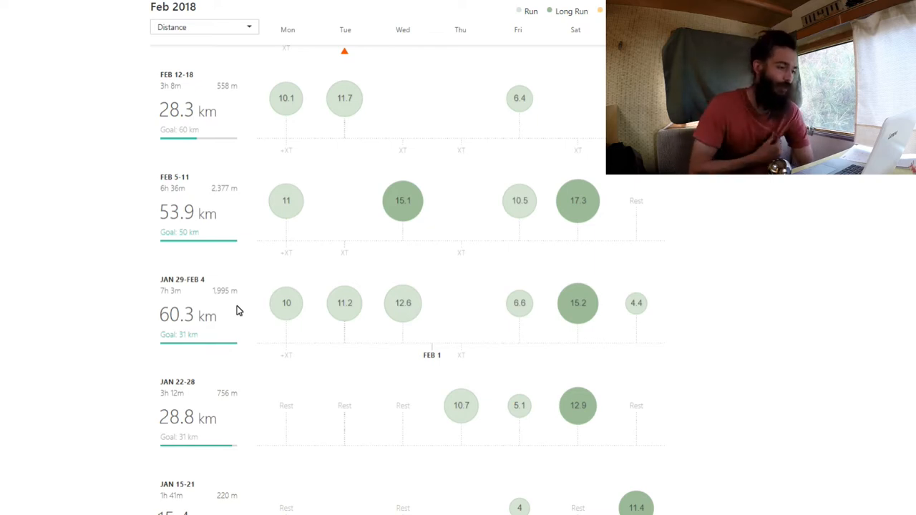
mouse_move(287, 308)
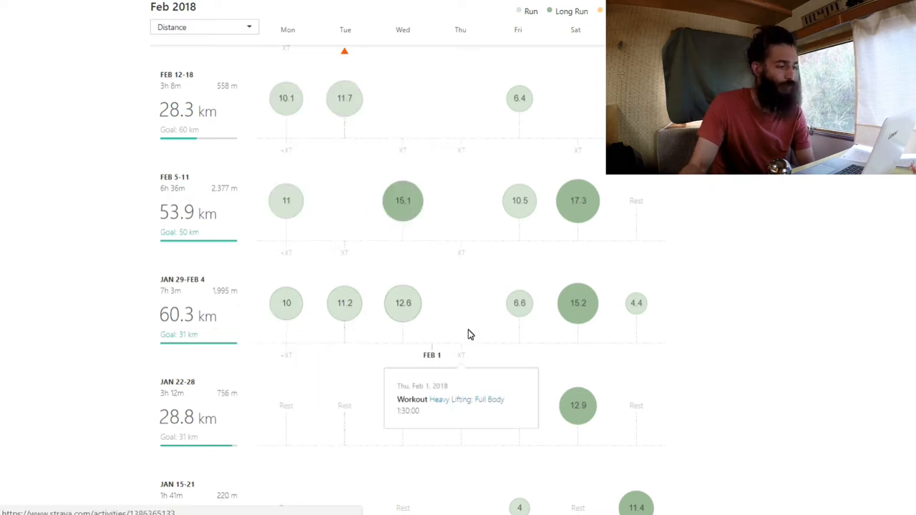
mouse_move(470, 329)
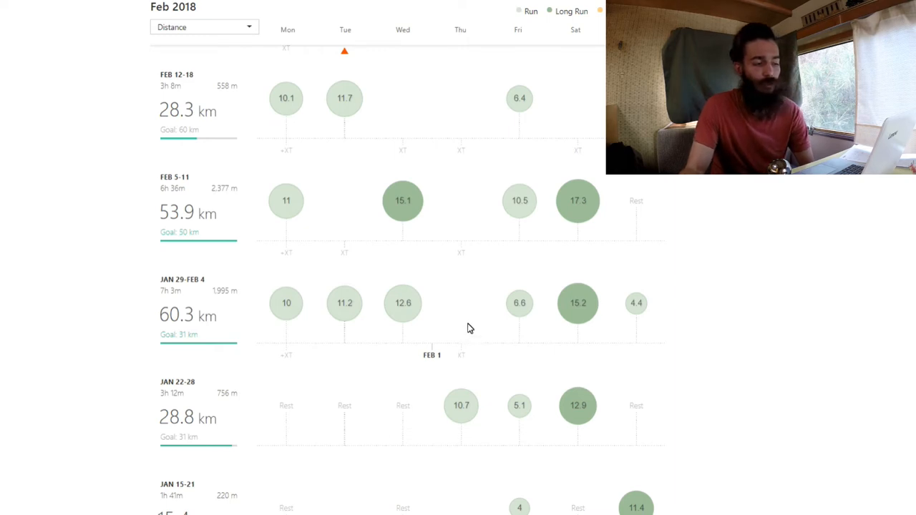
mouse_move(456, 361)
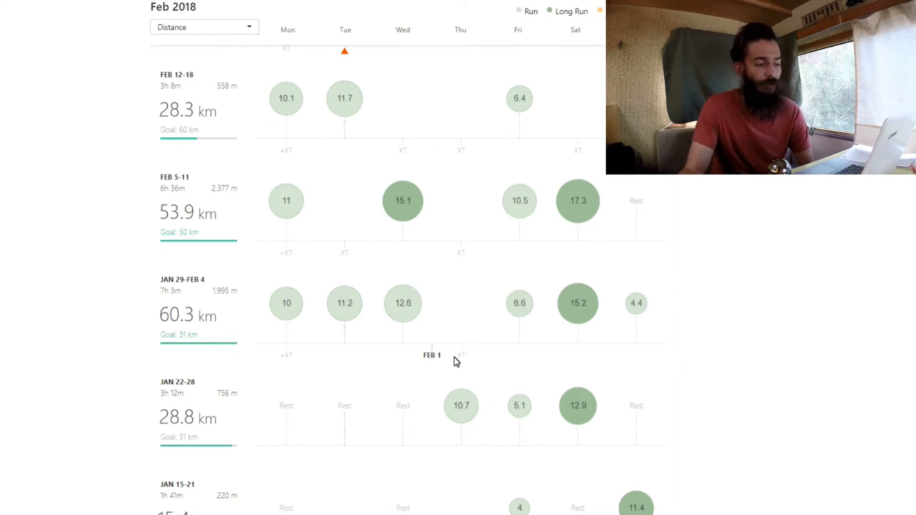
mouse_move(392, 328)
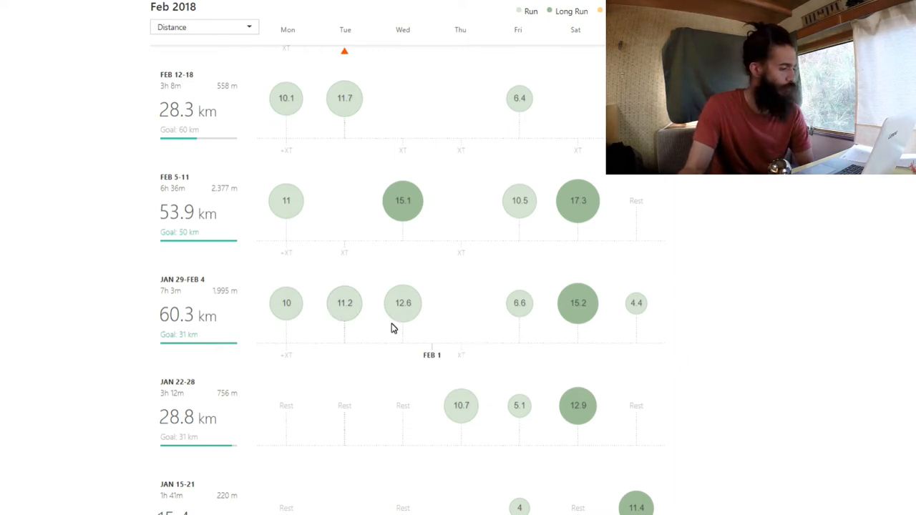
mouse_move(463, 355)
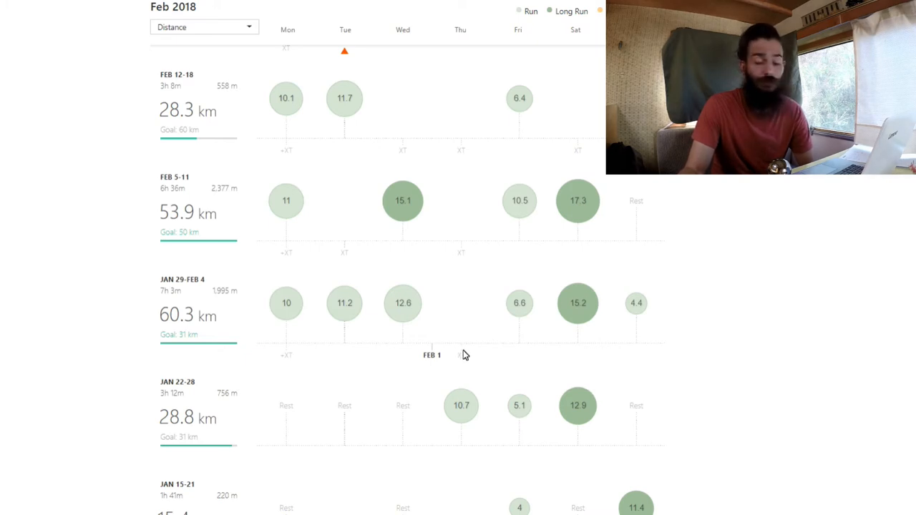
mouse_move(461, 355)
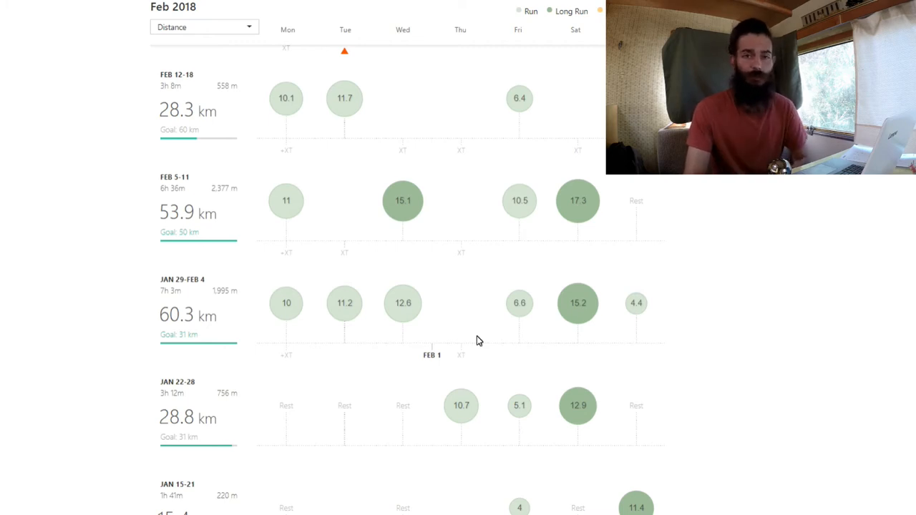
mouse_move(499, 331)
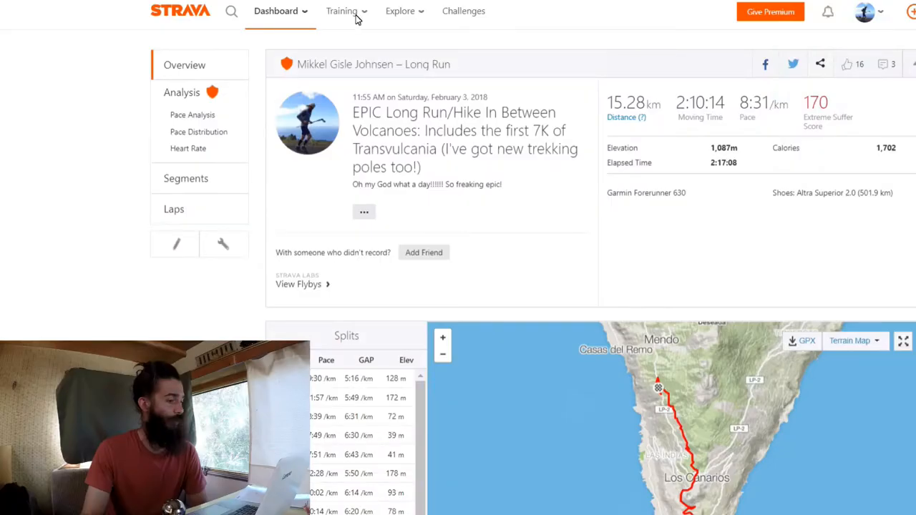
mouse_move(532, 187)
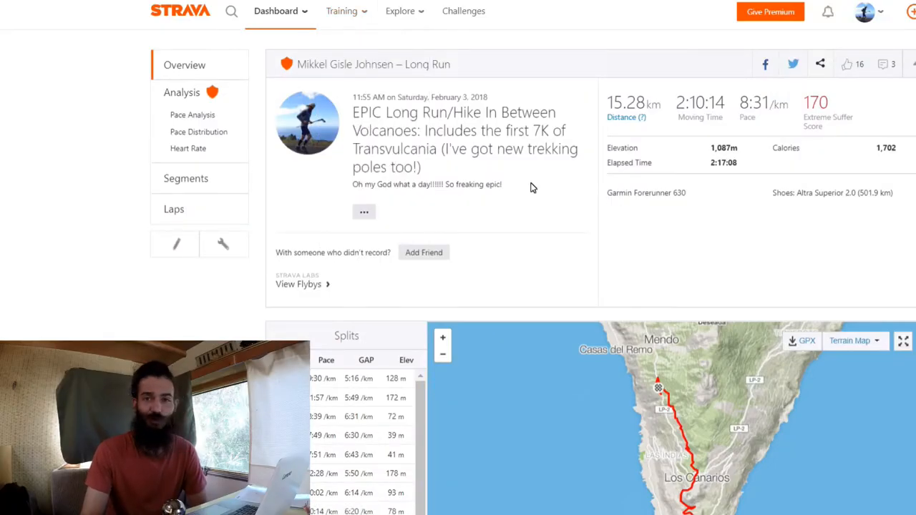
mouse_move(511, 195)
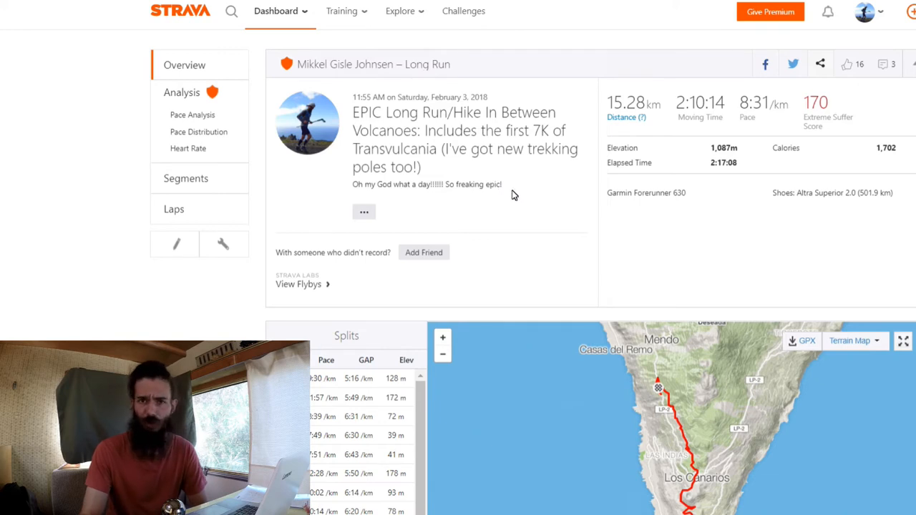
mouse_move(385, 178)
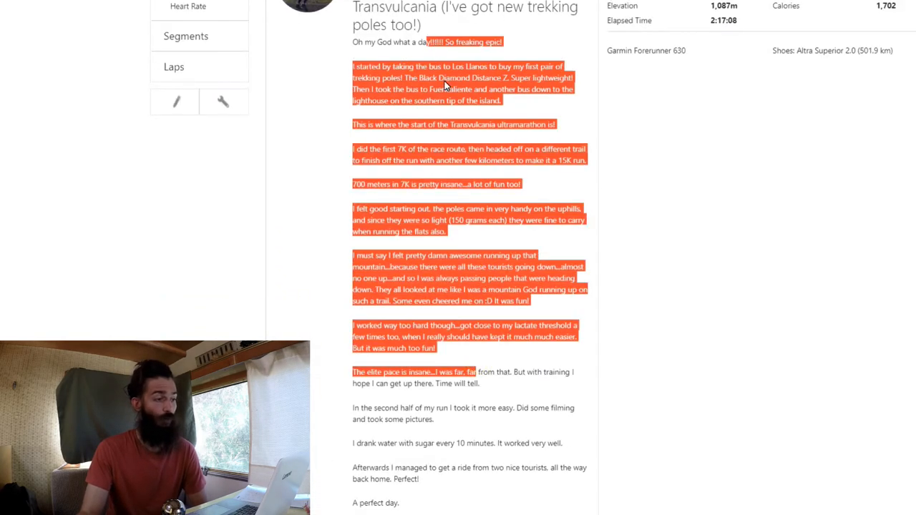
Scroll through the Feb 3 'EPIC Long Run/Hike' full description
scroll(up, 3)
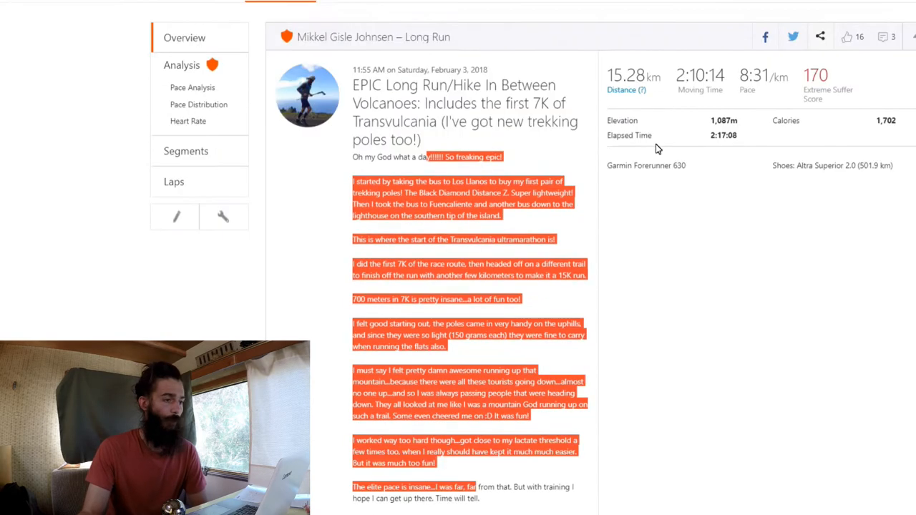
scroll(down, 3)
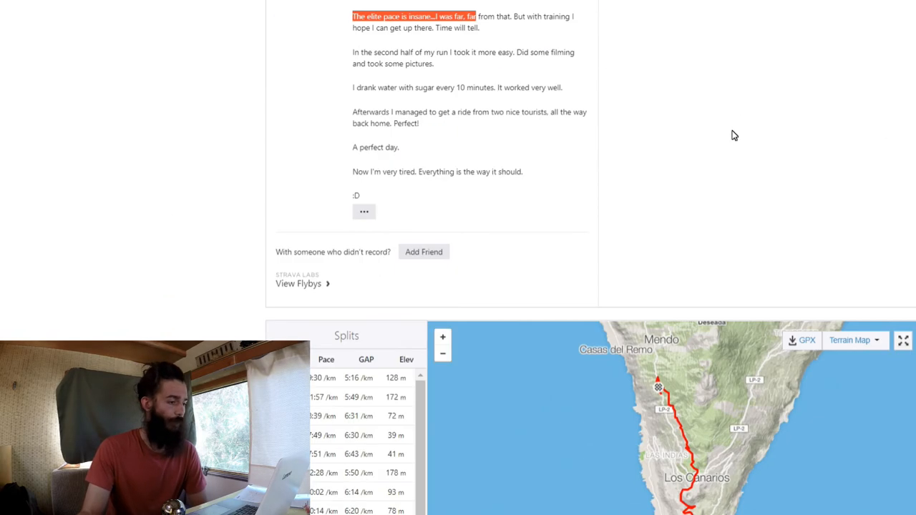
scroll(down, 3)
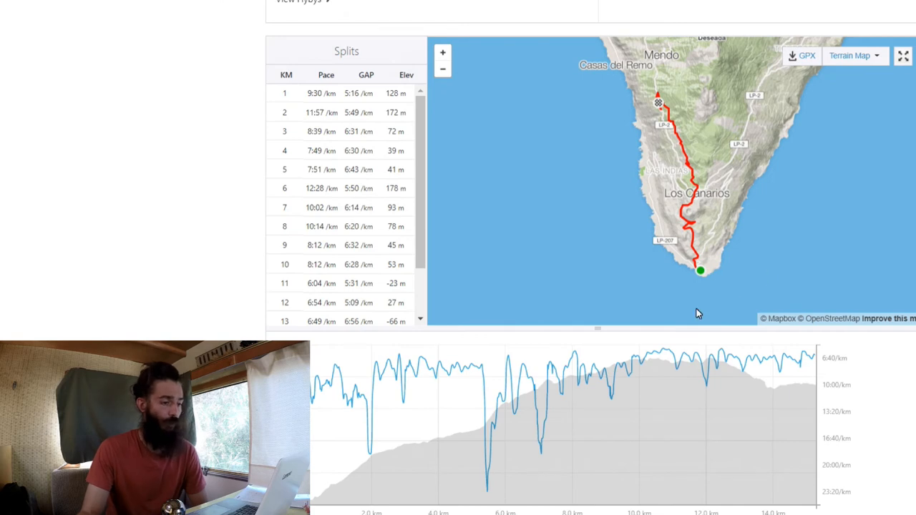
mouse_move(737, 267)
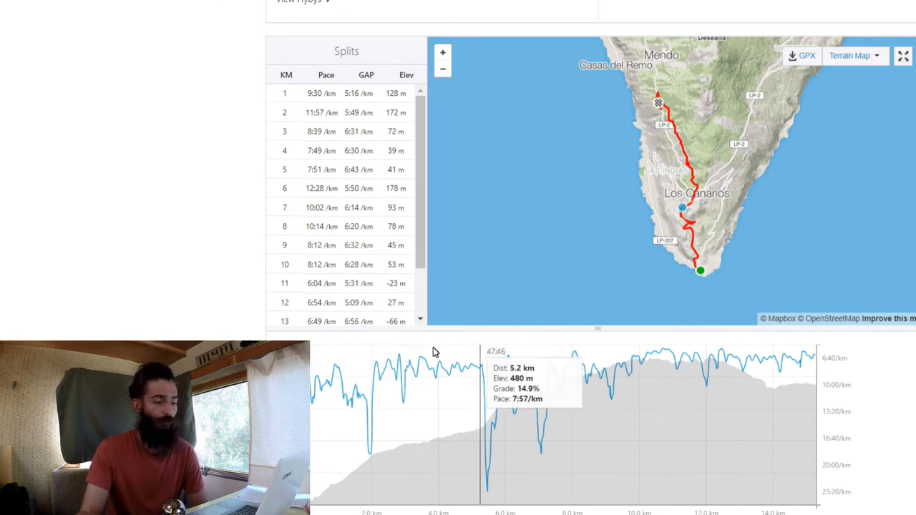
mouse_move(356, 412)
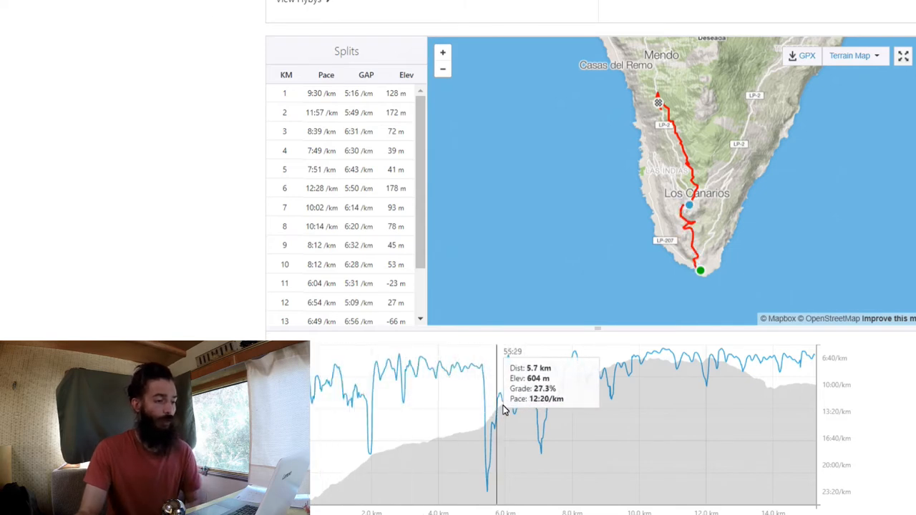
mouse_move(537, 408)
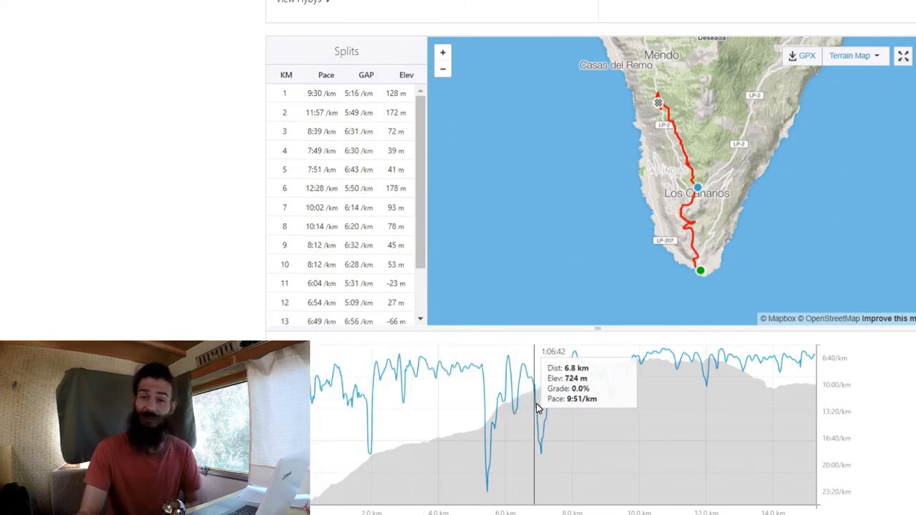
mouse_move(572, 408)
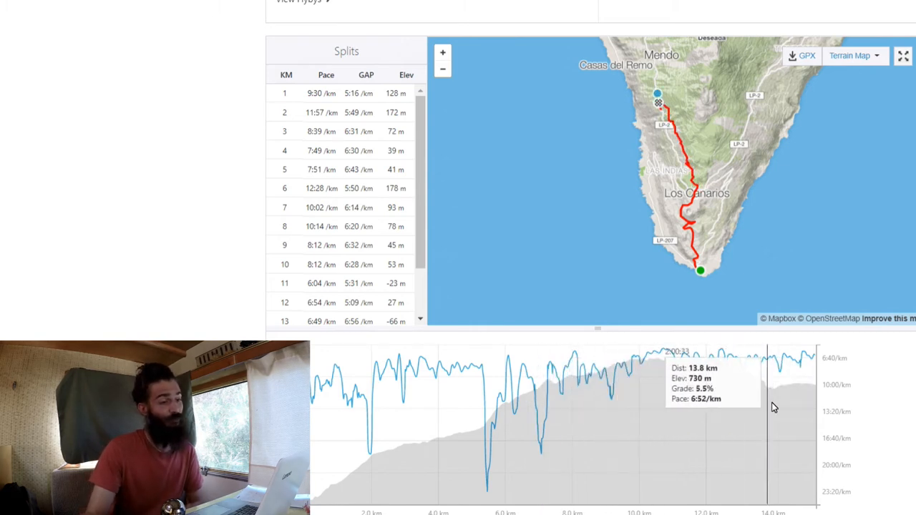
mouse_move(809, 397)
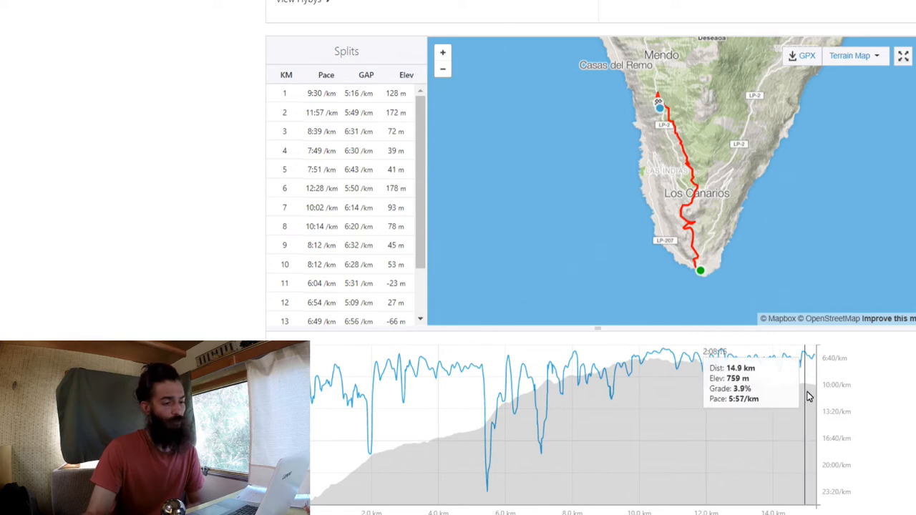
mouse_move(837, 384)
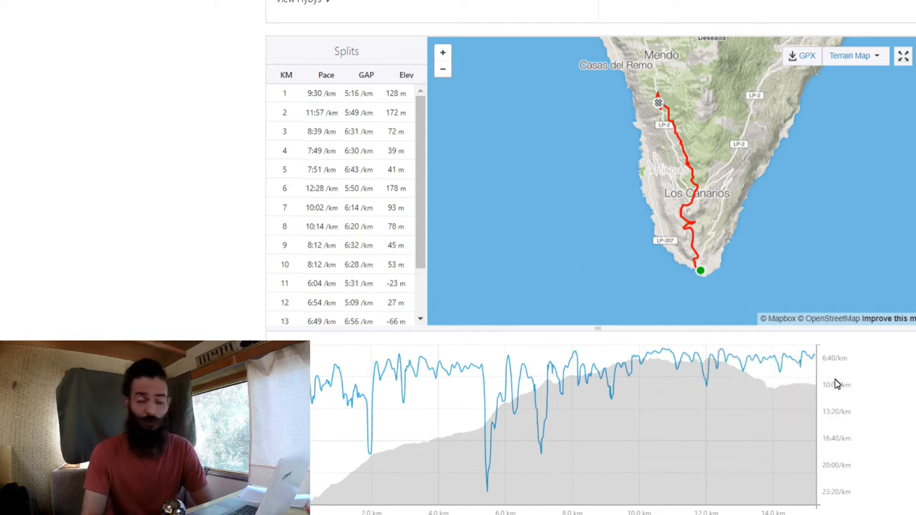
scroll(down, 3)
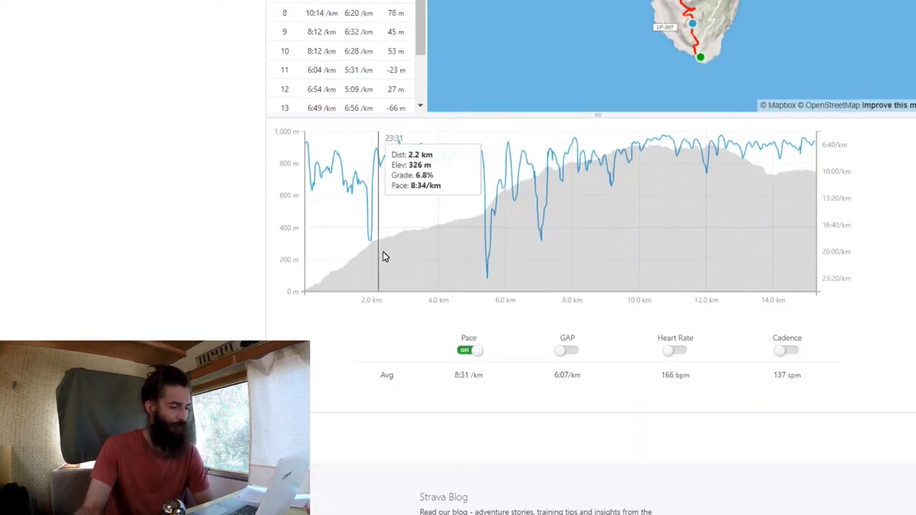
scroll(down, 3)
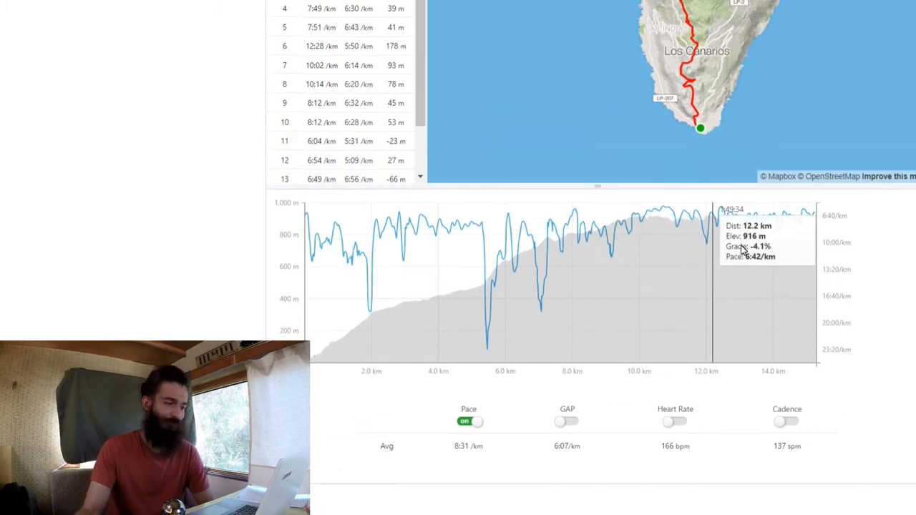
Turn on the Heart Rate toggle below the long run's chart
click(675, 420)
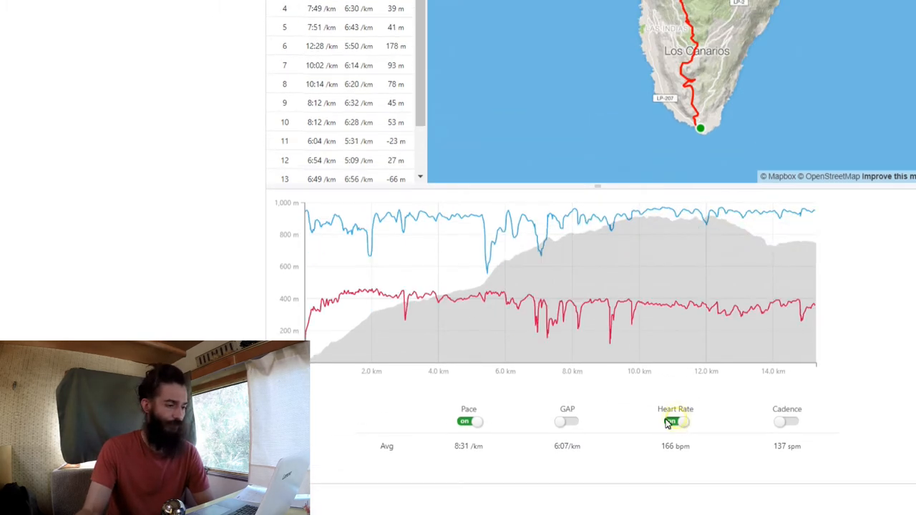
click(674, 421)
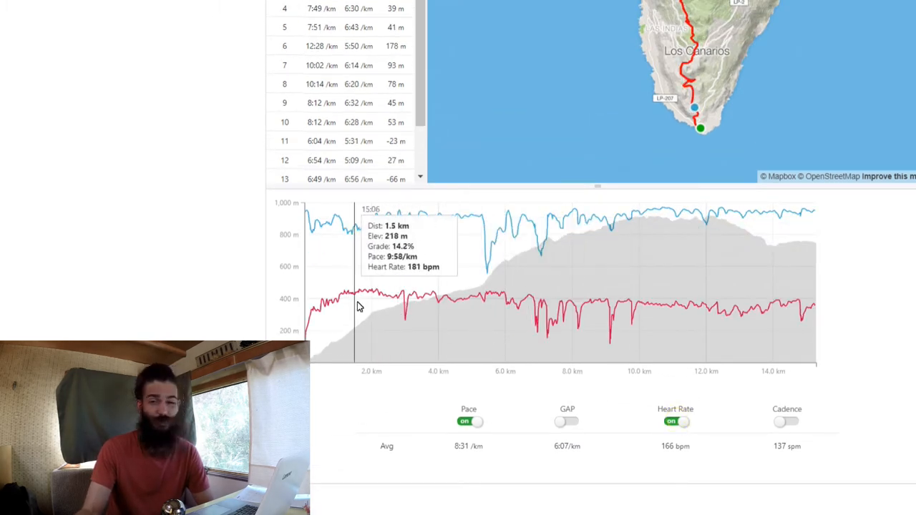
mouse_move(338, 300)
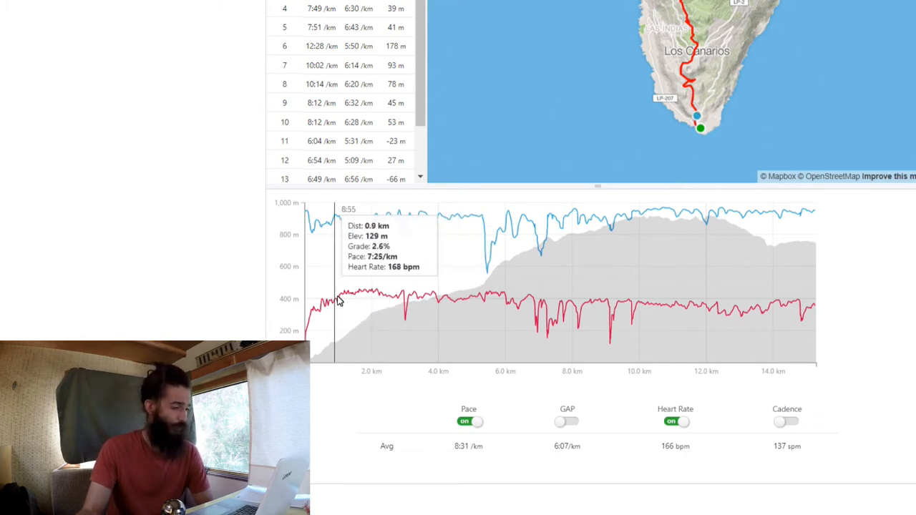
mouse_move(386, 311)
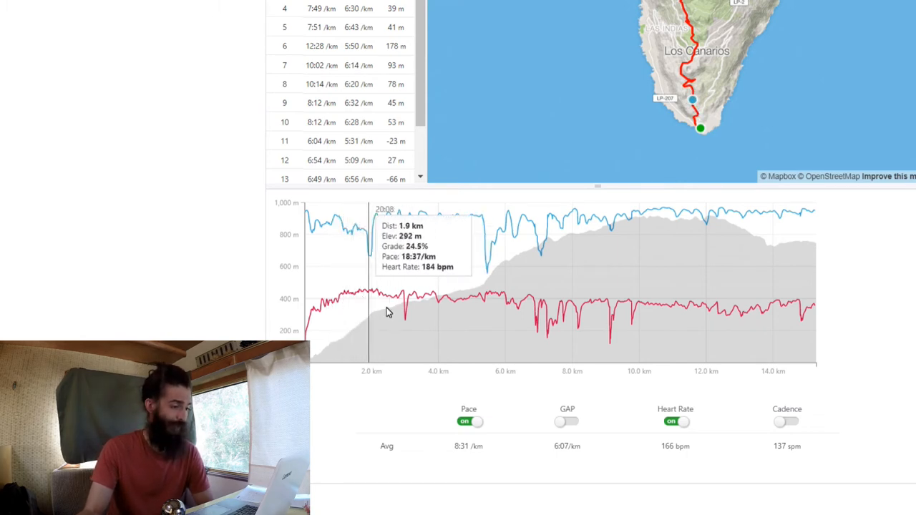
mouse_move(515, 319)
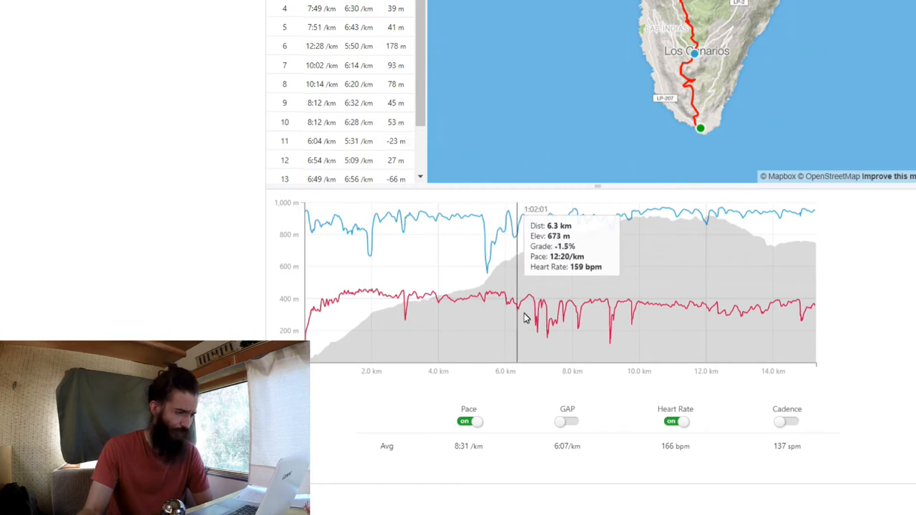
mouse_move(613, 346)
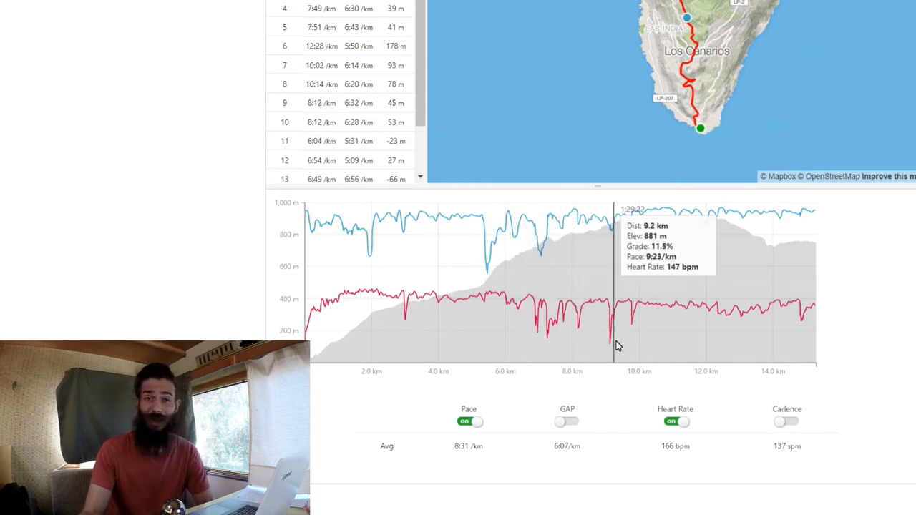
mouse_move(640, 361)
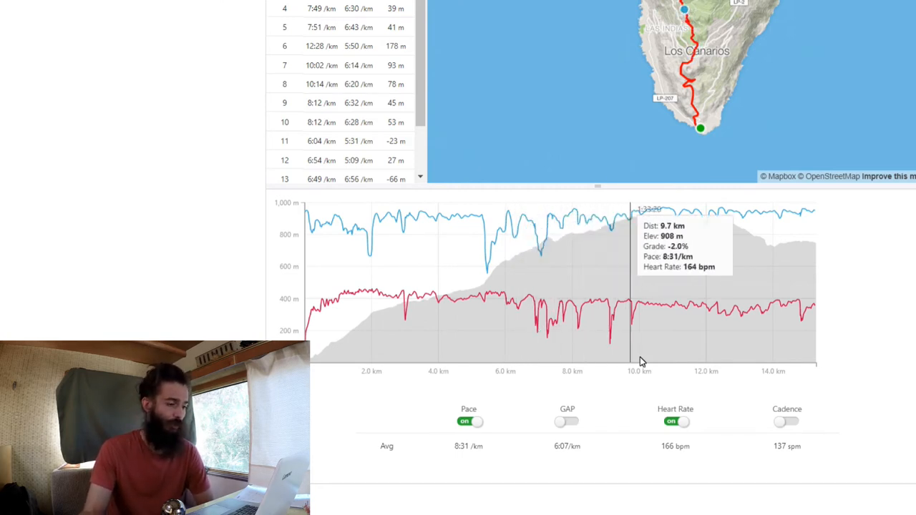
mouse_move(647, 370)
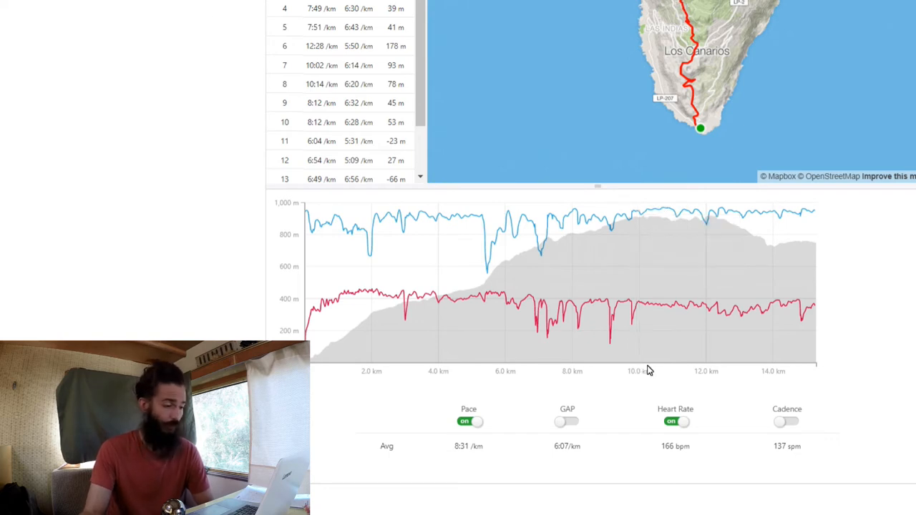
mouse_move(791, 318)
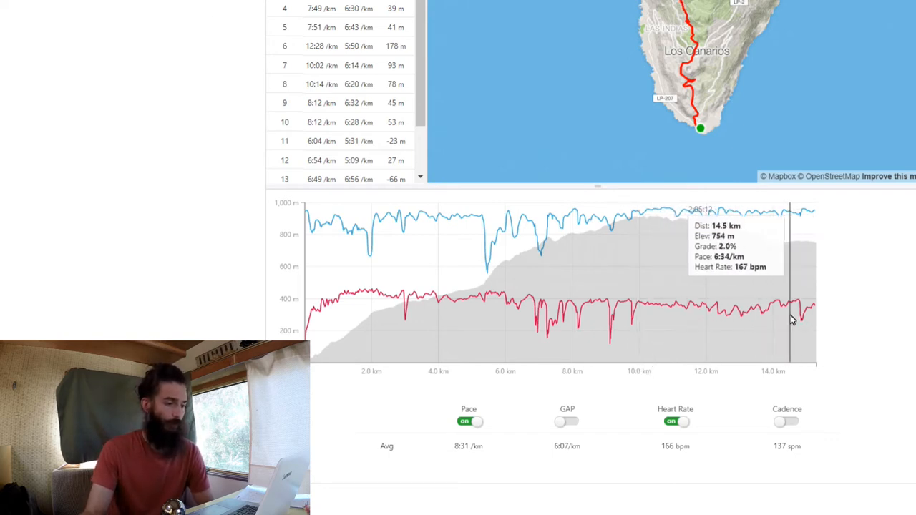
mouse_move(787, 357)
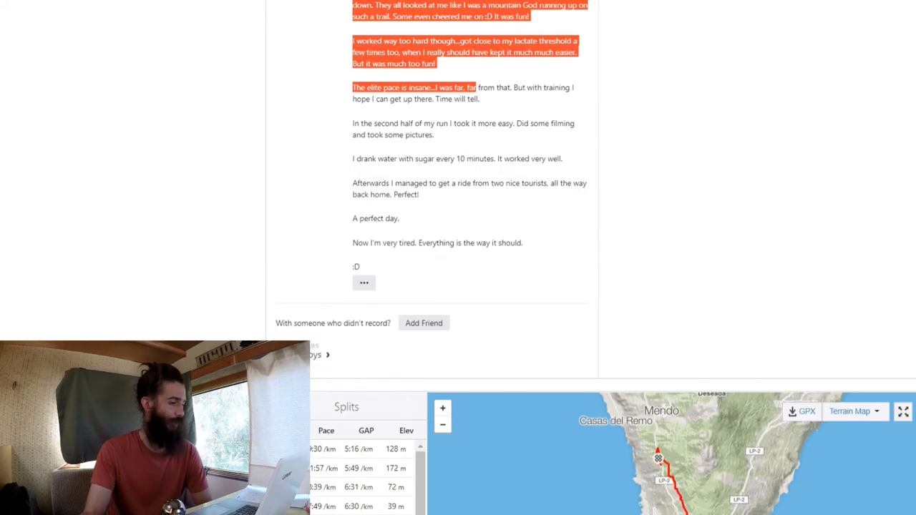
Scroll up the long run's page before heading back to the Training Log
scroll(up, 3)
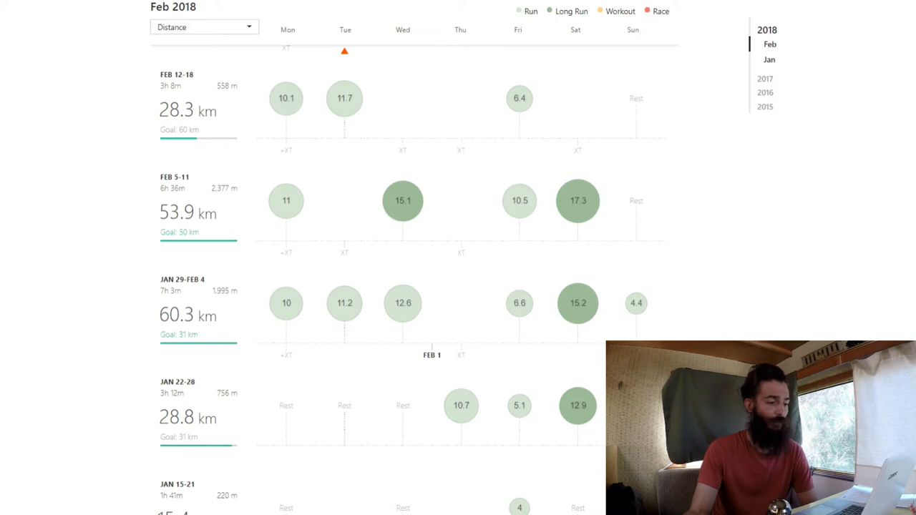
mouse_move(635, 303)
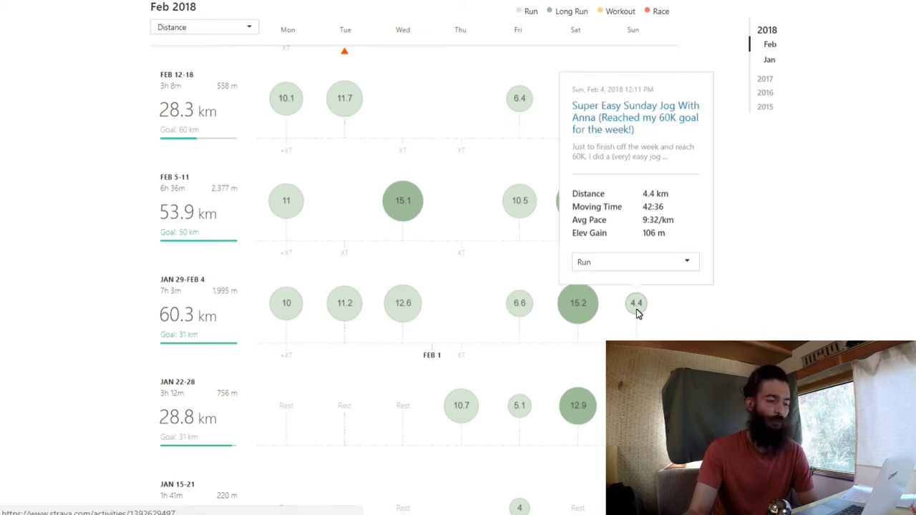
mouse_move(645, 141)
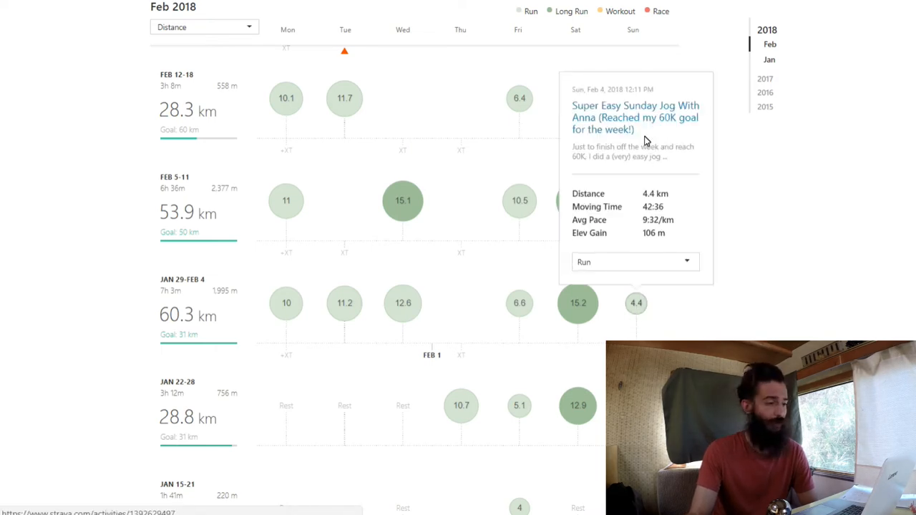
mouse_move(691, 118)
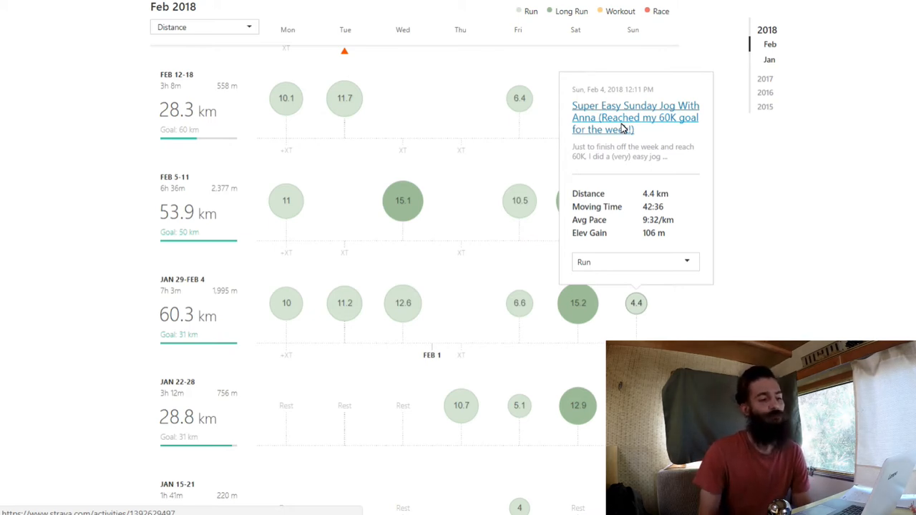
mouse_move(633, 176)
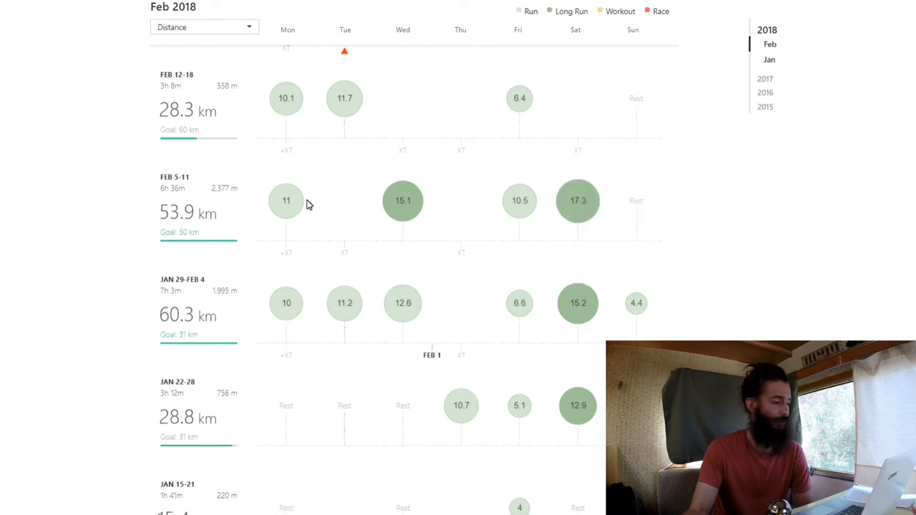
scroll(down, 3)
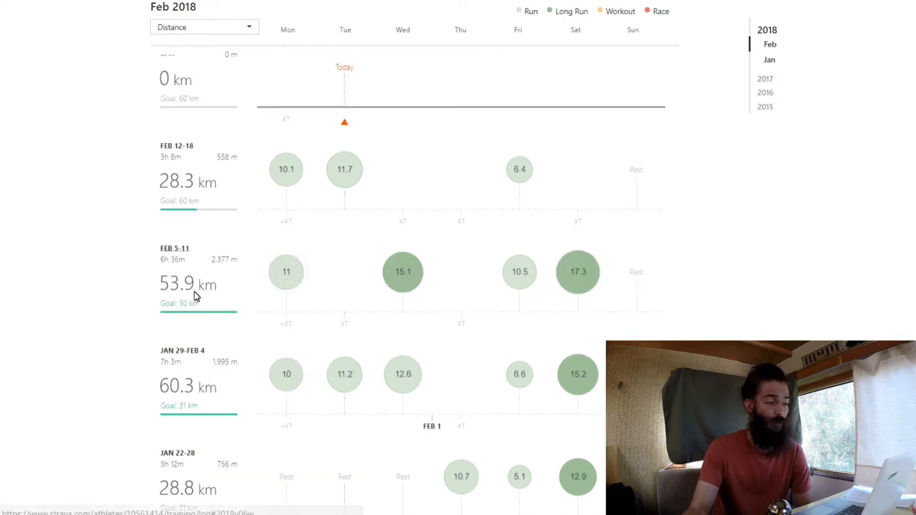
mouse_move(161, 295)
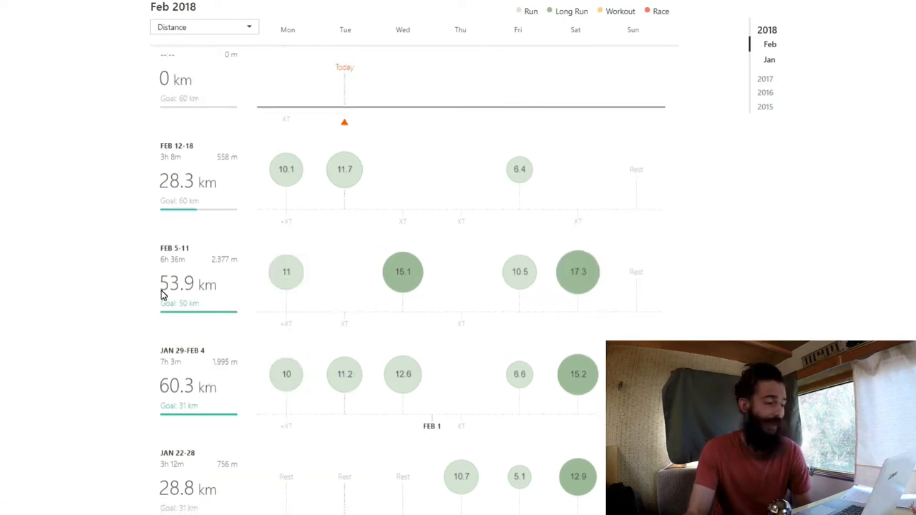
mouse_move(245, 297)
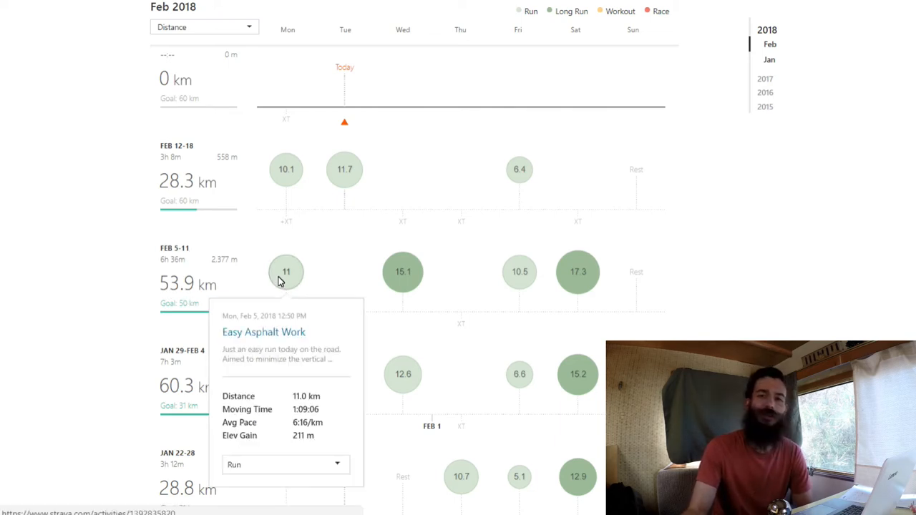
mouse_move(308, 272)
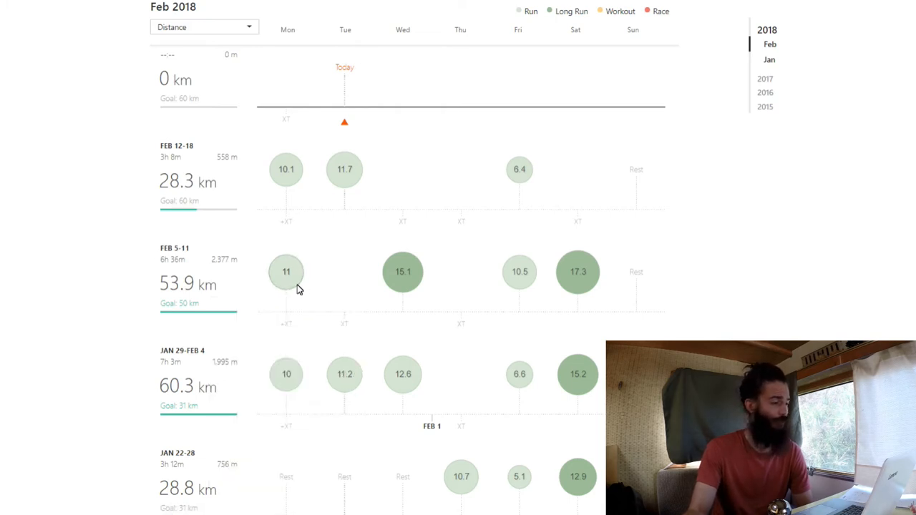
mouse_move(351, 307)
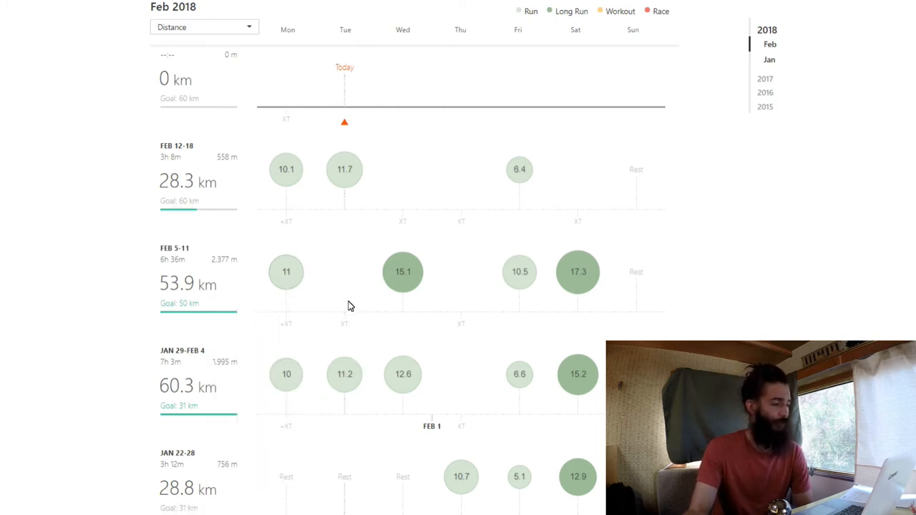
mouse_move(343, 274)
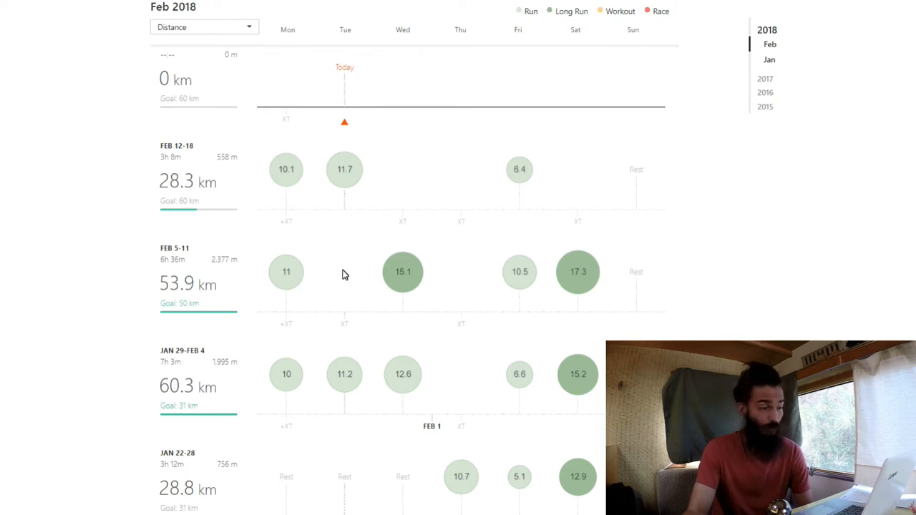
mouse_move(403, 326)
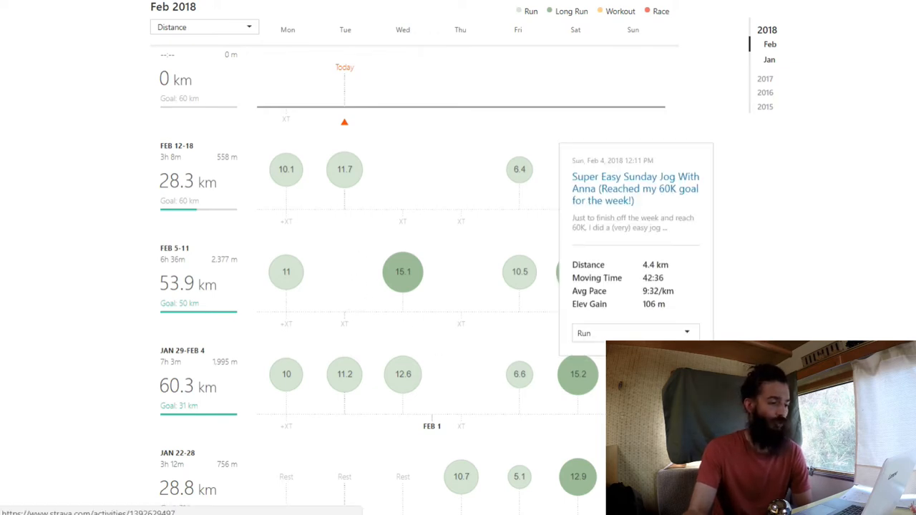
scroll(down, 3)
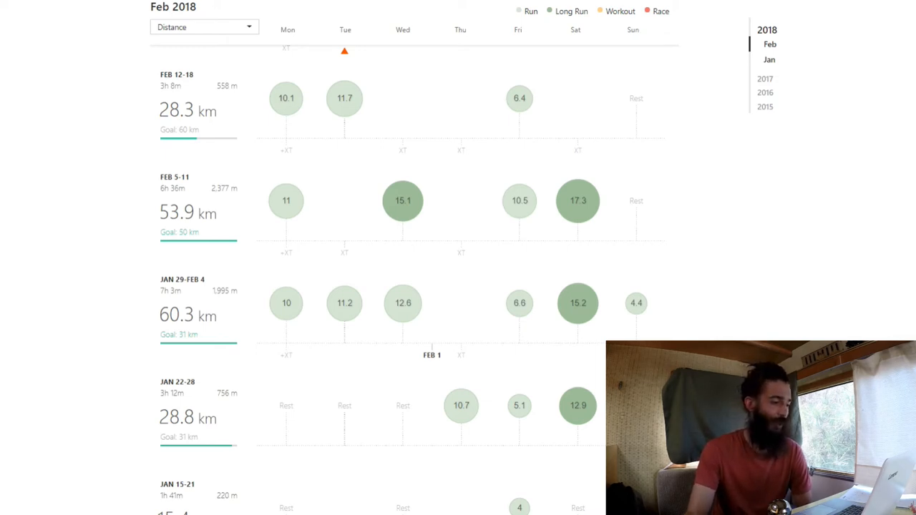
mouse_move(642, 208)
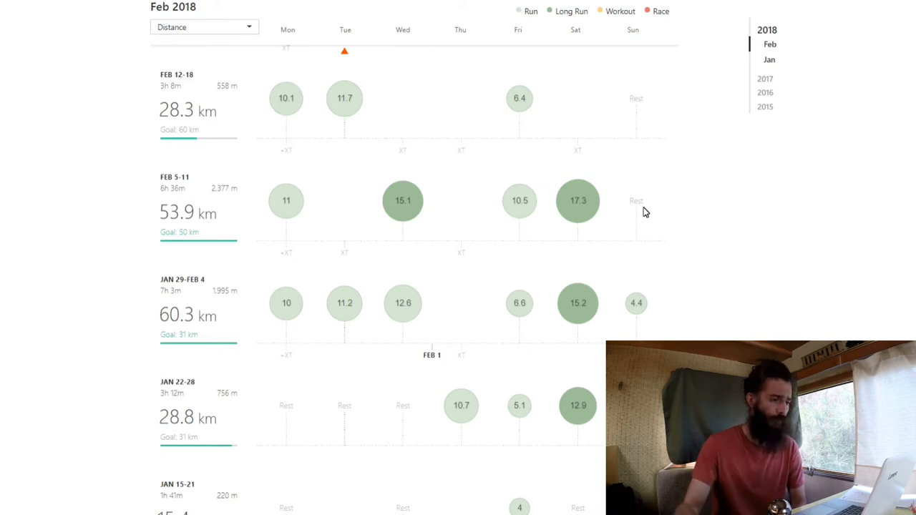
mouse_move(293, 240)
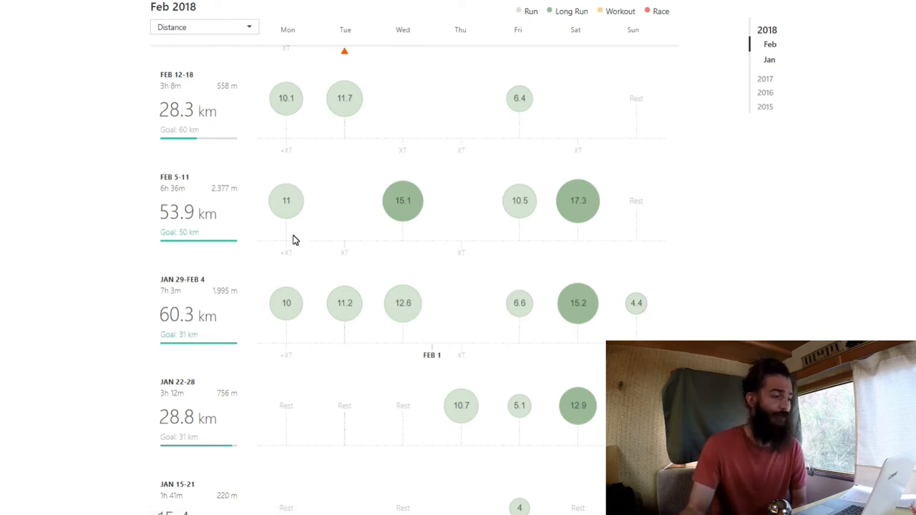
mouse_move(370, 235)
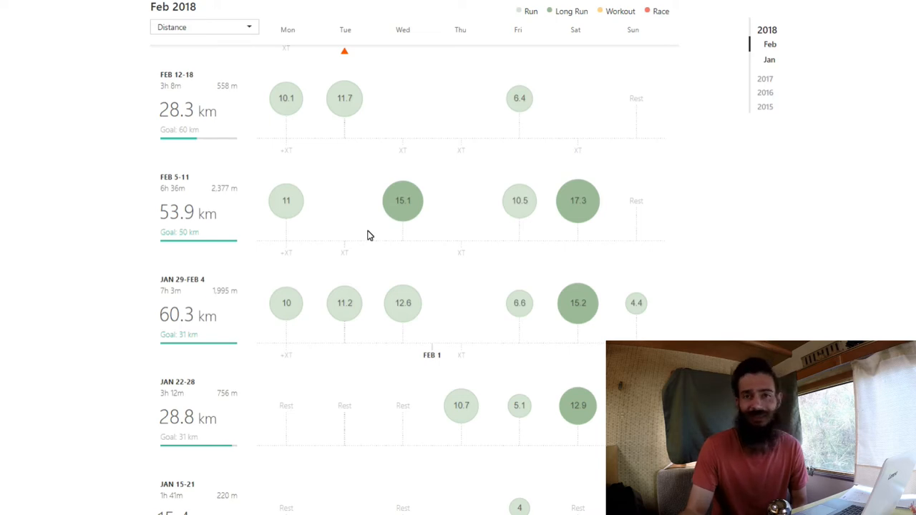
mouse_move(338, 219)
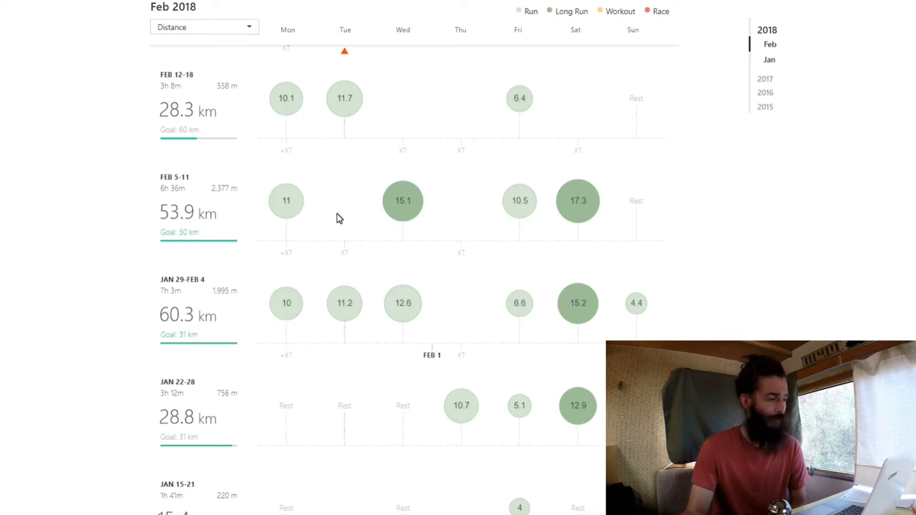
mouse_move(344, 252)
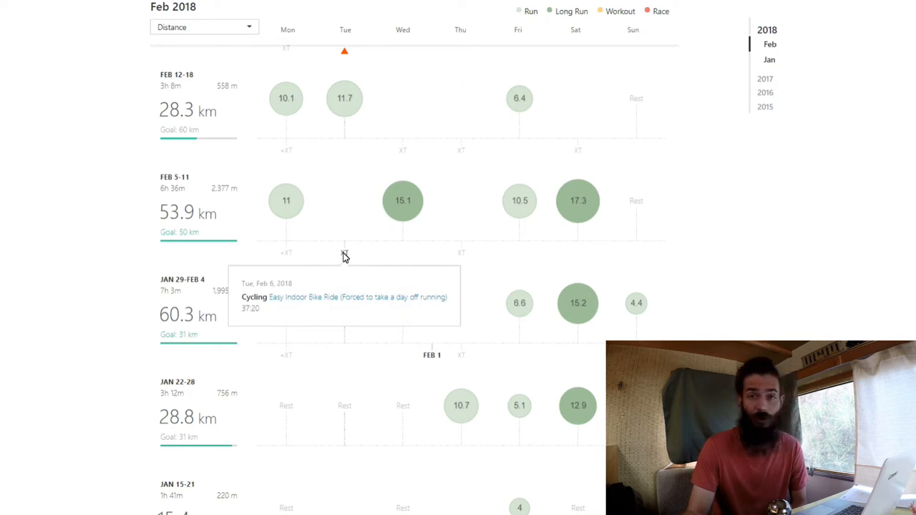
mouse_move(342, 187)
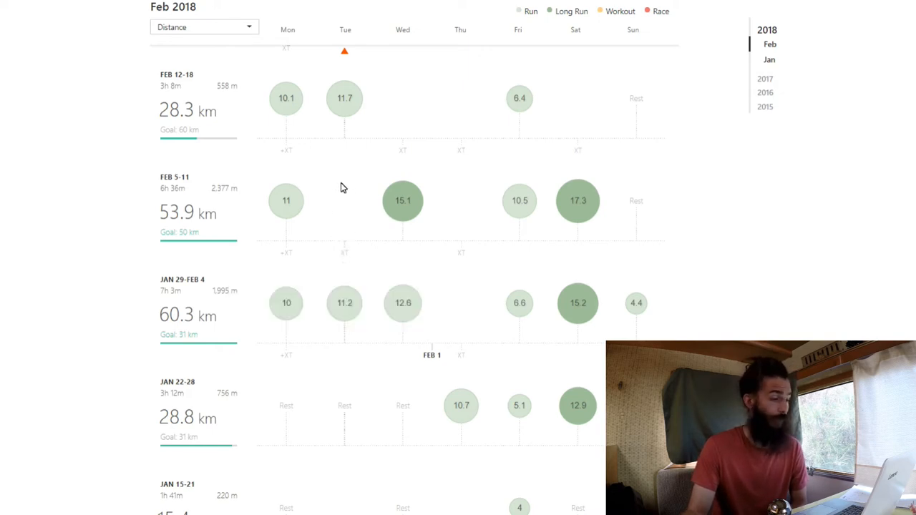
mouse_move(403, 201)
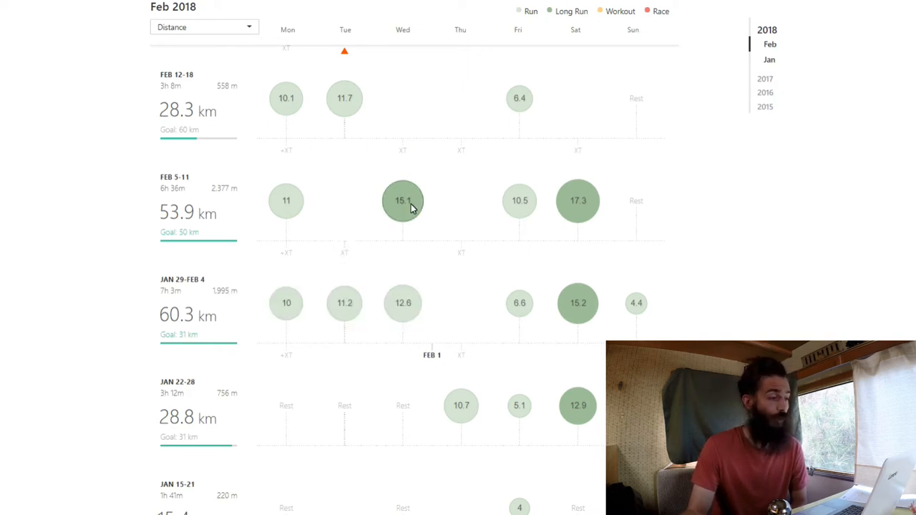
mouse_move(507, 203)
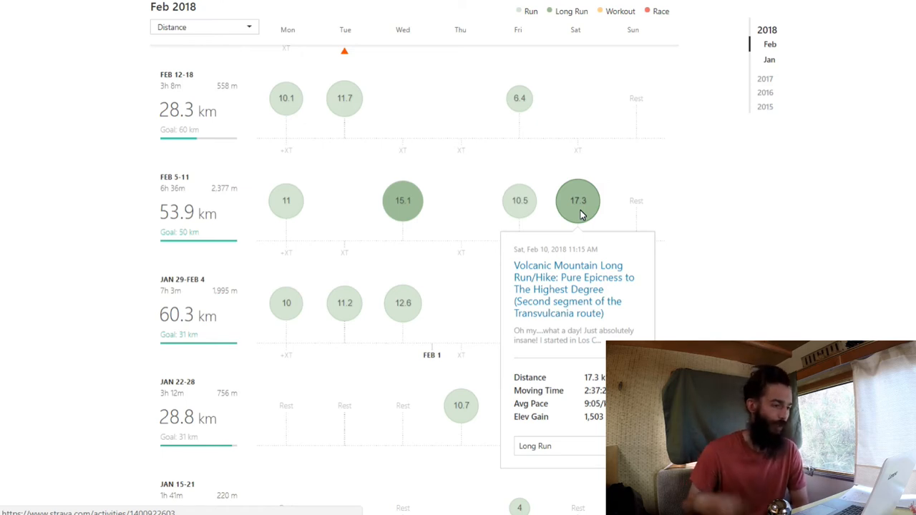
mouse_move(565, 277)
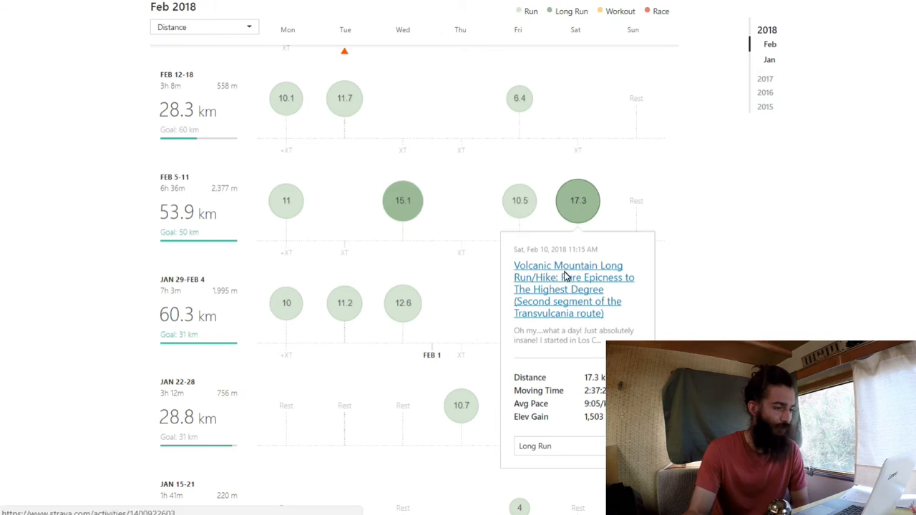
mouse_move(572, 292)
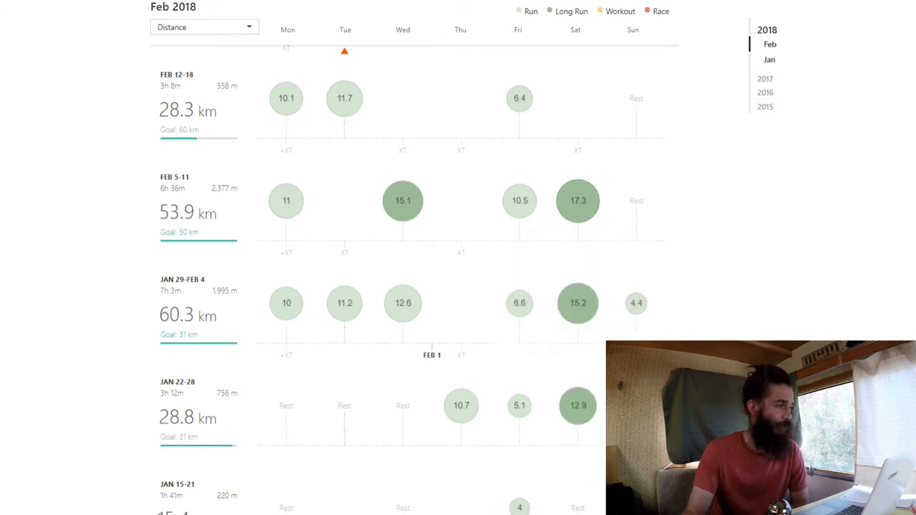
Open the Feb 10 Volcanic Mountain long run and scroll to its splits, route map and pace chart
click(577, 200)
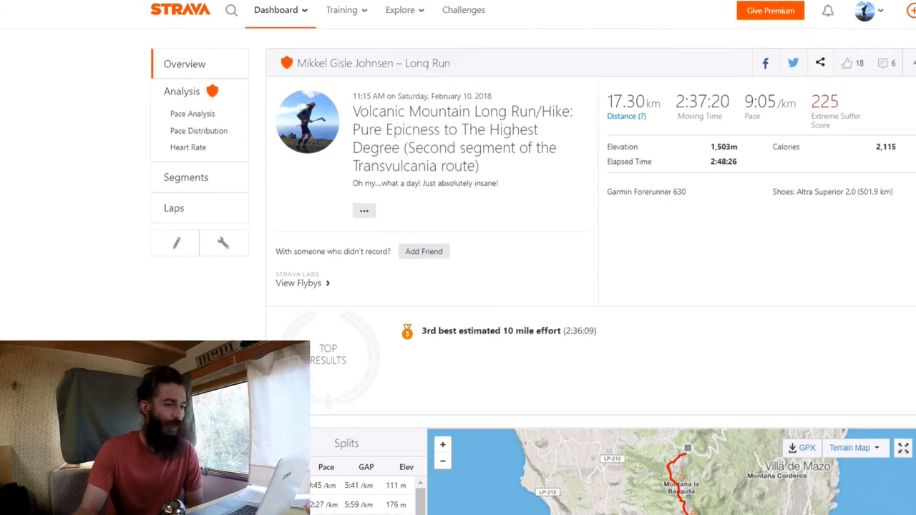
scroll(down, 3)
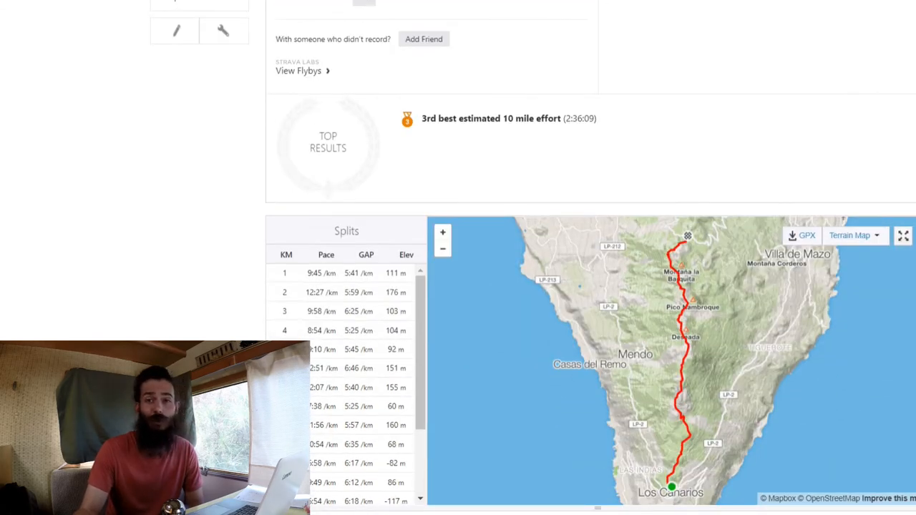
scroll(down, 3)
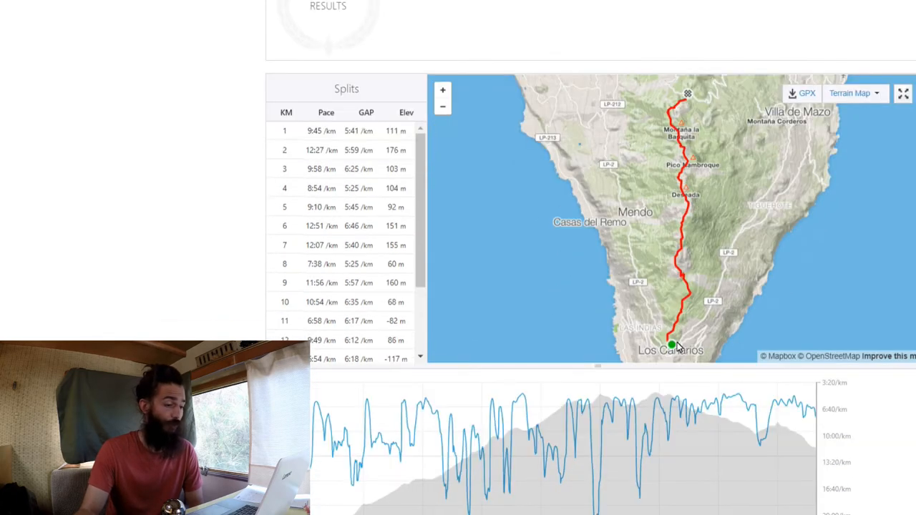
mouse_move(322, 440)
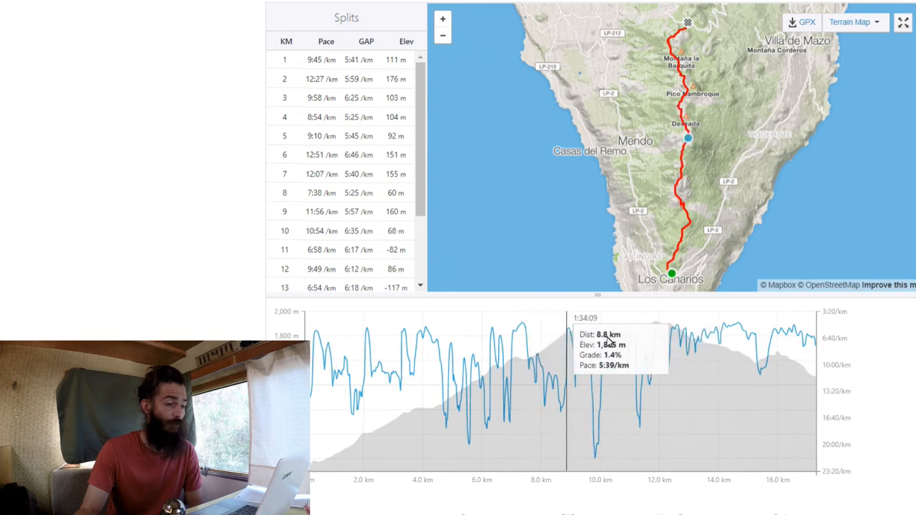
mouse_move(608, 342)
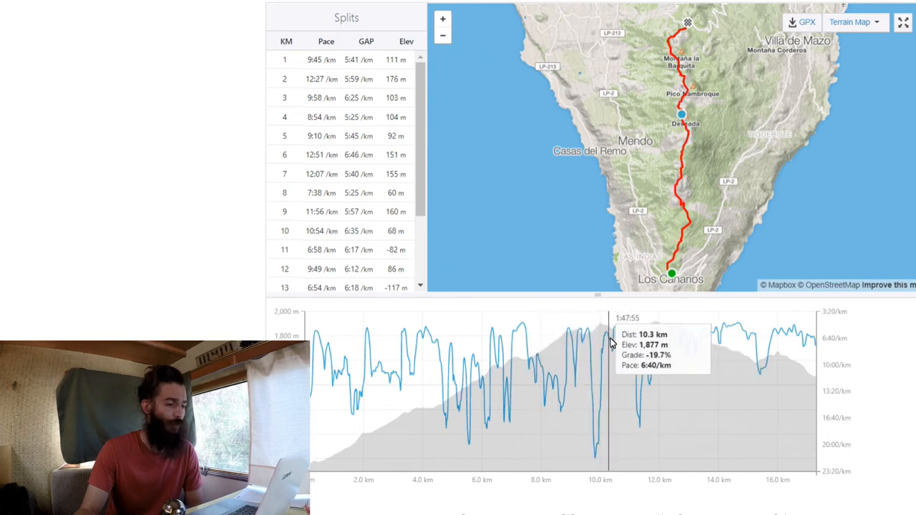
mouse_move(626, 342)
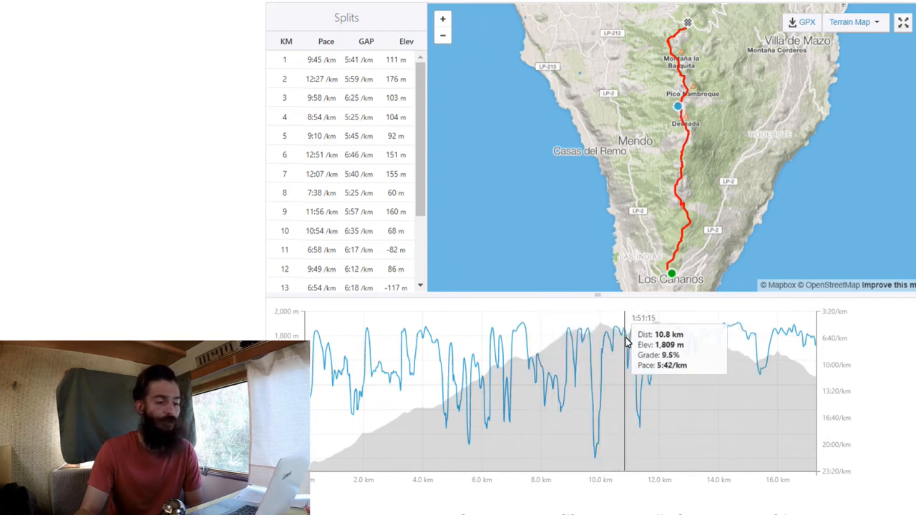
mouse_move(583, 338)
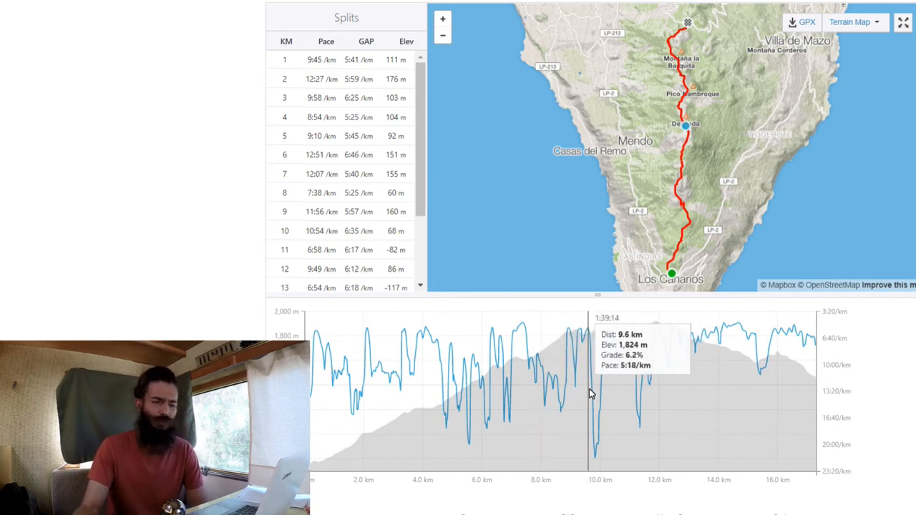
mouse_move(603, 392)
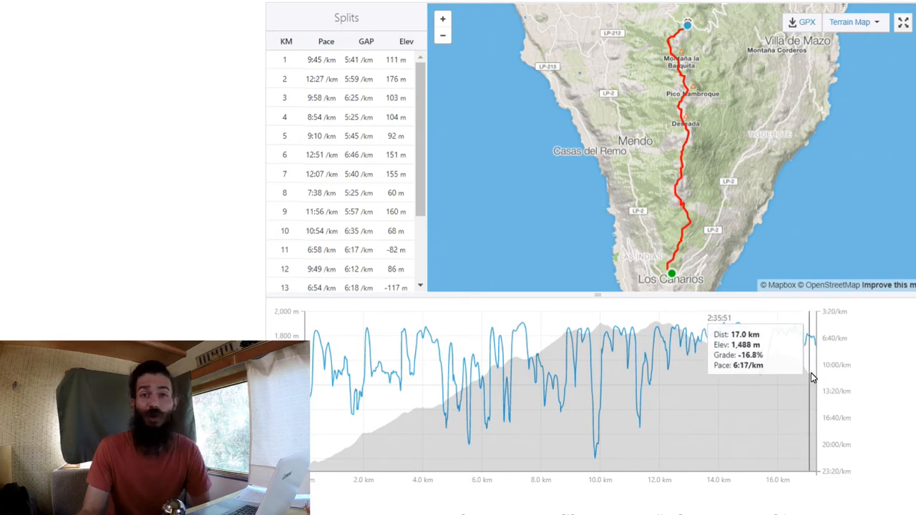
mouse_move(812, 379)
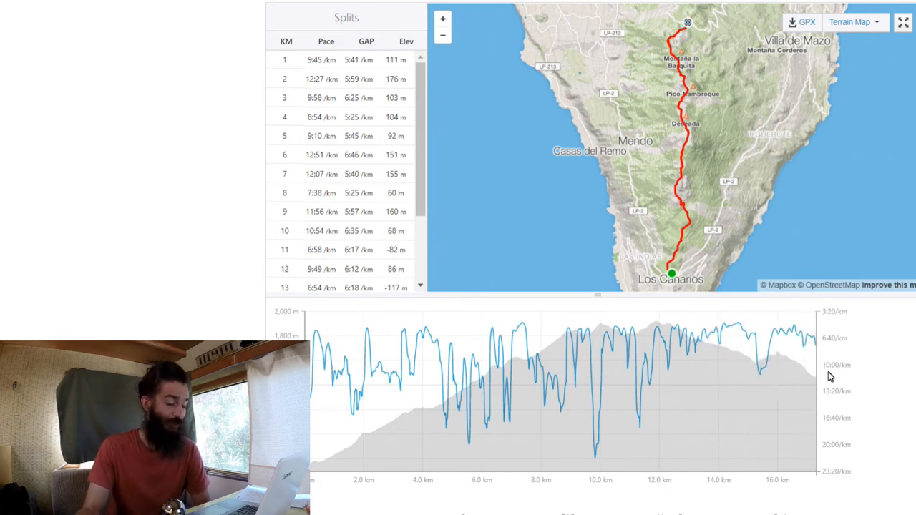
mouse_move(750, 381)
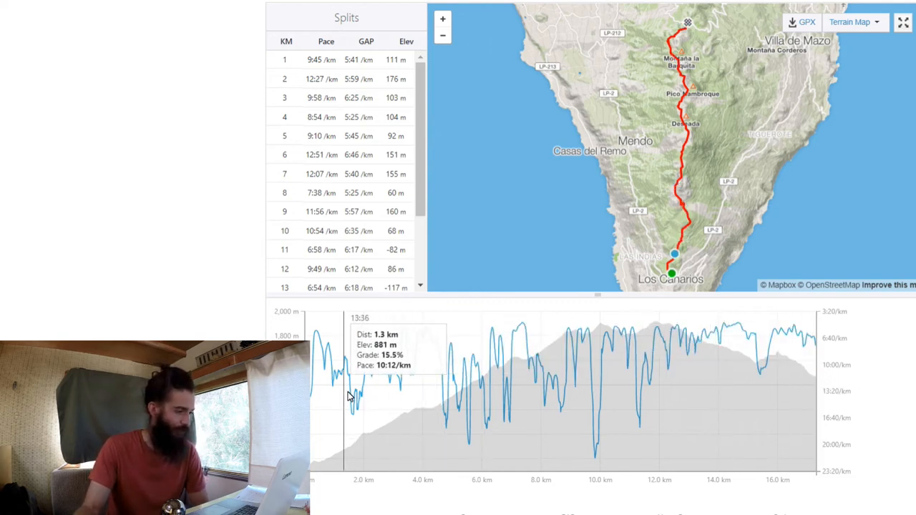
mouse_move(617, 418)
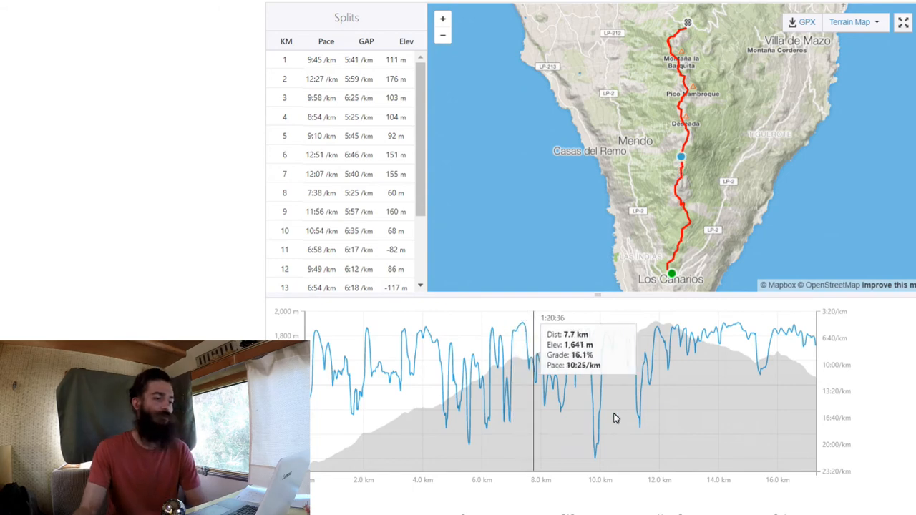
scroll(up, 3)
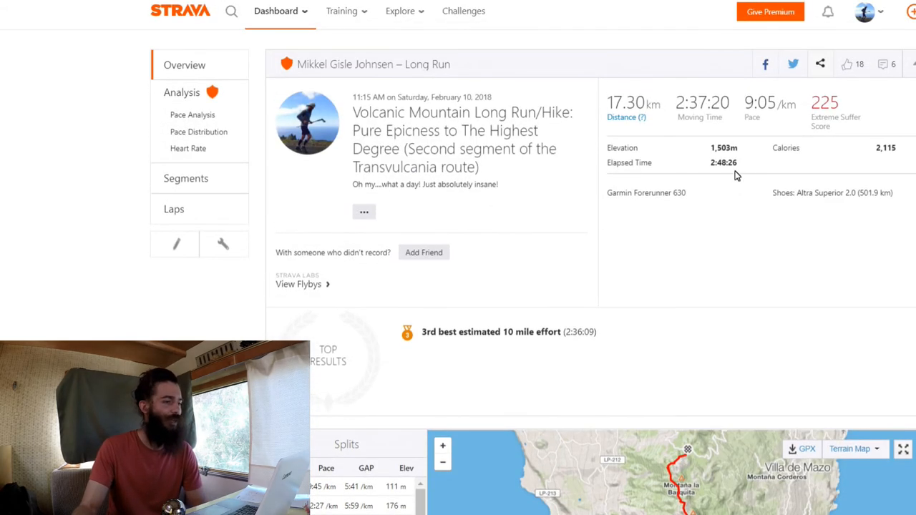
Go back to the Training Log showing Feb 5–11 at 53.9 km against the 50 km goal
double_click(626, 103)
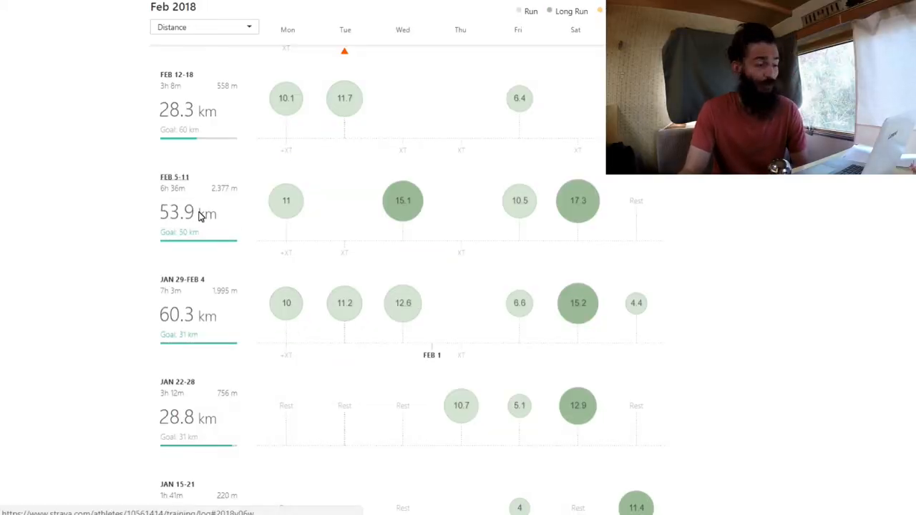
mouse_move(219, 198)
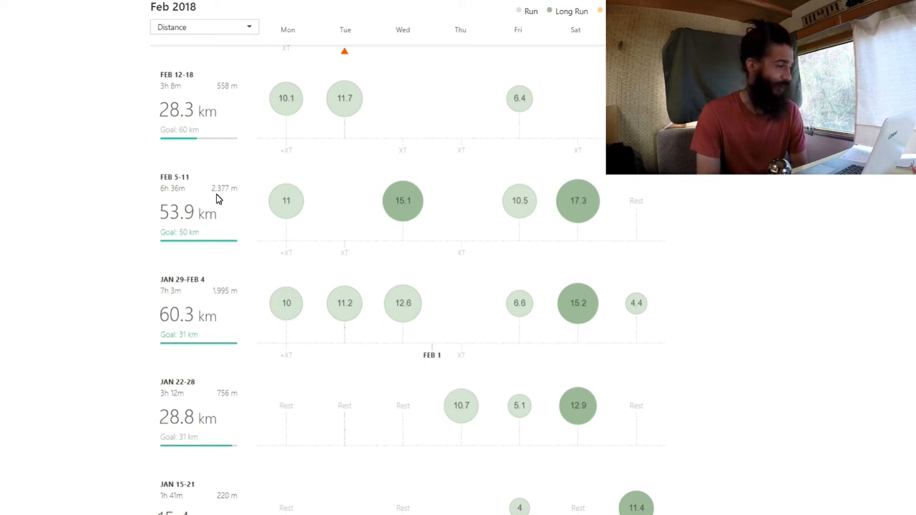
mouse_move(403, 200)
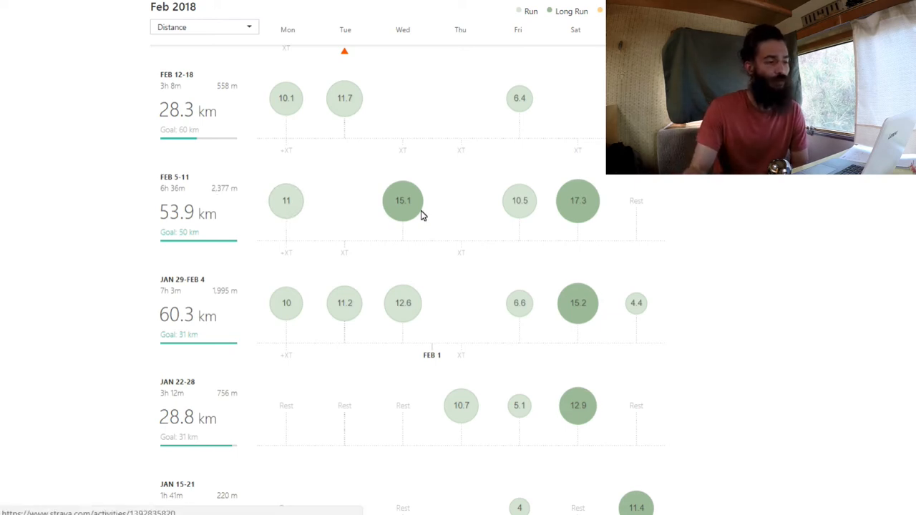
mouse_move(708, 235)
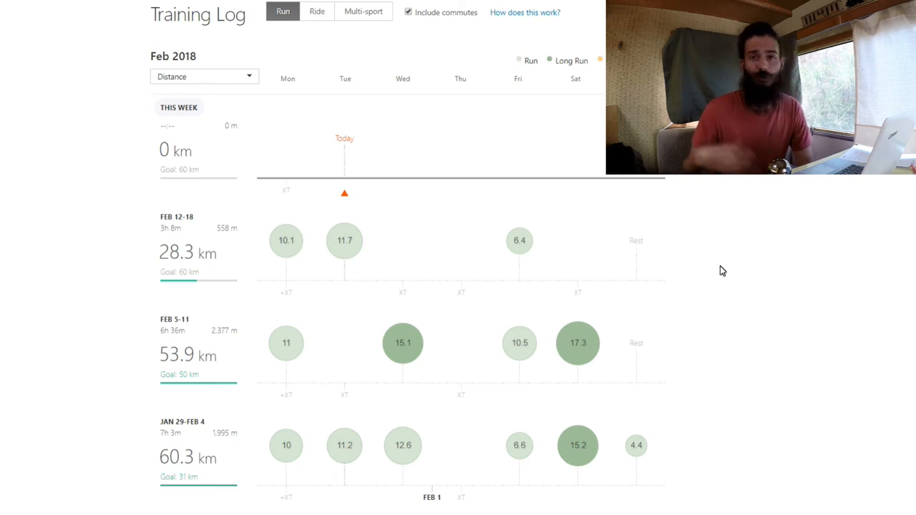
mouse_move(370, 293)
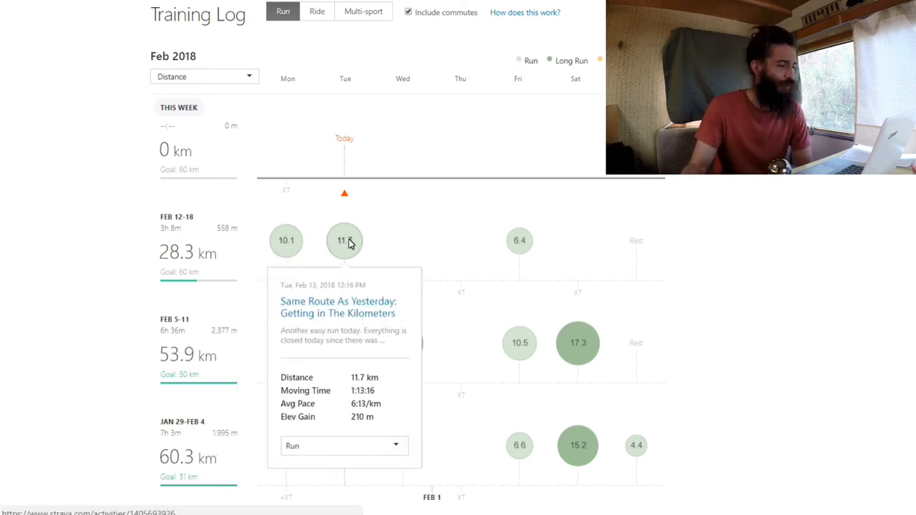
mouse_move(372, 230)
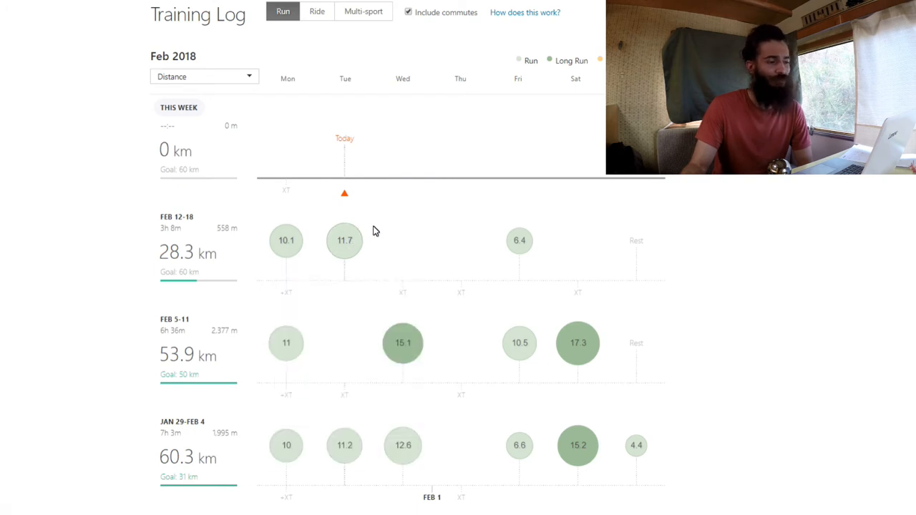
mouse_move(404, 298)
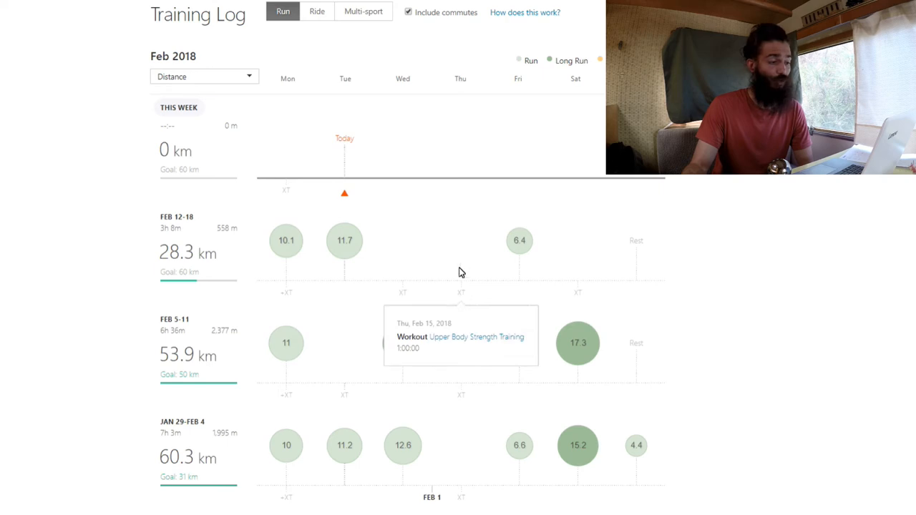
mouse_move(451, 291)
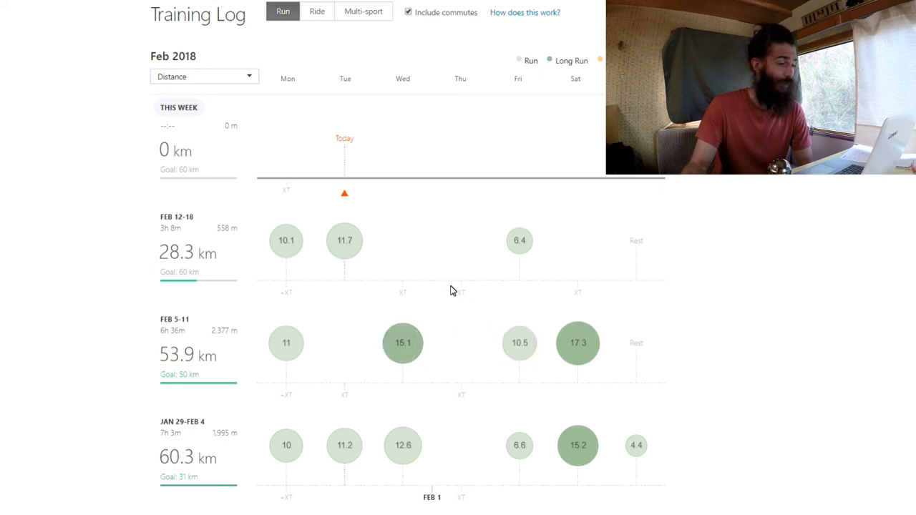
mouse_move(684, 270)
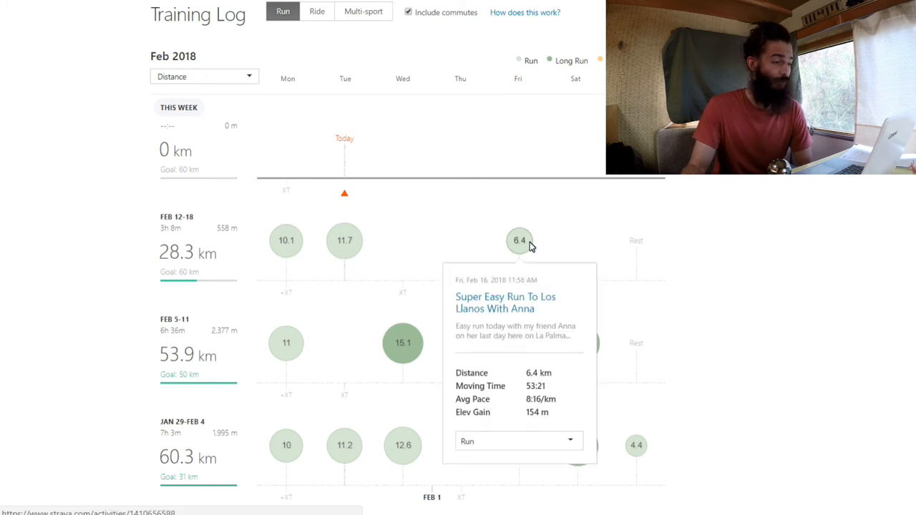
mouse_move(515, 300)
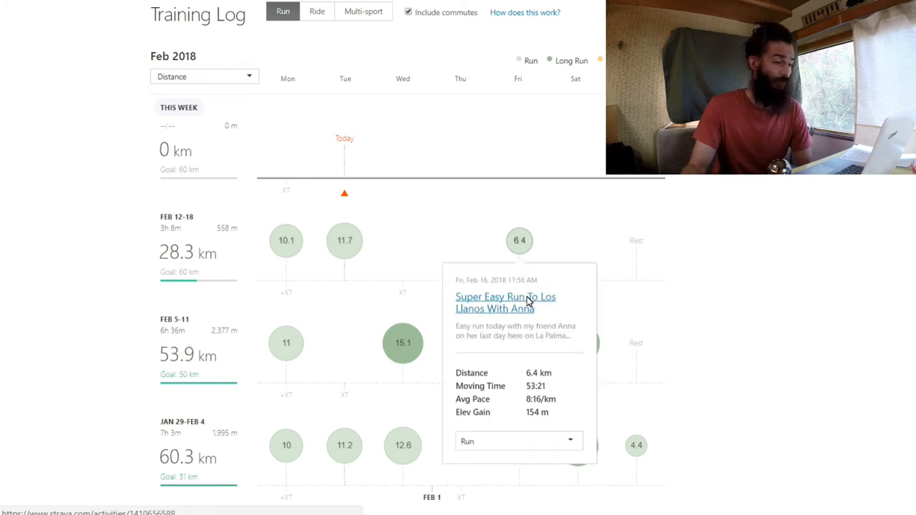
mouse_move(558, 226)
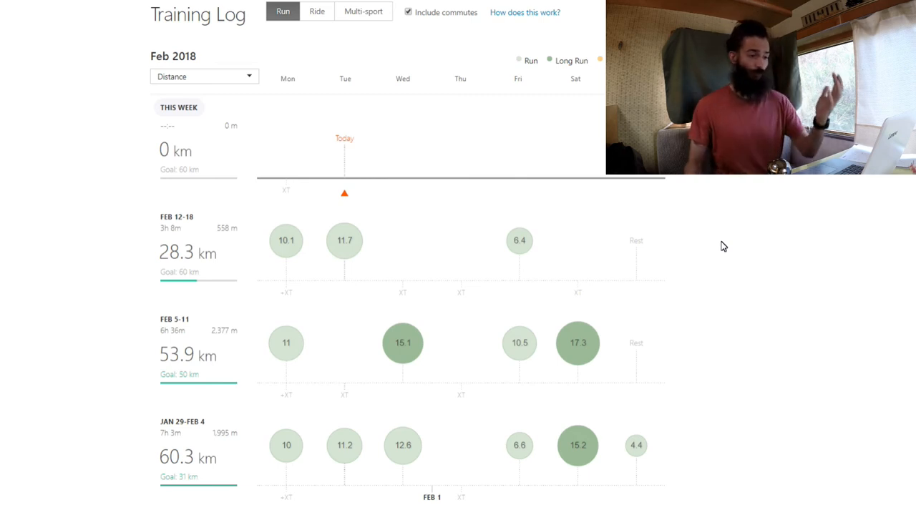
mouse_move(668, 308)
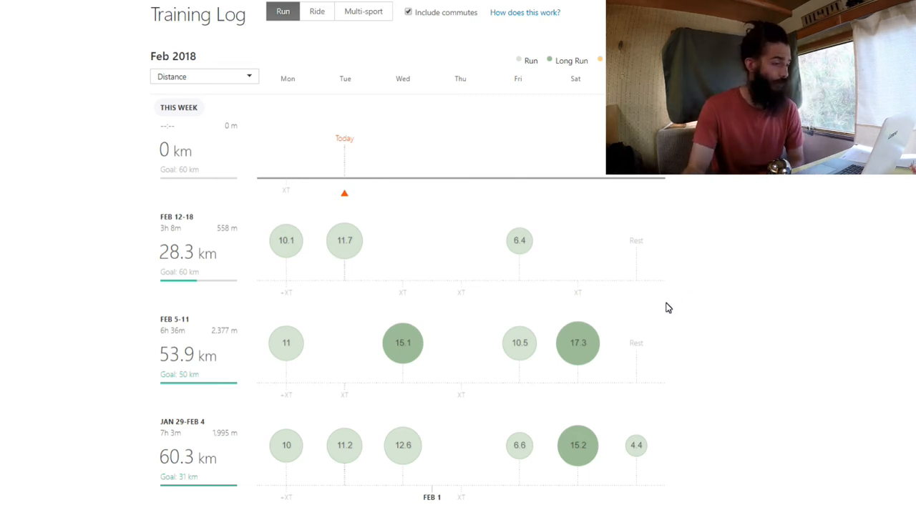
mouse_move(342, 222)
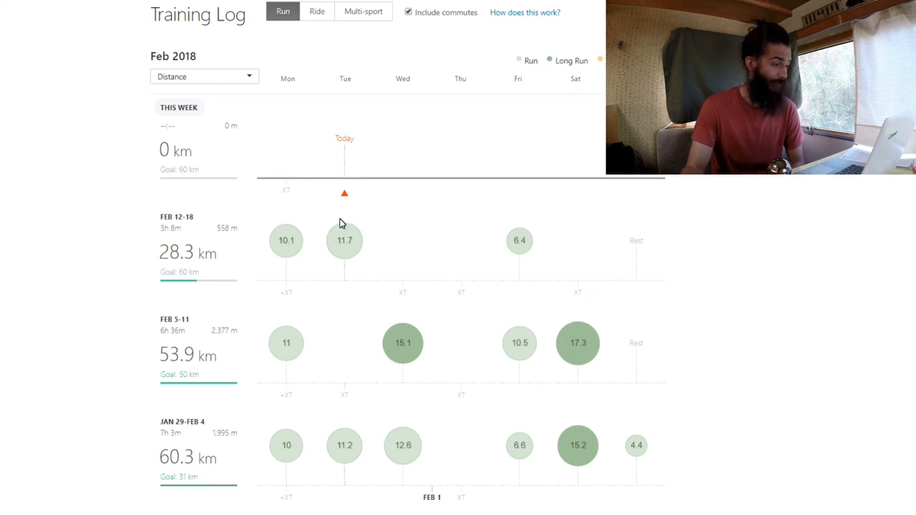
mouse_move(288, 192)
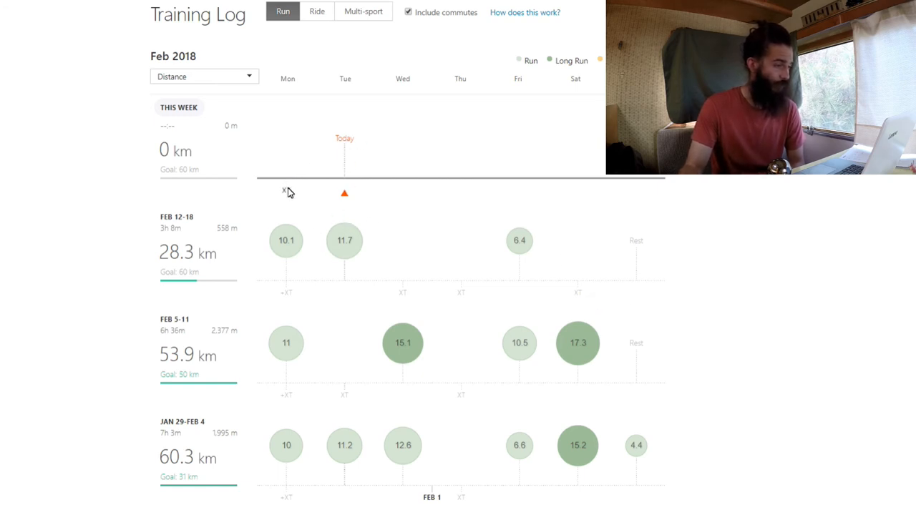
mouse_move(506, 329)
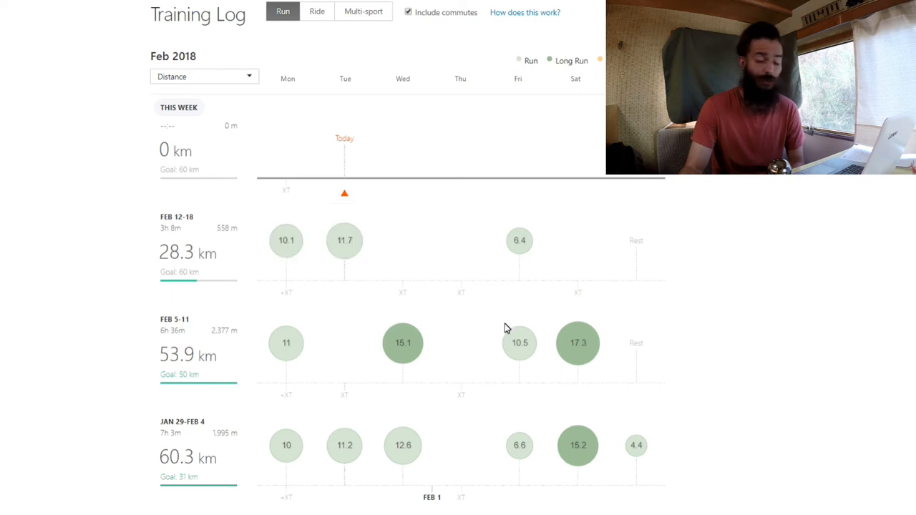
mouse_move(444, 302)
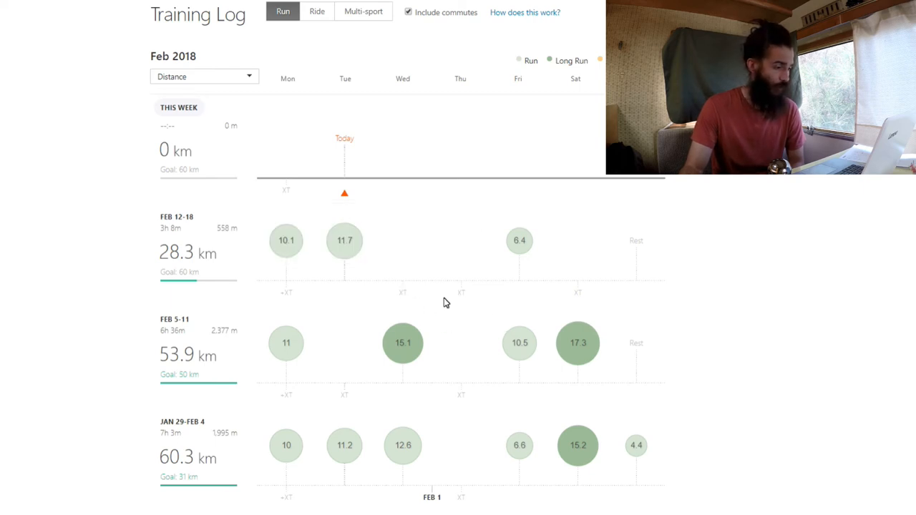
mouse_move(280, 186)
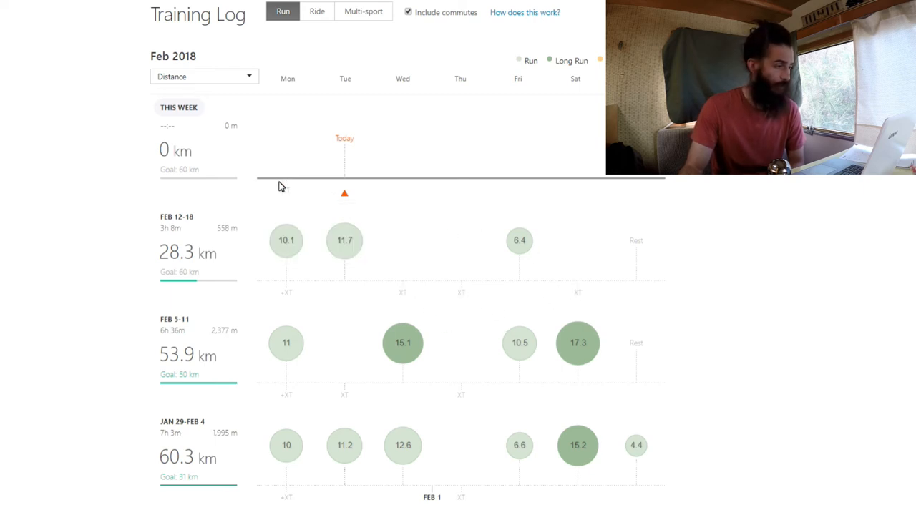
mouse_move(523, 291)
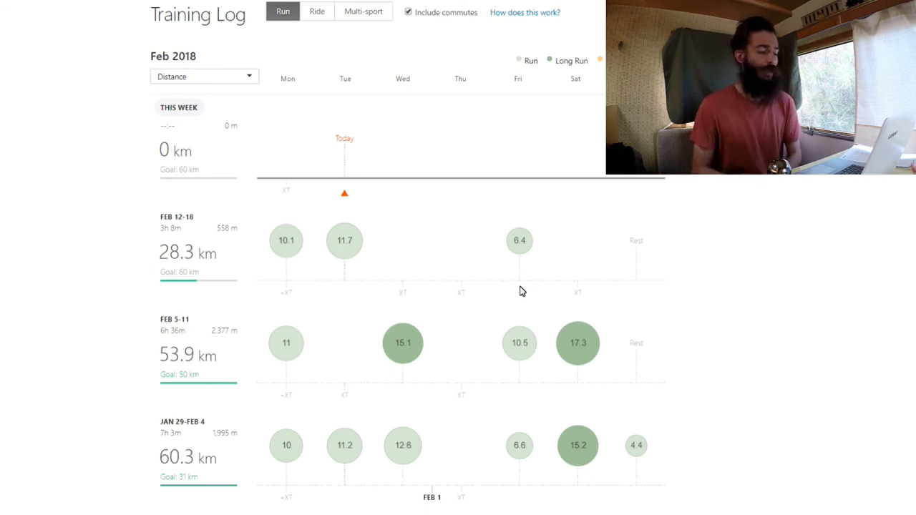
mouse_move(465, 298)
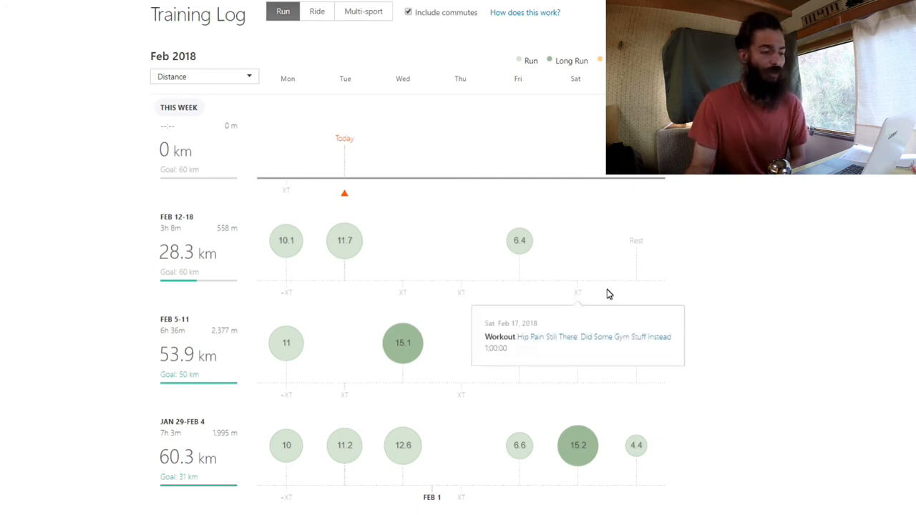
mouse_move(619, 229)
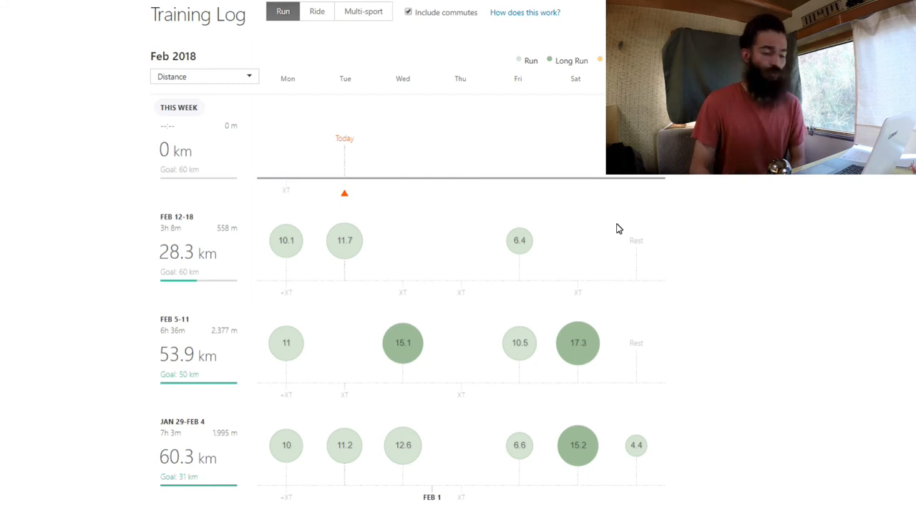
mouse_move(486, 228)
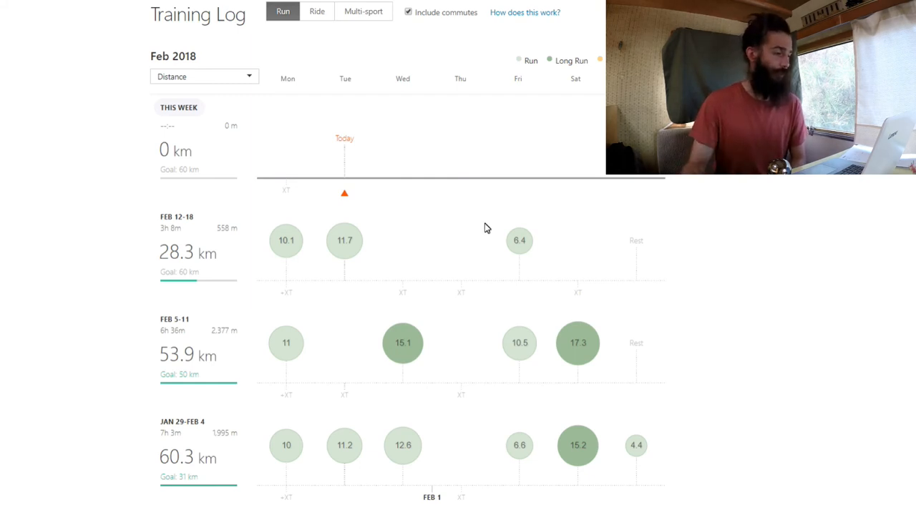
mouse_move(347, 148)
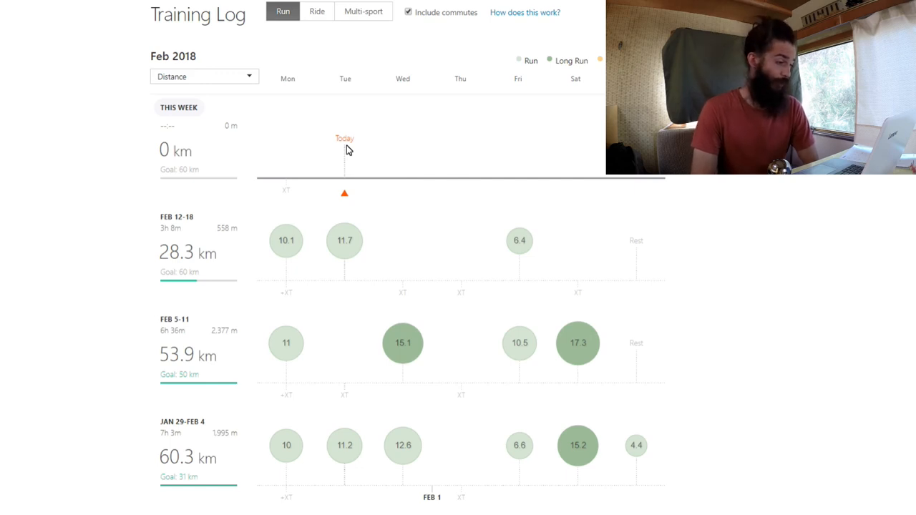
mouse_move(741, 286)
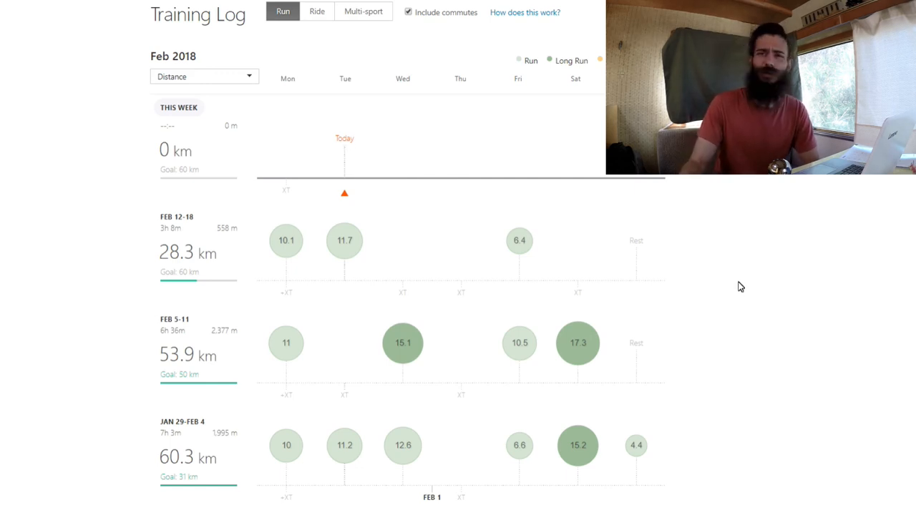
scroll(down, 3)
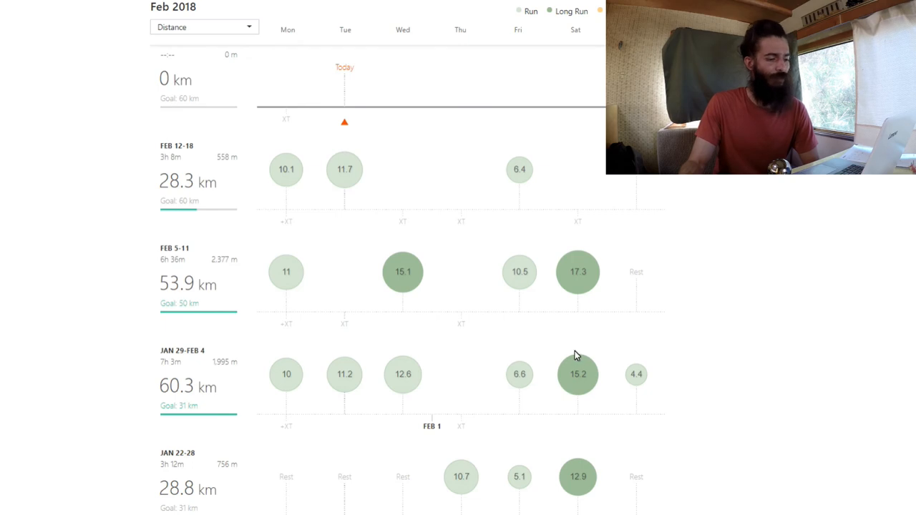
mouse_move(577, 312)
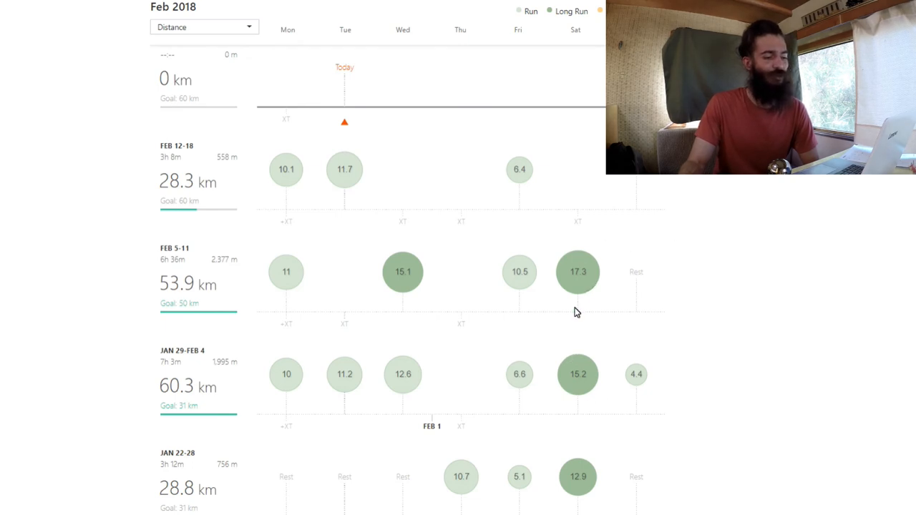
mouse_move(603, 292)
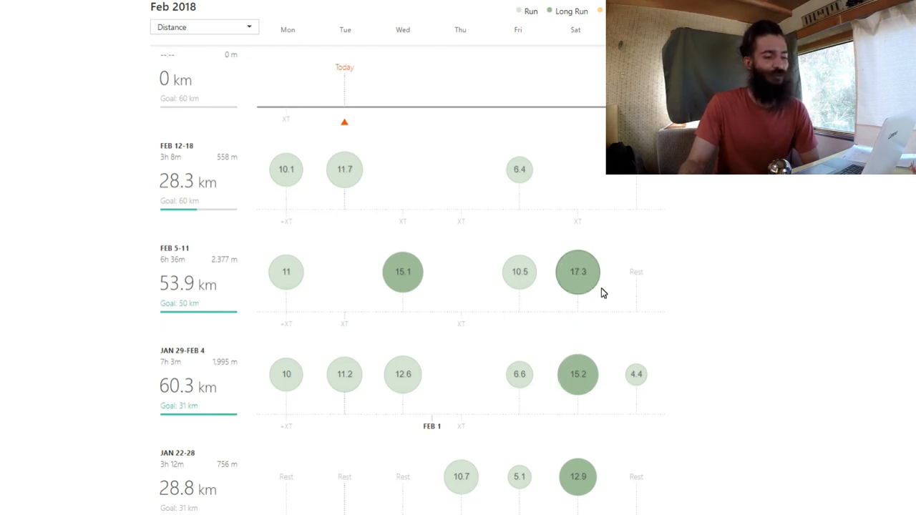
mouse_move(700, 271)
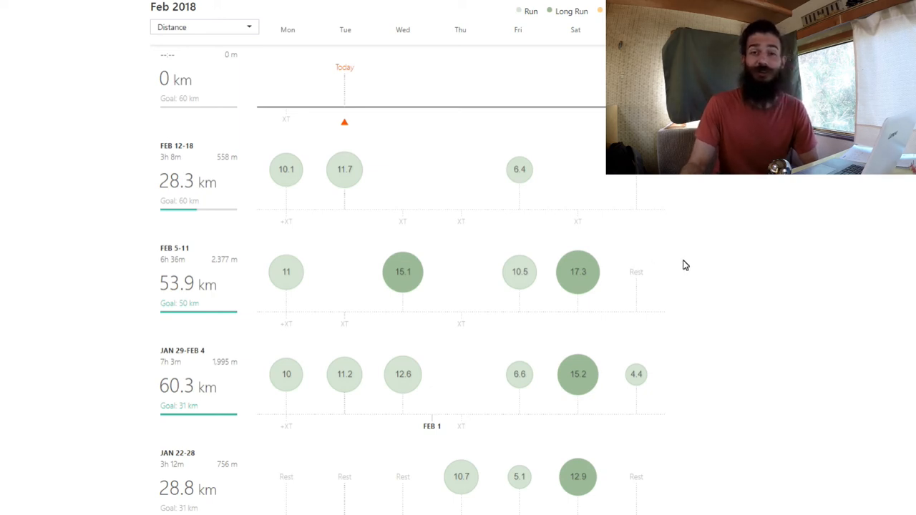
mouse_move(712, 275)
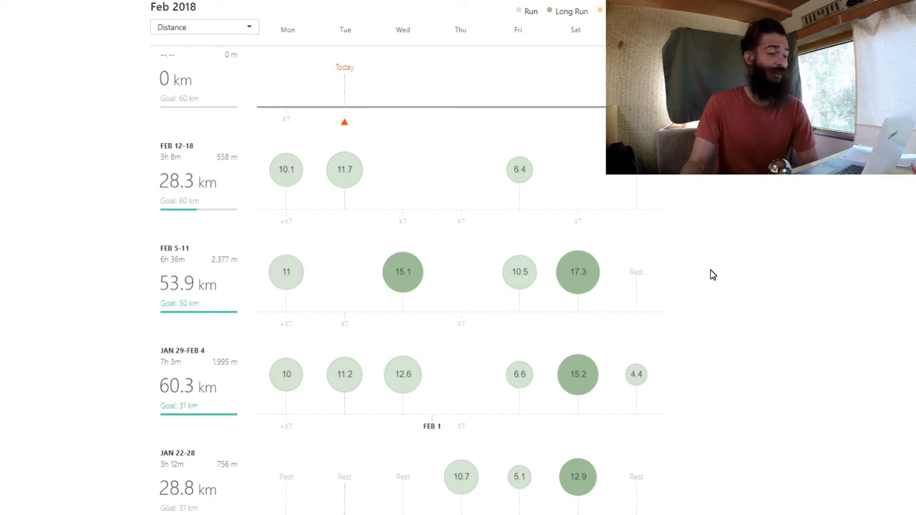
scroll(up, 3)
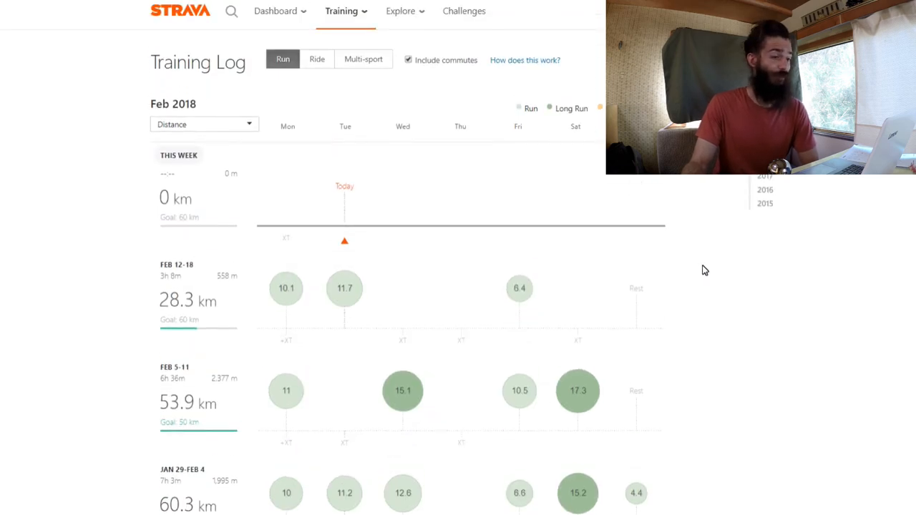
mouse_move(370, 231)
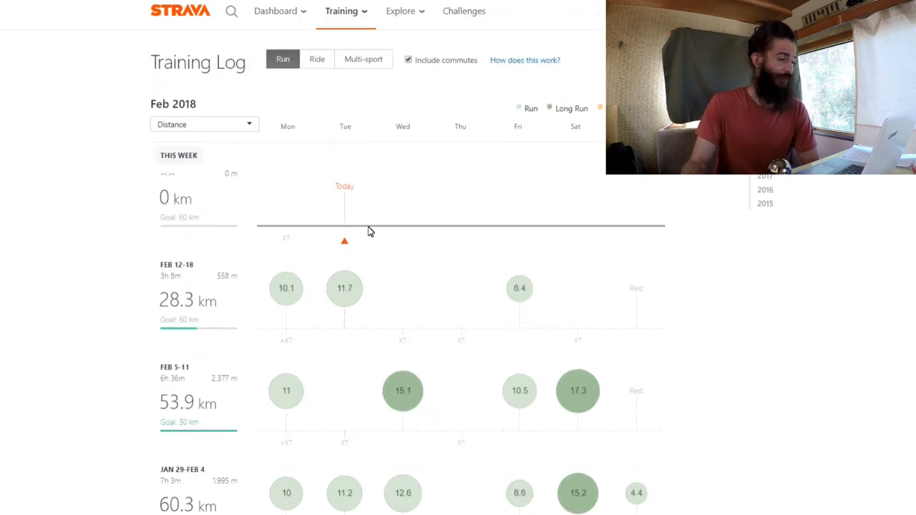
mouse_move(379, 220)
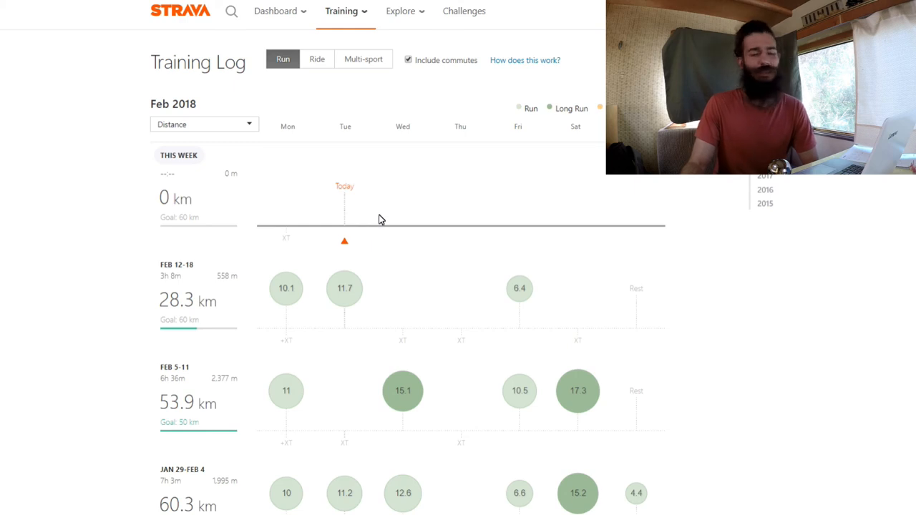
mouse_move(442, 219)
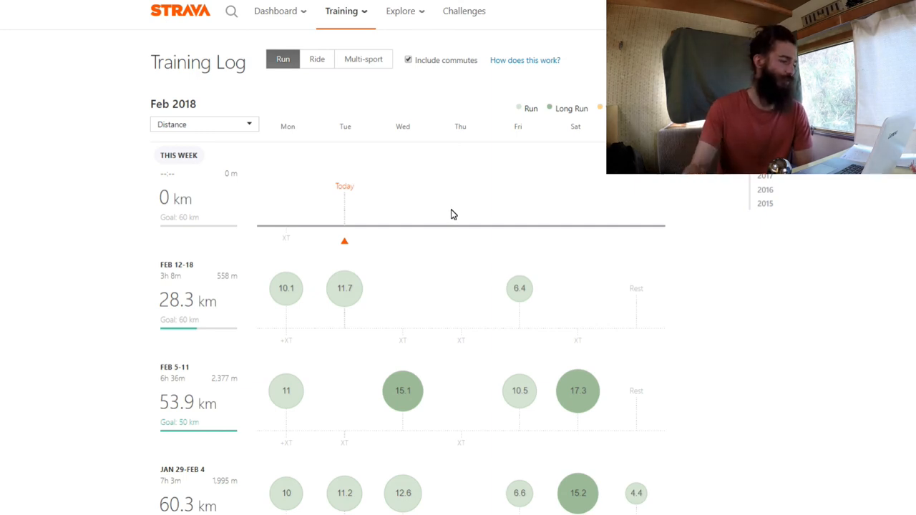
scroll(down, 3)
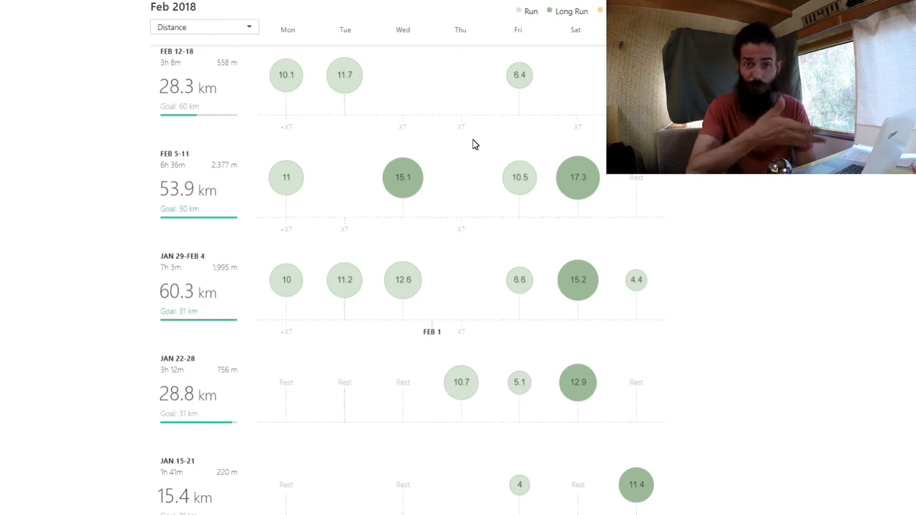
mouse_move(485, 206)
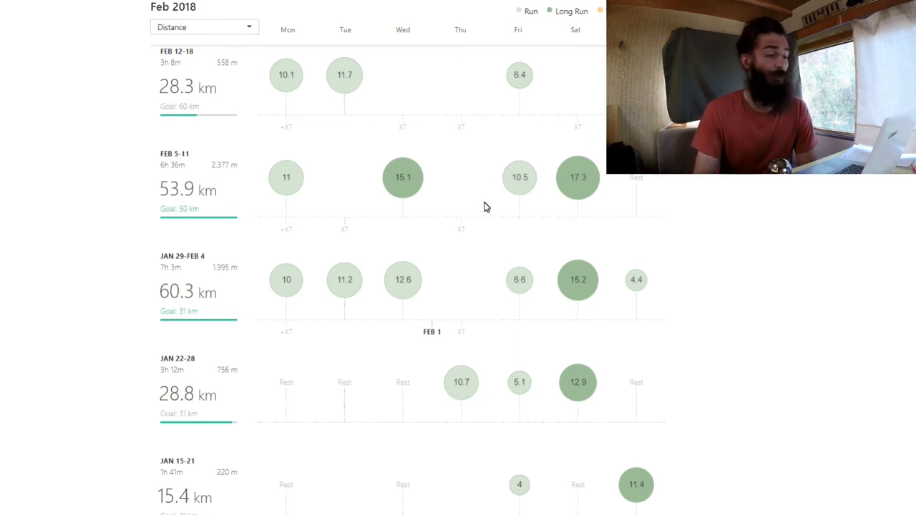
mouse_move(477, 192)
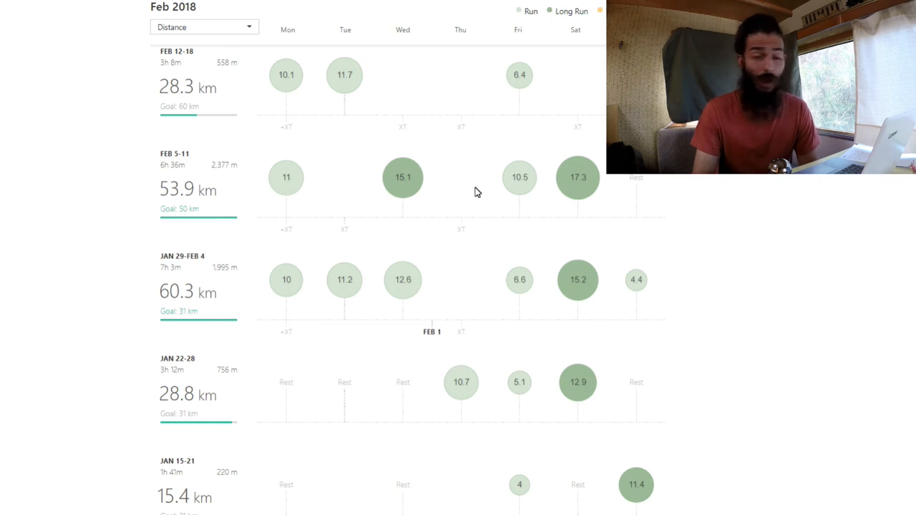
scroll(up, 3)
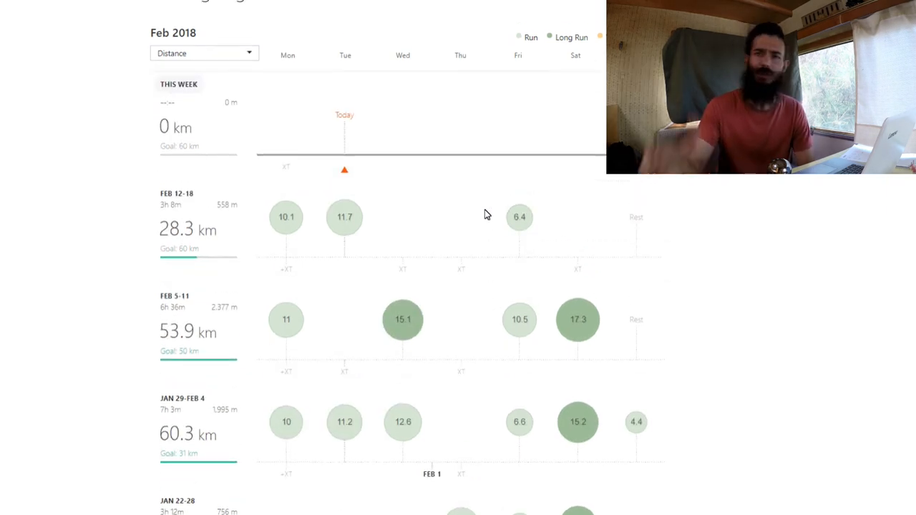